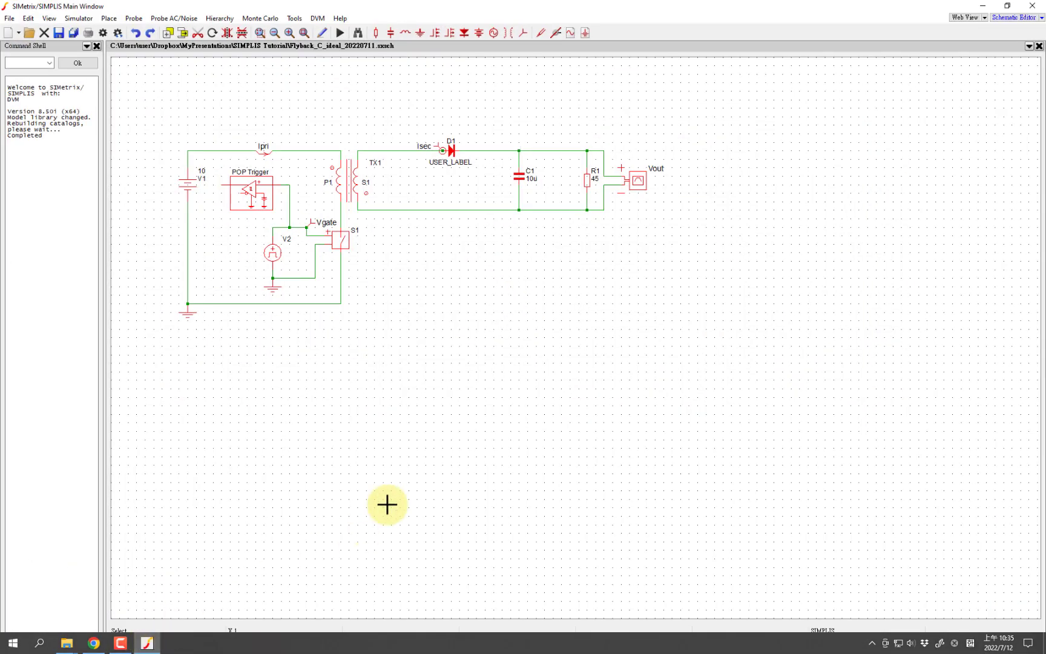
Browse the model library for a device and dismiss the picker without placing one
{"action": "left_click", "coordinate": [108, 18]}
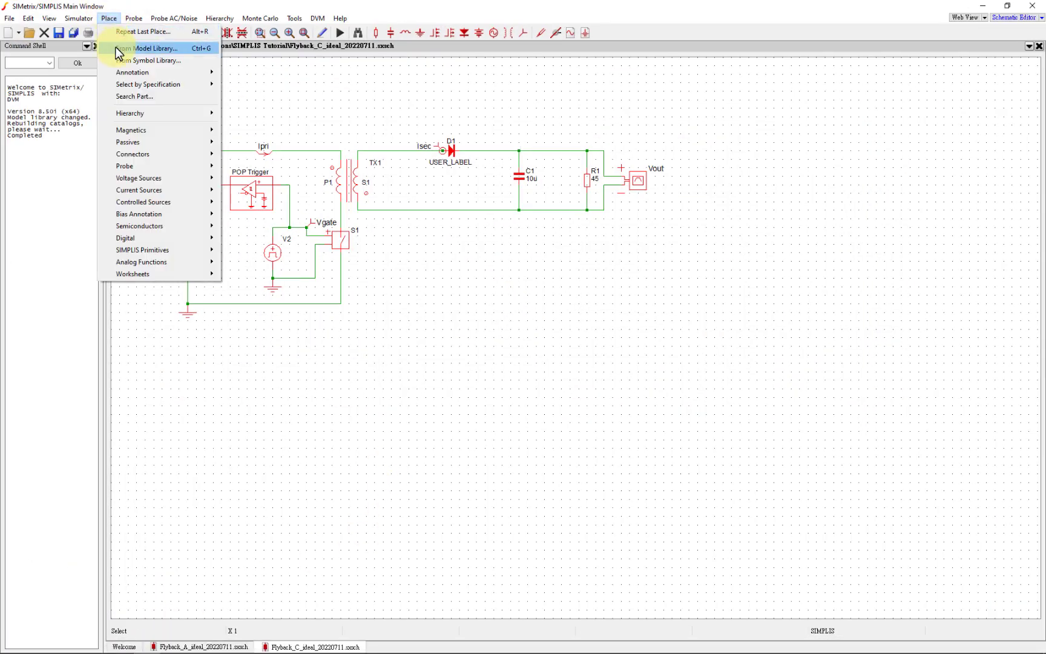
{"action": "left_click", "coordinate": [154, 49]}
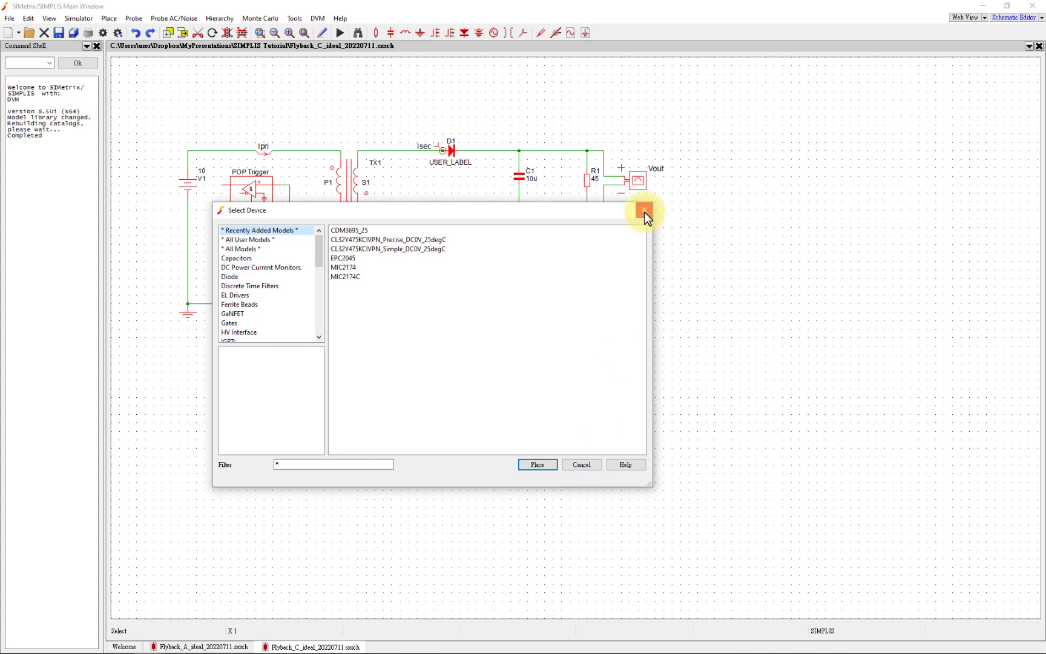
{"action": "left_click", "coordinate": [643, 210]}
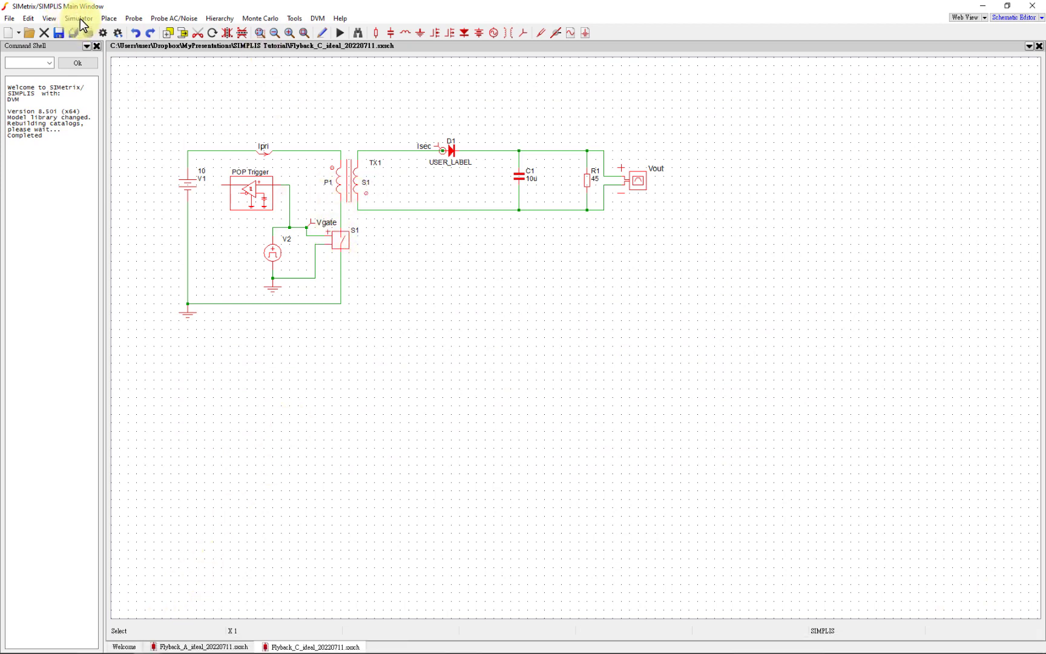
Place an EPC2045 from the model library and extract its SIMPLIS model with PWL waveforms shown
{"action": "left_click", "coordinate": [108, 18]}
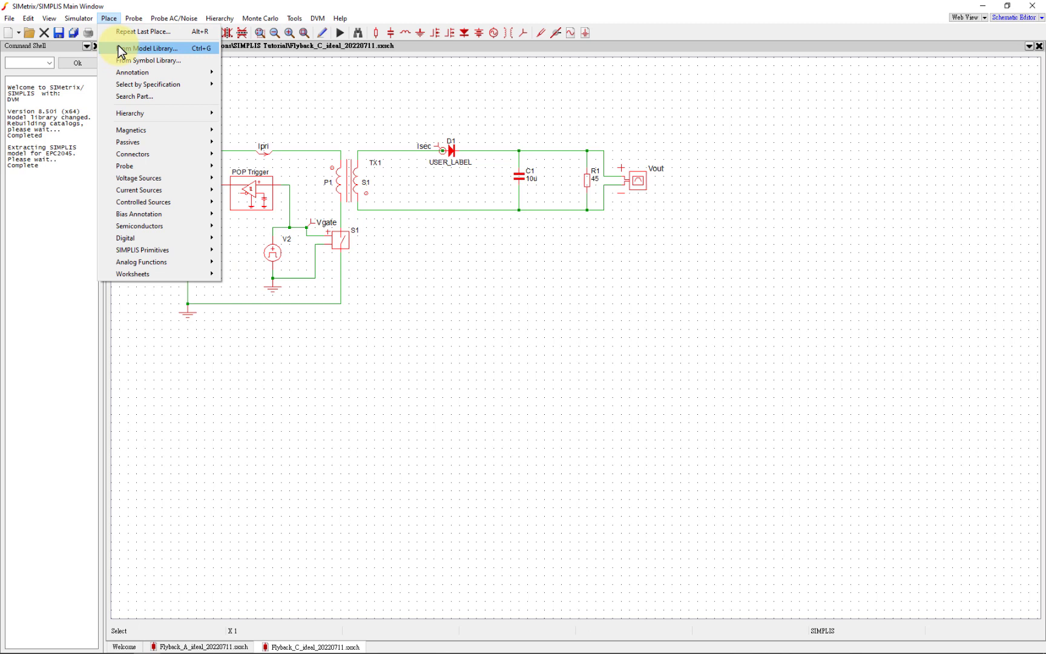
{"action": "left_click", "coordinate": [152, 47]}
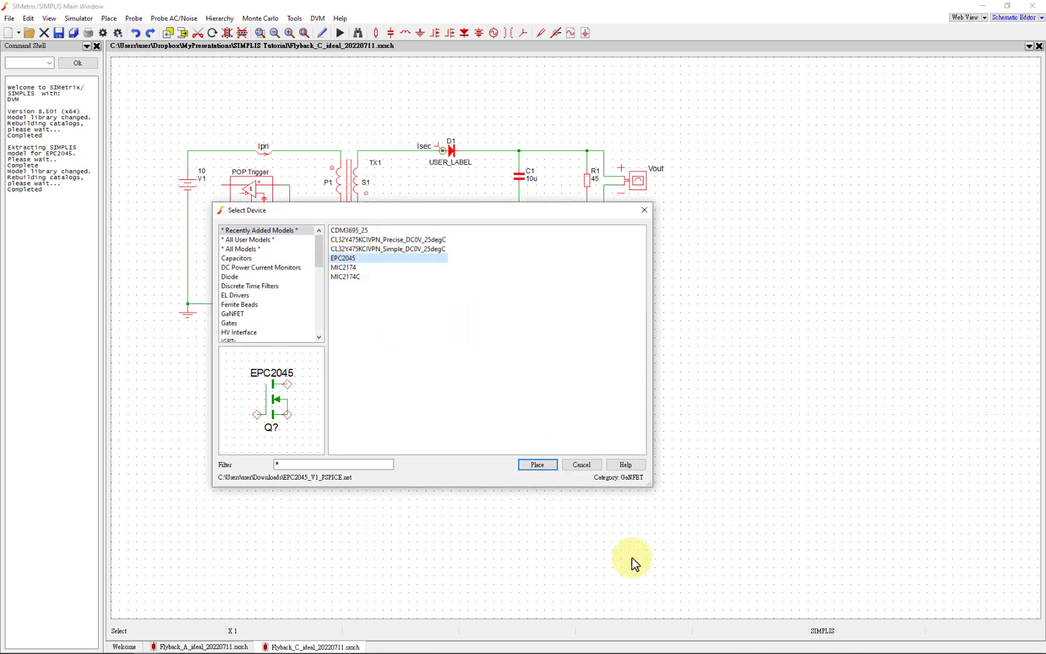
{"action": "left_click", "coordinate": [536, 465]}
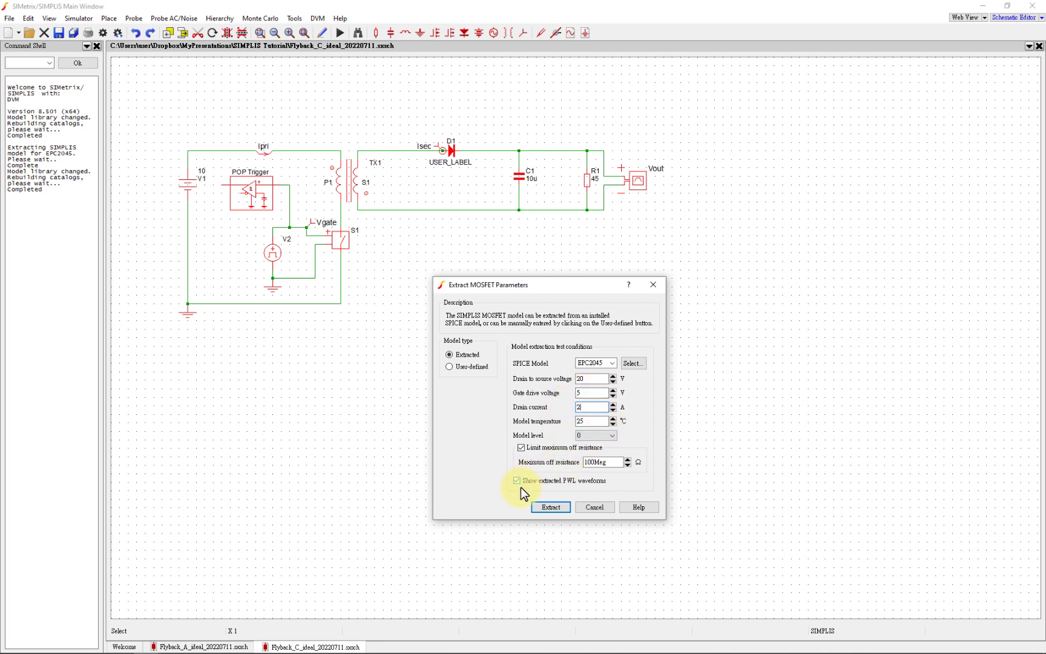
{"action": "left_click", "coordinate": [516, 479]}
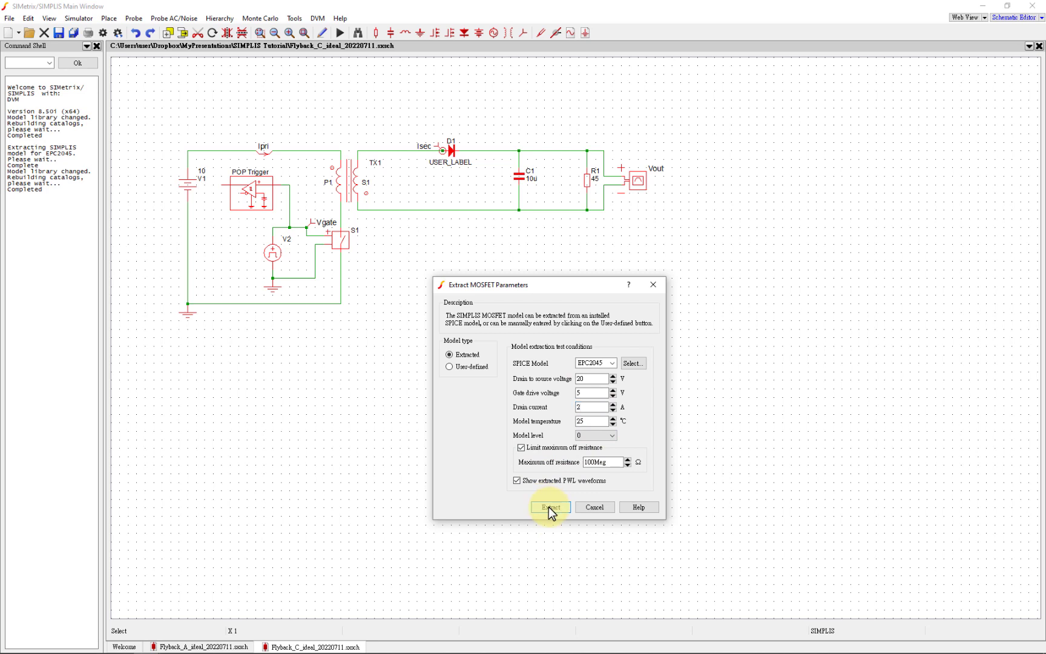
{"action": "left_click", "coordinate": [550, 508]}
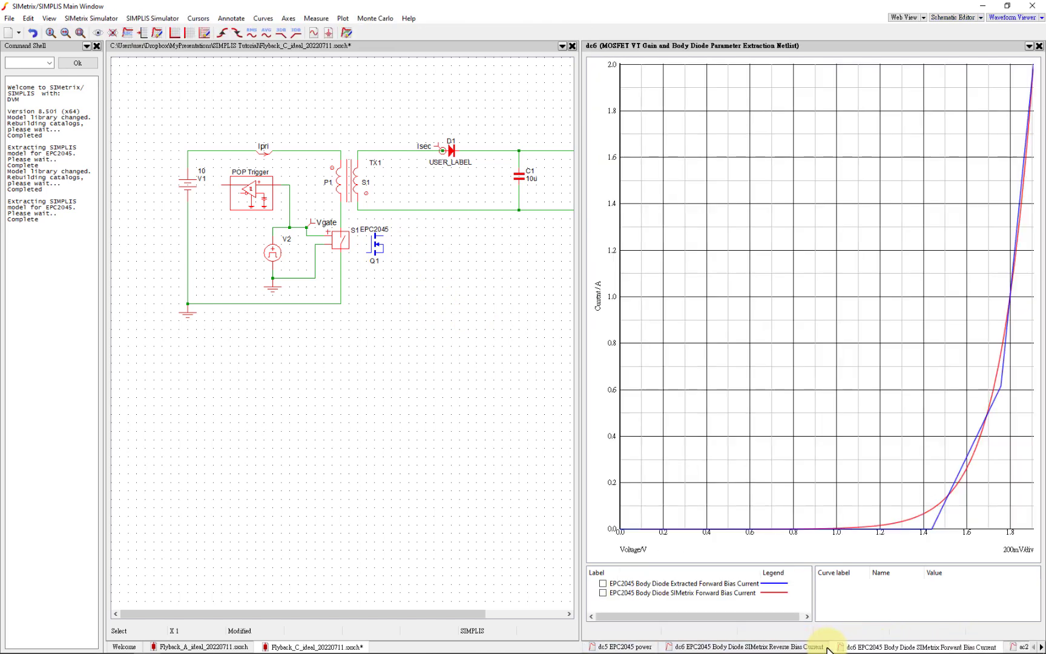
{"action": "mouse_move", "coordinate": [820, 504]}
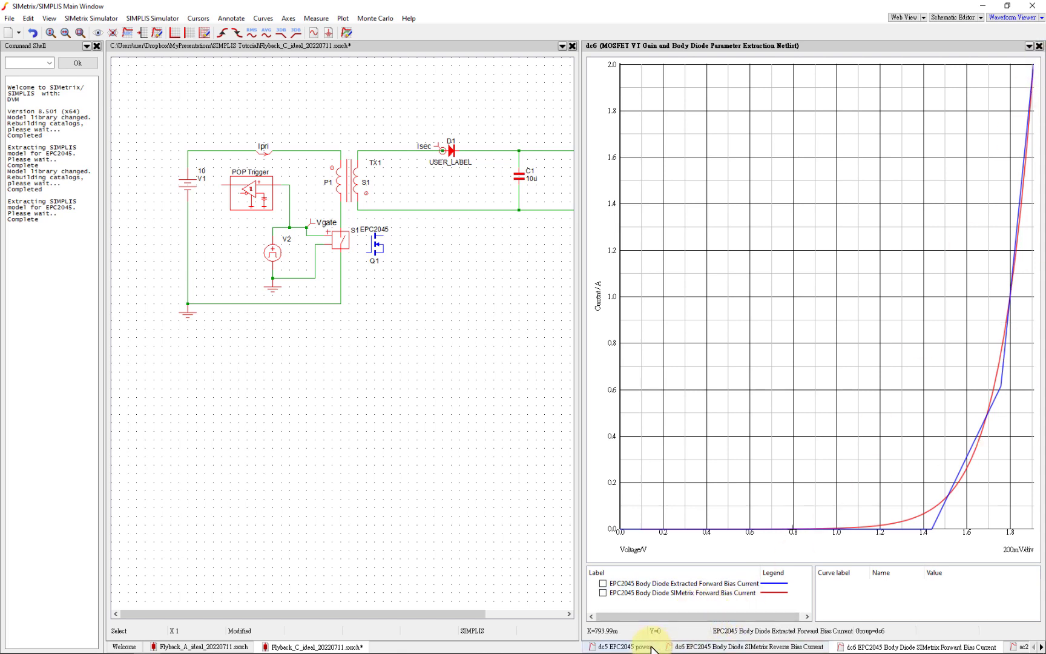
Look through the extraction result plots and close the waveform viewer
{"action": "left_click", "coordinate": [612, 646]}
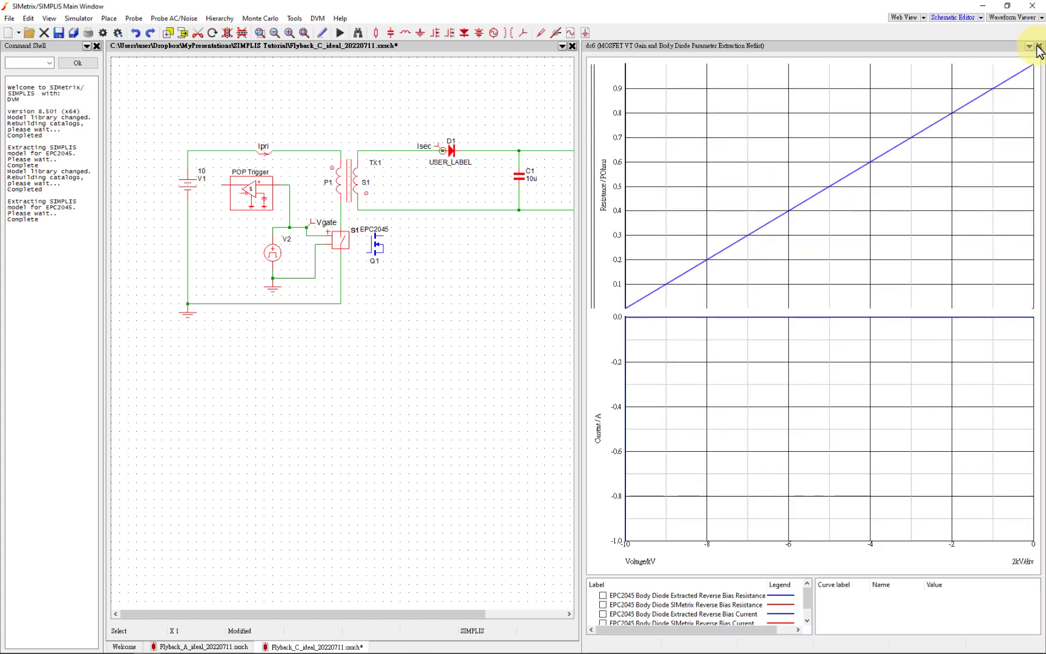
{"action": "left_click", "coordinate": [1037, 45]}
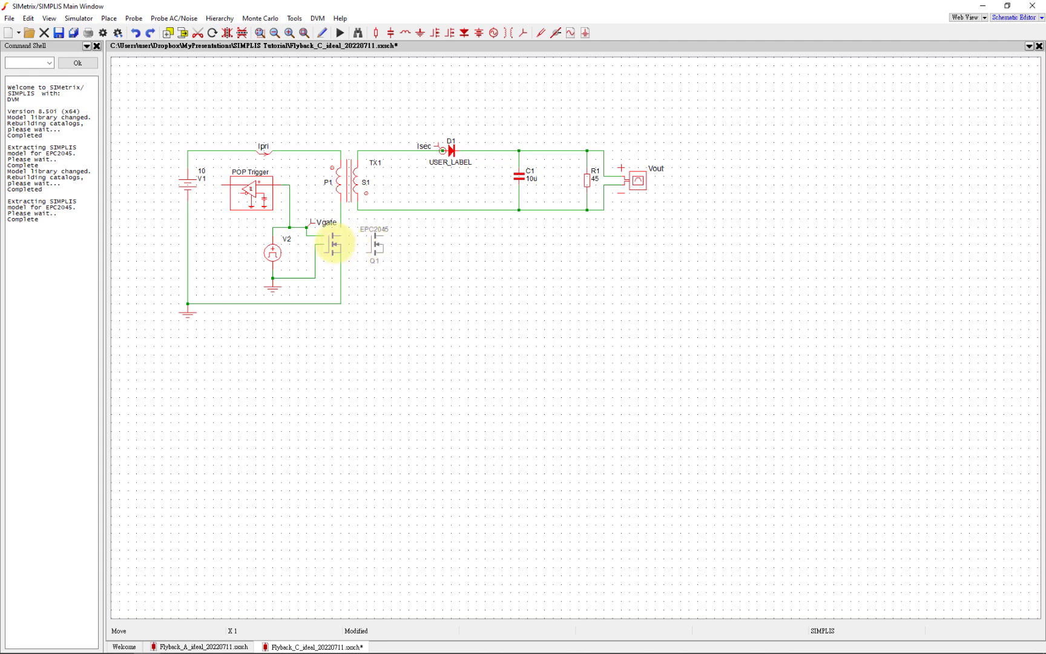
Drop Q1 where S1 was and wire it into the transformer primary circuit
{"action": "left_click", "coordinate": [337, 243]}
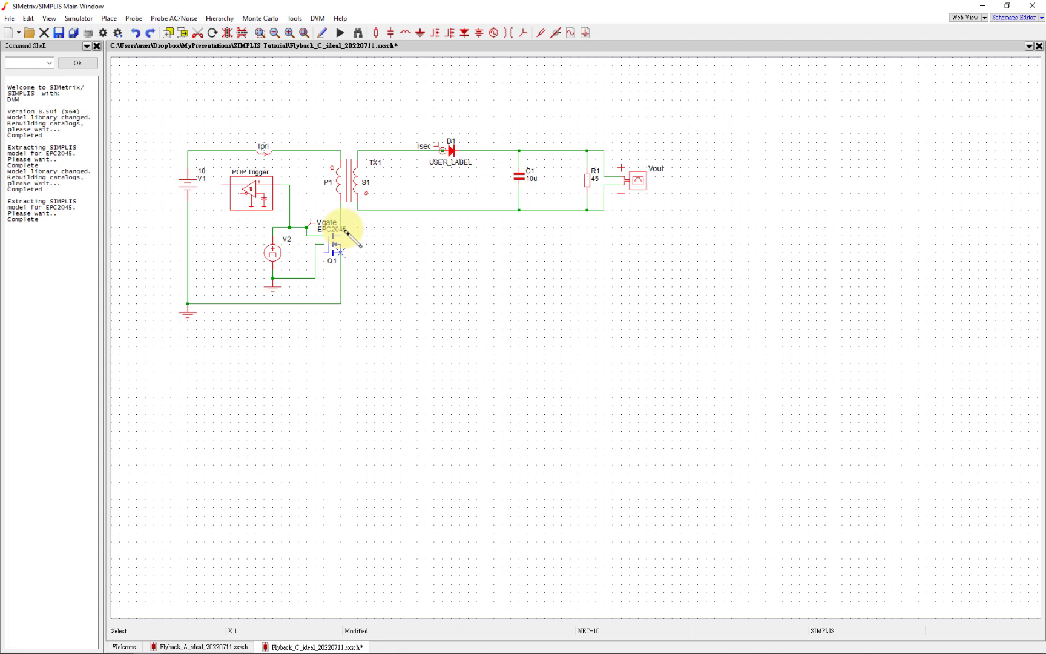
{"action": "left_click_drag", "start_coordinate": [339, 234], "coordinate": [419, 230]}
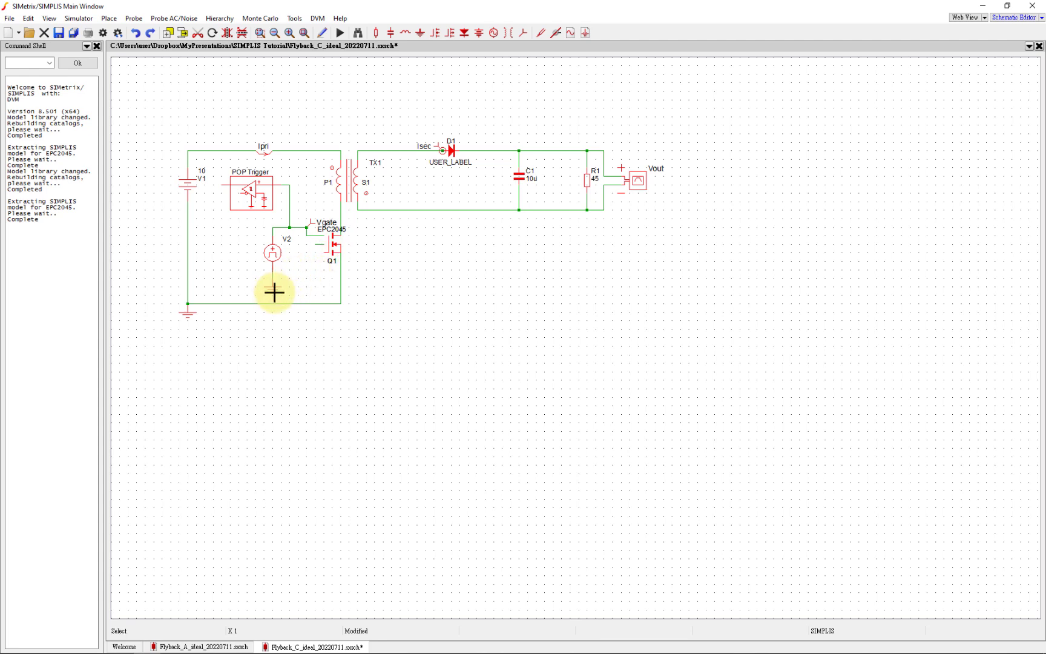
{"action": "mouse_move", "coordinate": [324, 251]}
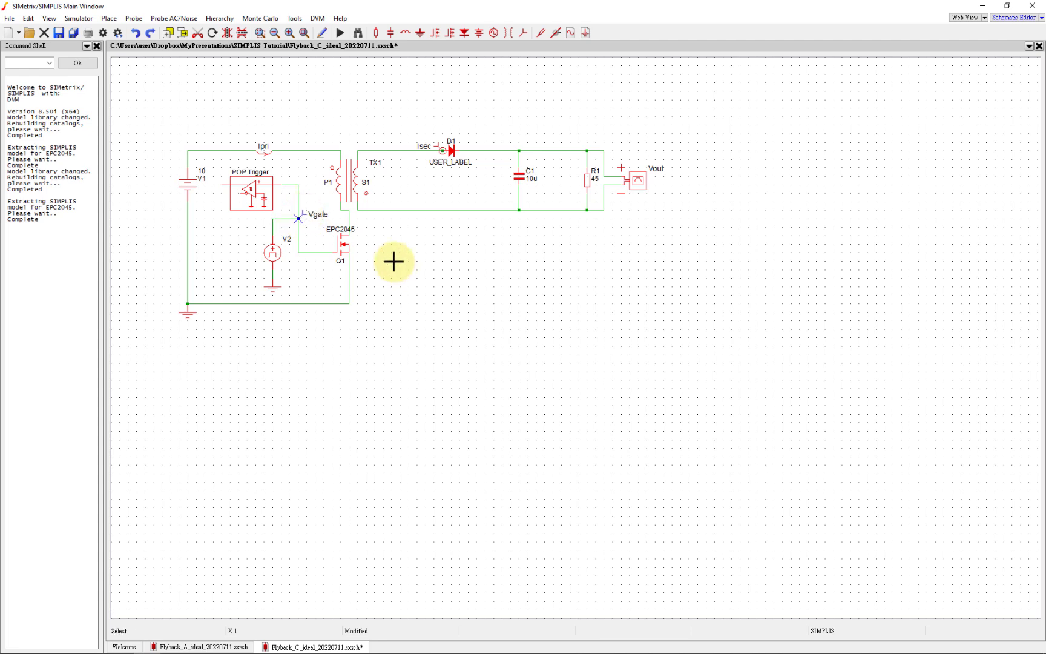
{"action": "mouse_move", "coordinate": [327, 232]}
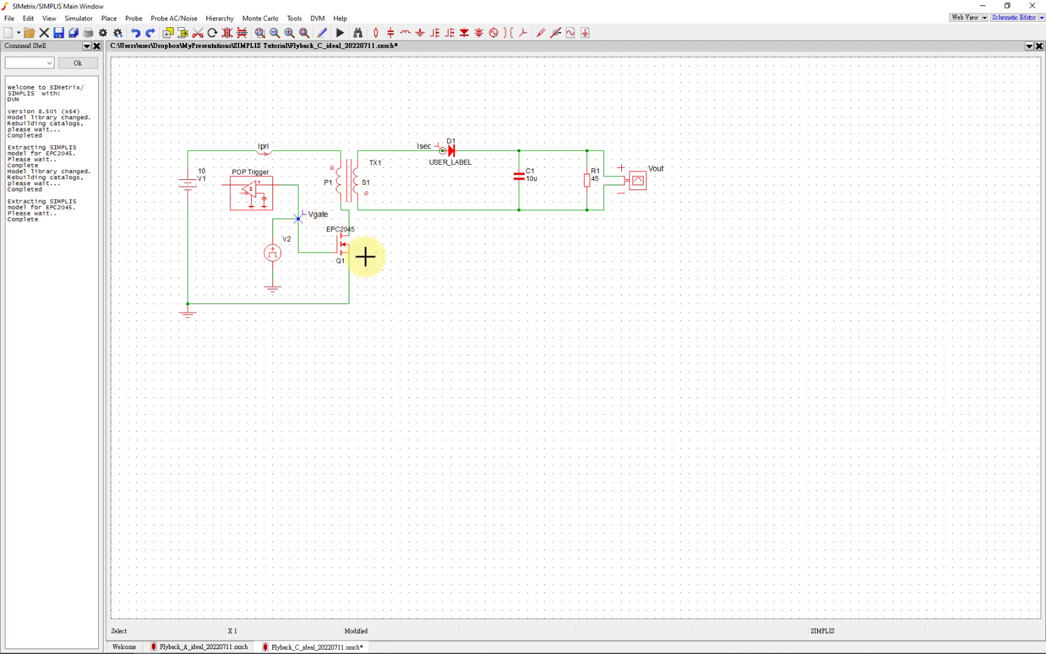
{"action": "mouse_move", "coordinate": [365, 252]}
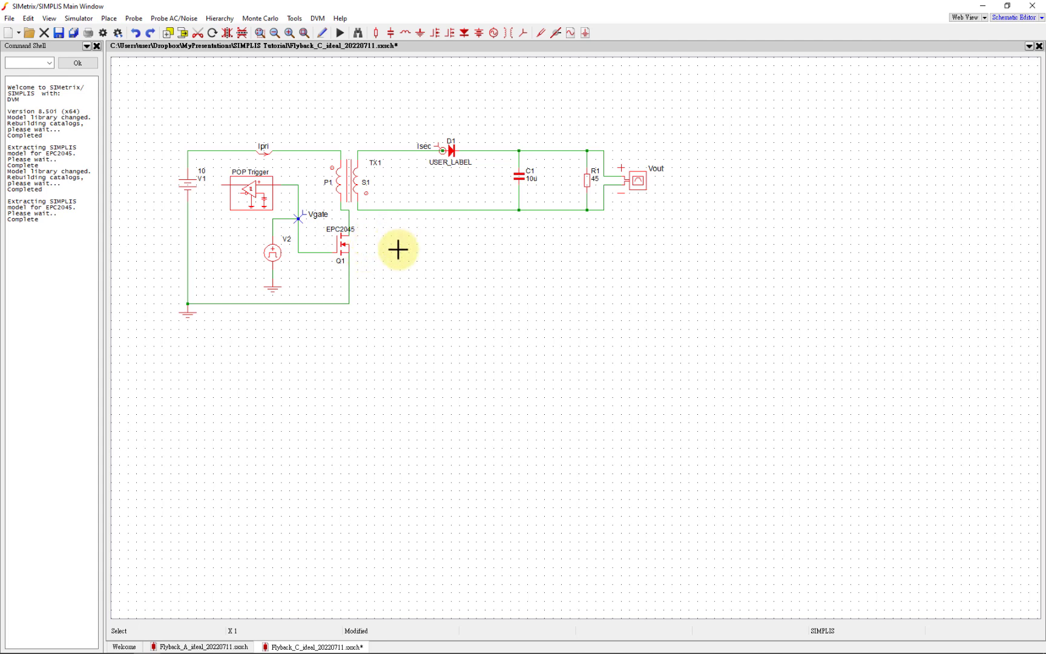
{"action": "mouse_move", "coordinate": [409, 241]}
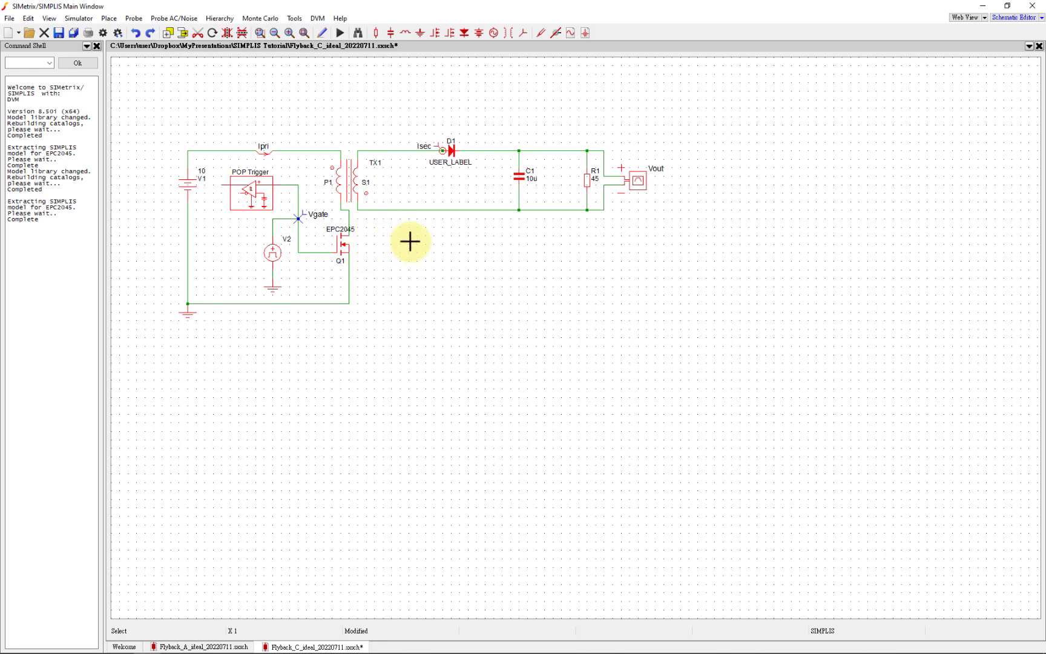
{"action": "mouse_move", "coordinate": [416, 219]}
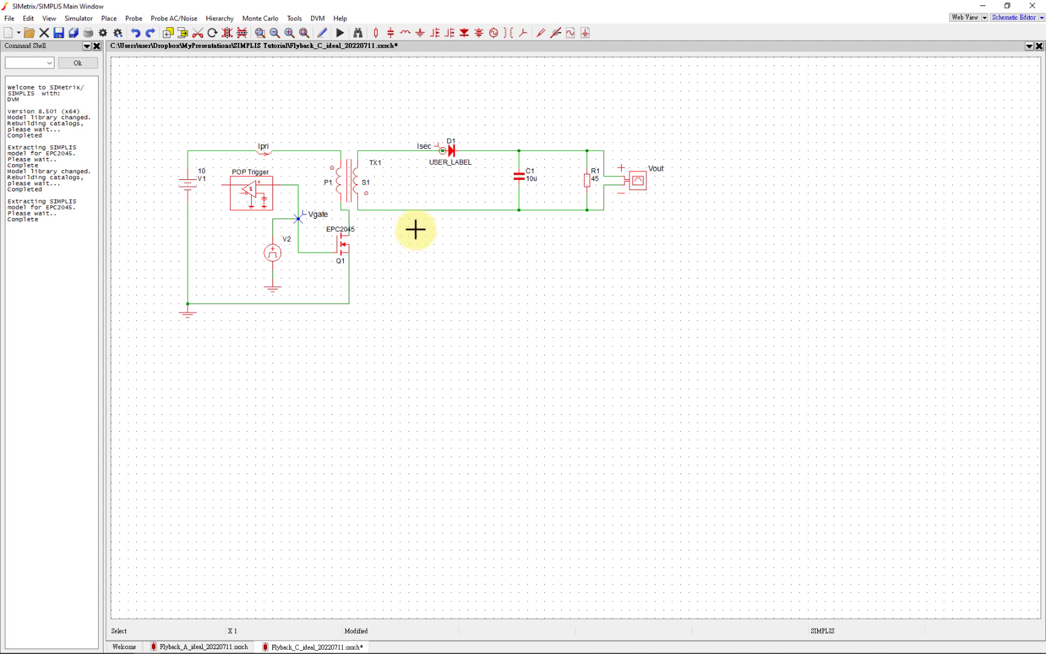
{"action": "mouse_move", "coordinate": [419, 243]}
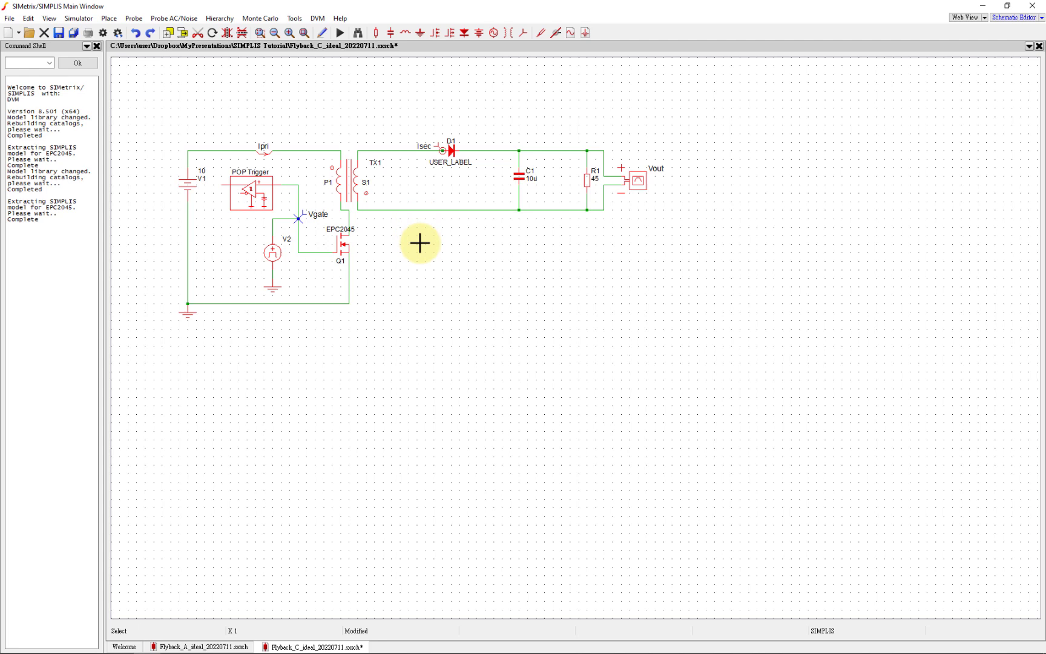
{"action": "mouse_move", "coordinate": [126, 11]}
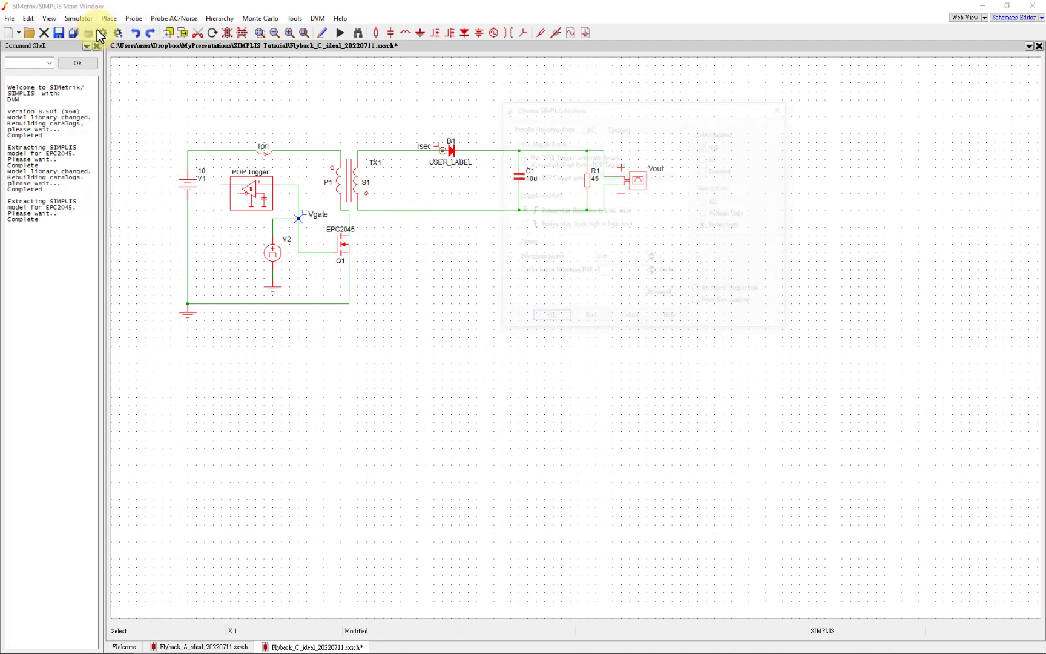
Run a transient-only SIMPLIS analysis with 1m stop time, plotting Ipri and Isec
{"action": "left_click", "coordinate": [103, 33]}
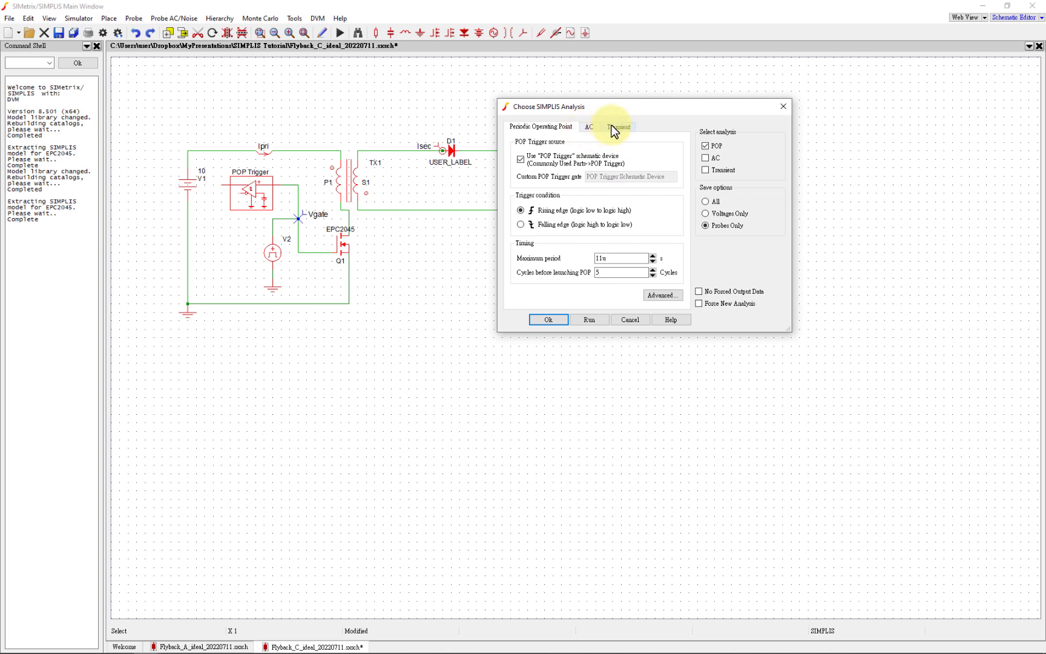
{"action": "left_click", "coordinate": [618, 126]}
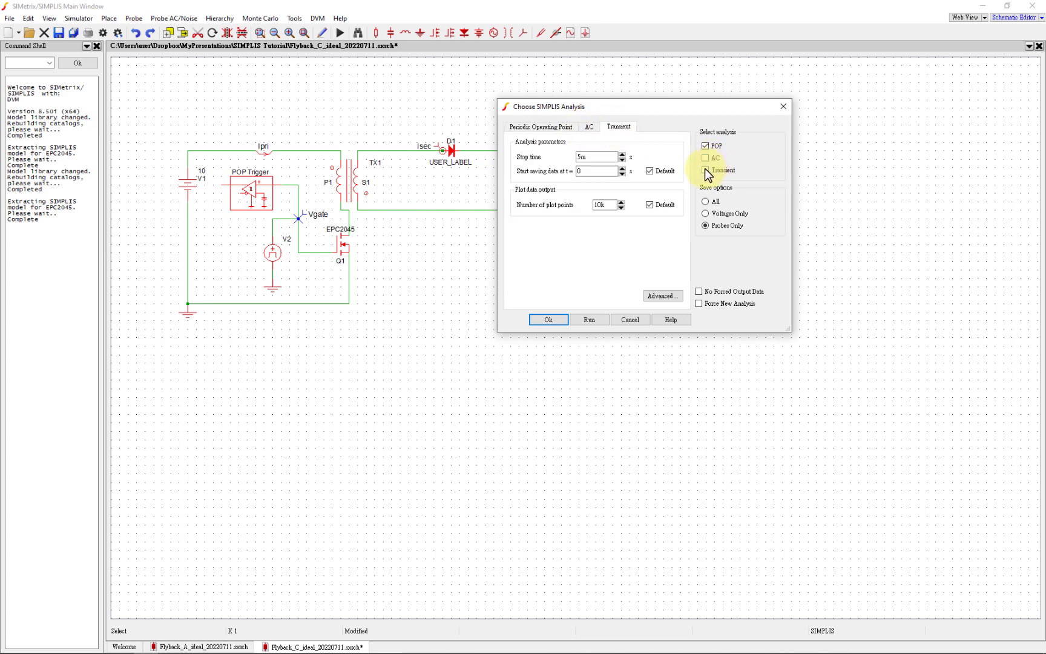
{"action": "left_click", "coordinate": [704, 171]}
{"action": "type", "text": "1"}
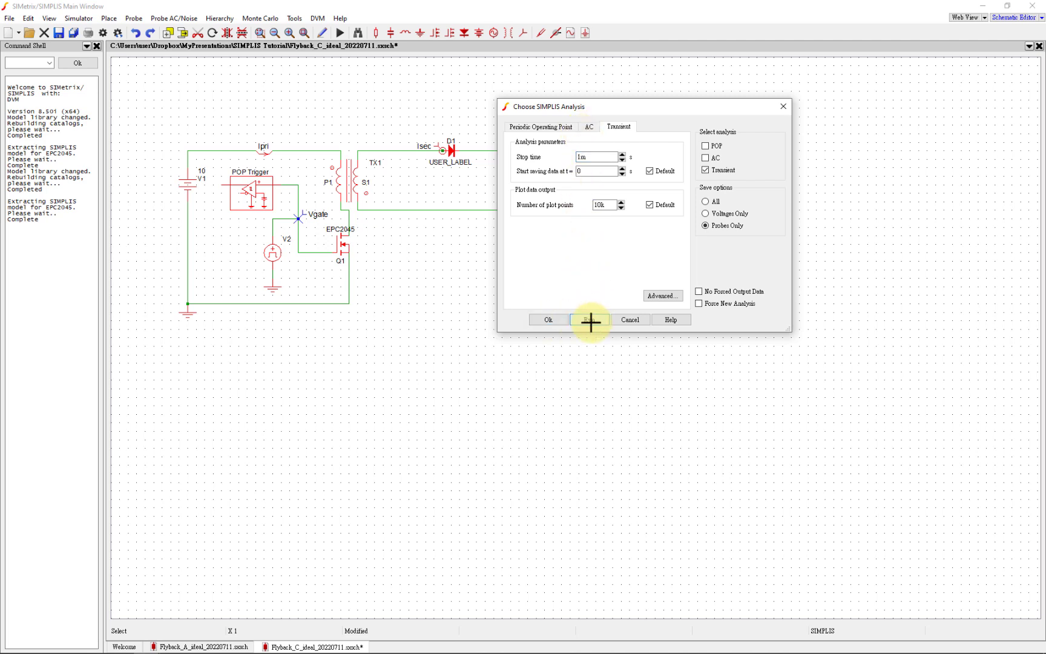
{"action": "left_click", "coordinate": [547, 318]}
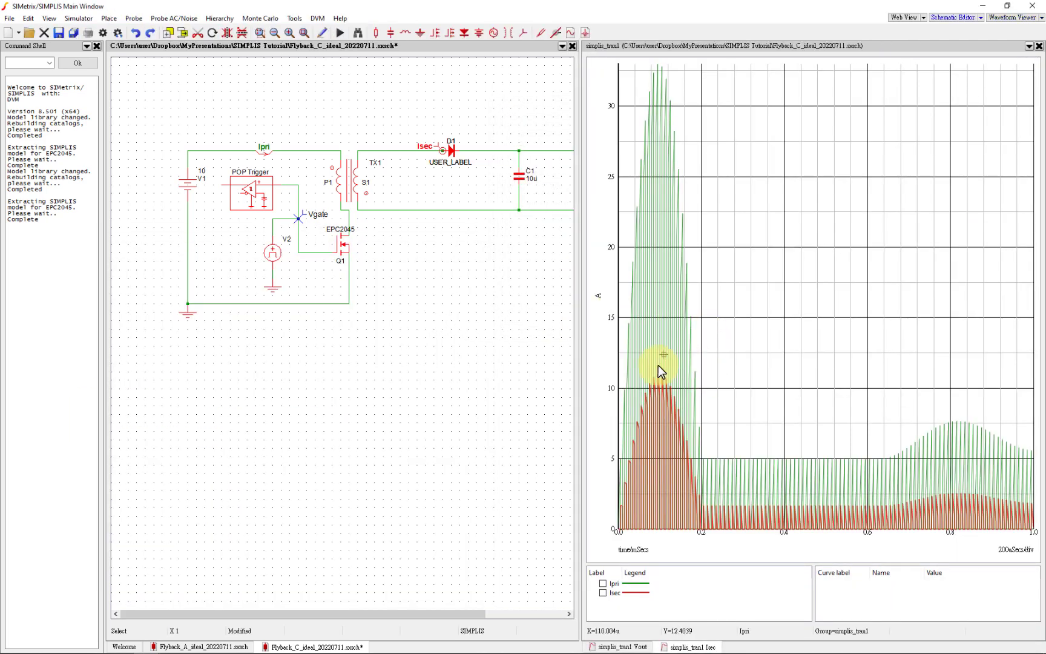
{"action": "mouse_move", "coordinate": [831, 534]}
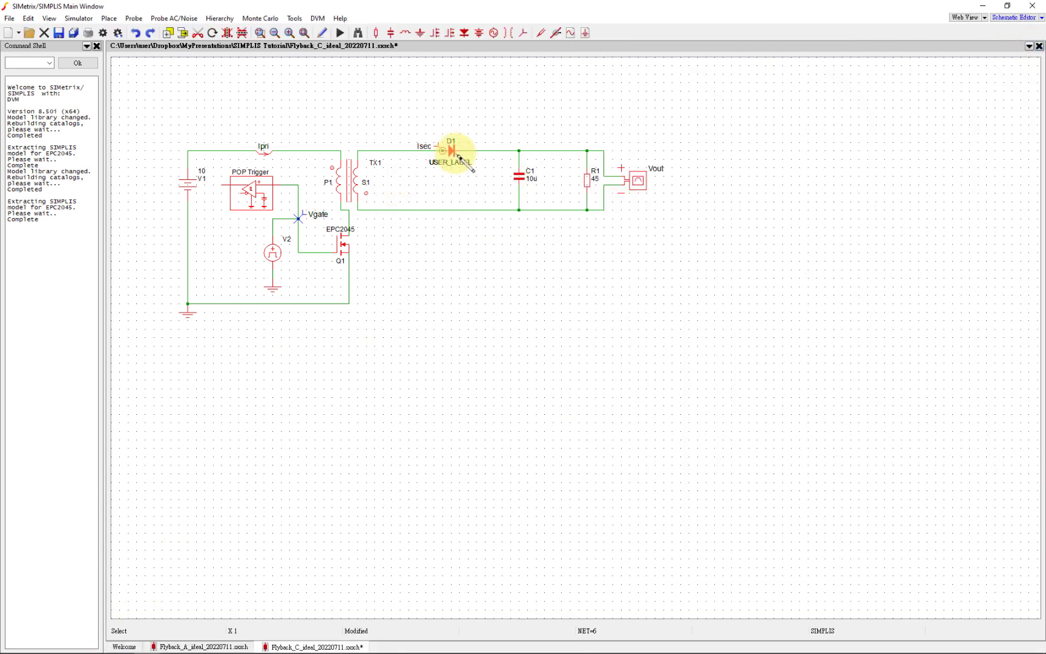
Set diode D1's label to C4_7 and switch to the PDS3200 datasheet
{"action": "double_click", "coordinate": [448, 150]}
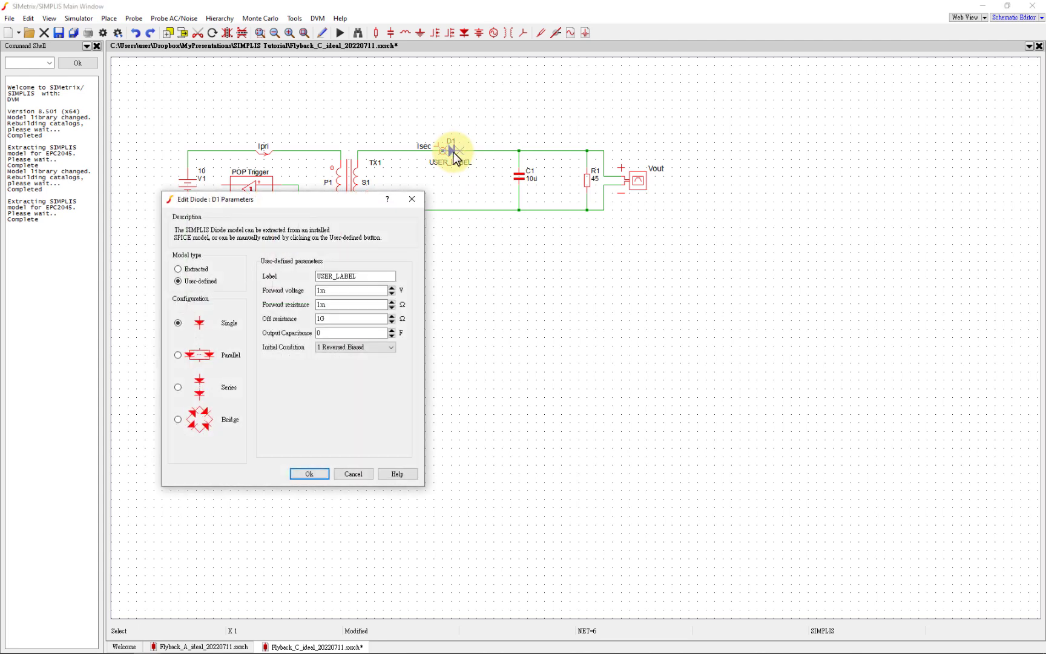
{"action": "mouse_move", "coordinate": [464, 157]}
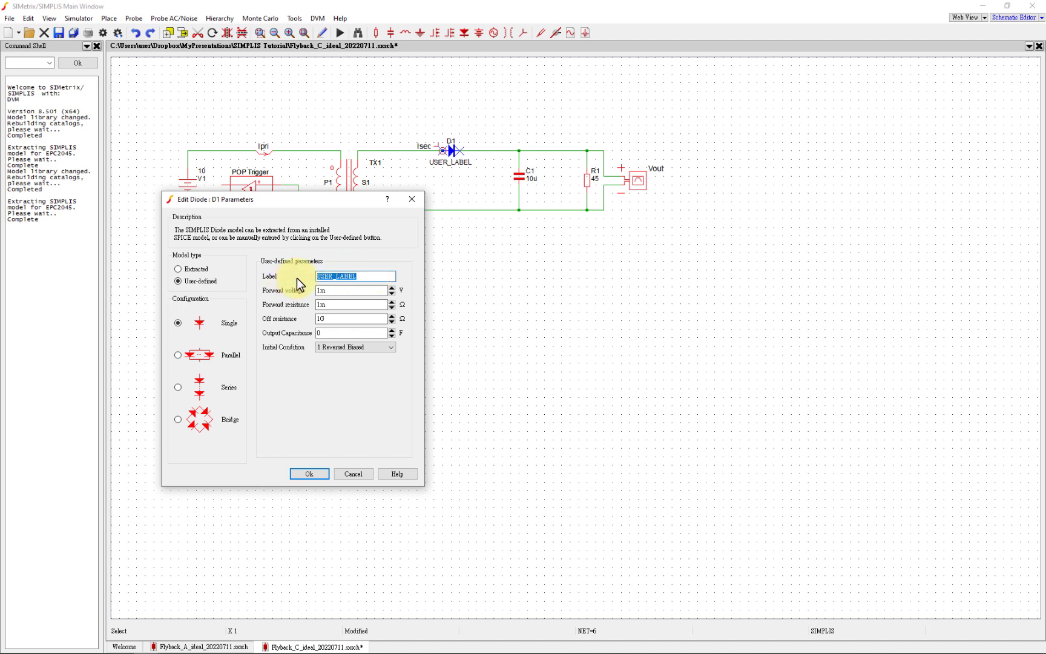
{"action": "type", "text": "C4_7"}
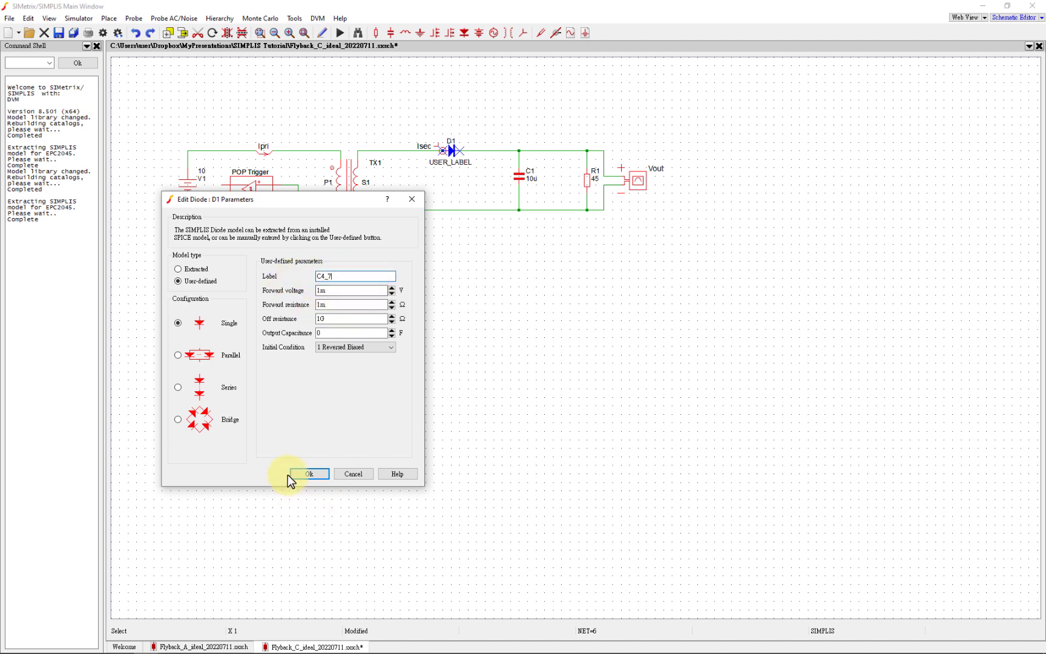
{"action": "left_click", "coordinate": [351, 289]}
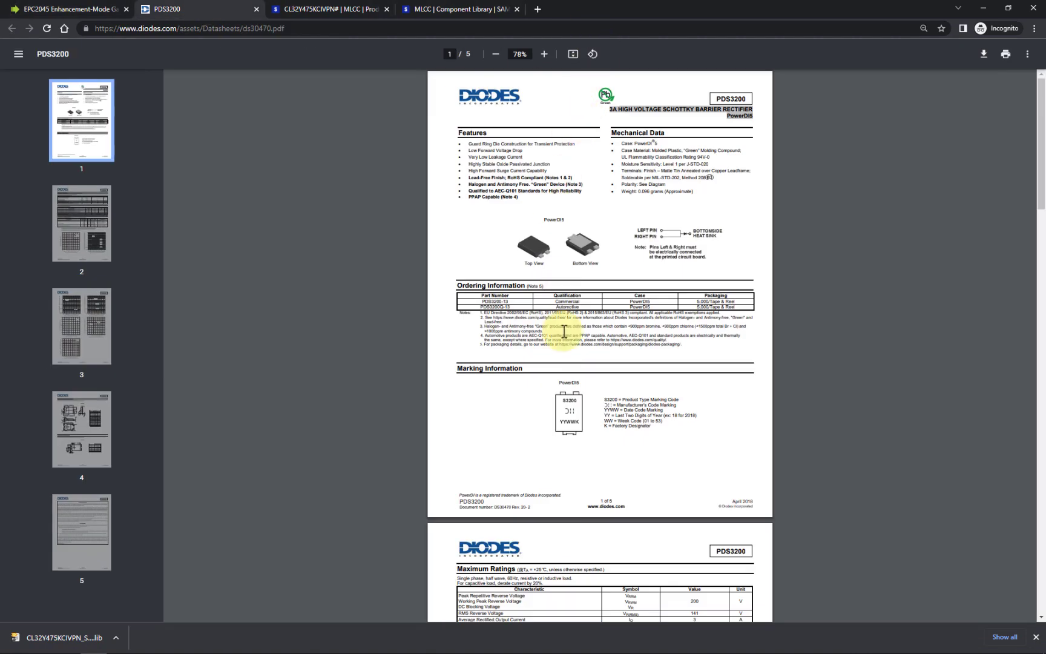
Zoom the PDS3200 datasheet and review its forward-voltage electrical characteristics
{"action": "left_click", "coordinate": [543, 54]}
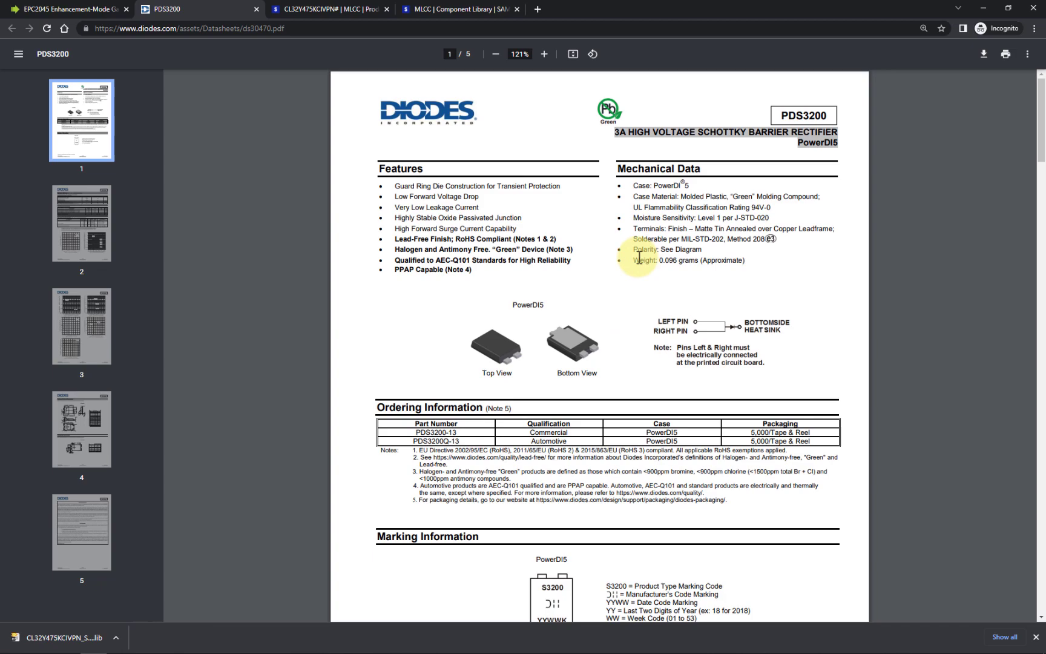
{"action": "scroll", "scroll_direction": "down", "scroll_amount": 3}
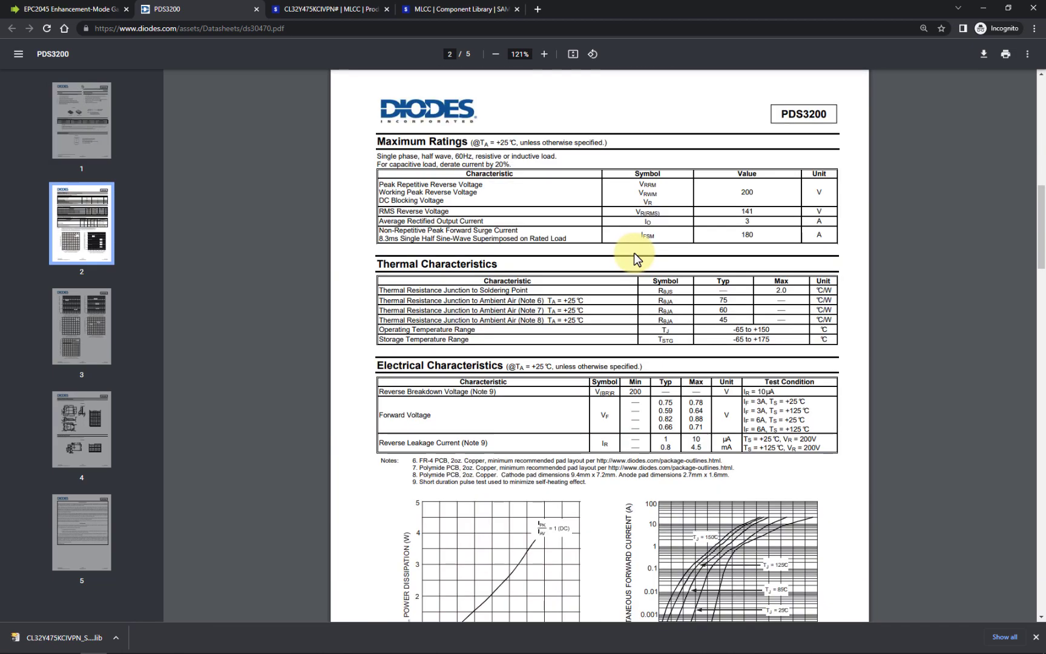
{"action": "scroll", "scroll_direction": "down", "scroll_amount": 3}
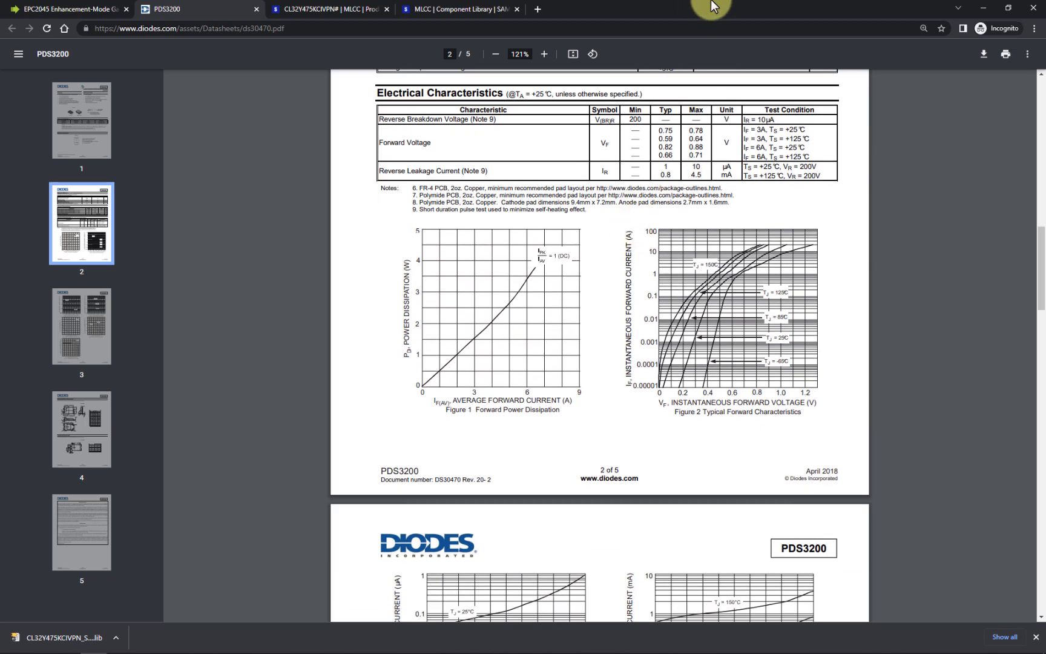
{"action": "left_click_drag", "start_coordinate": [657, 130], "coordinate": [675, 154]}
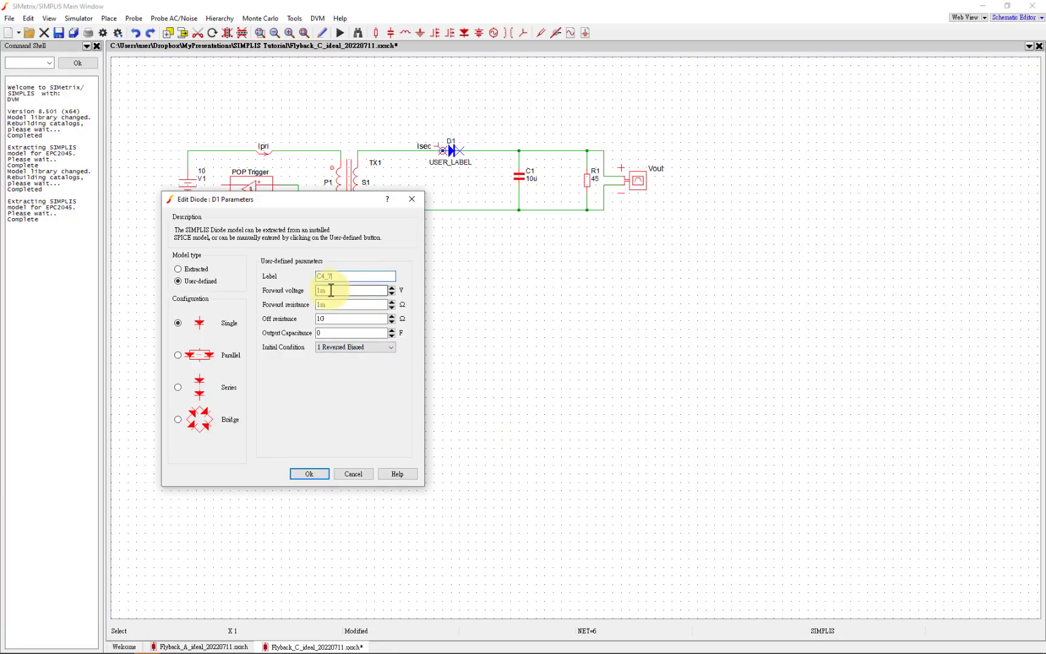
Give diode D1 a 750m forward voltage and 520p output capacitance and accept
{"action": "left_click", "coordinate": [351, 289]}
{"action": "type", "text": "750"}
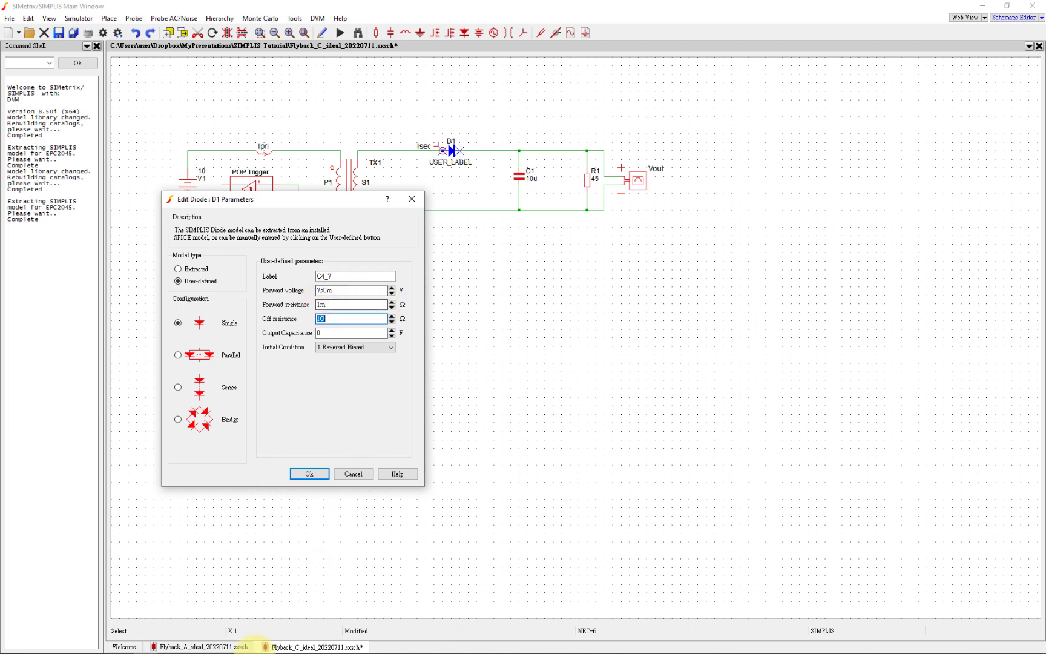
{"action": "mouse_move", "coordinate": [297, 511]}
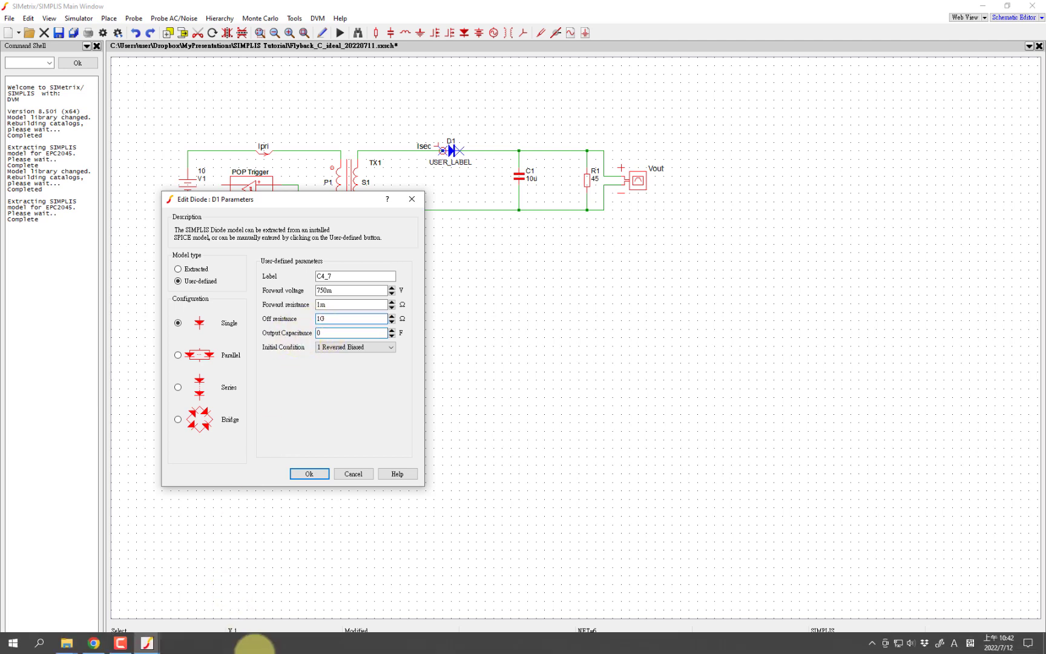
{"action": "mouse_move", "coordinate": [93, 645]}
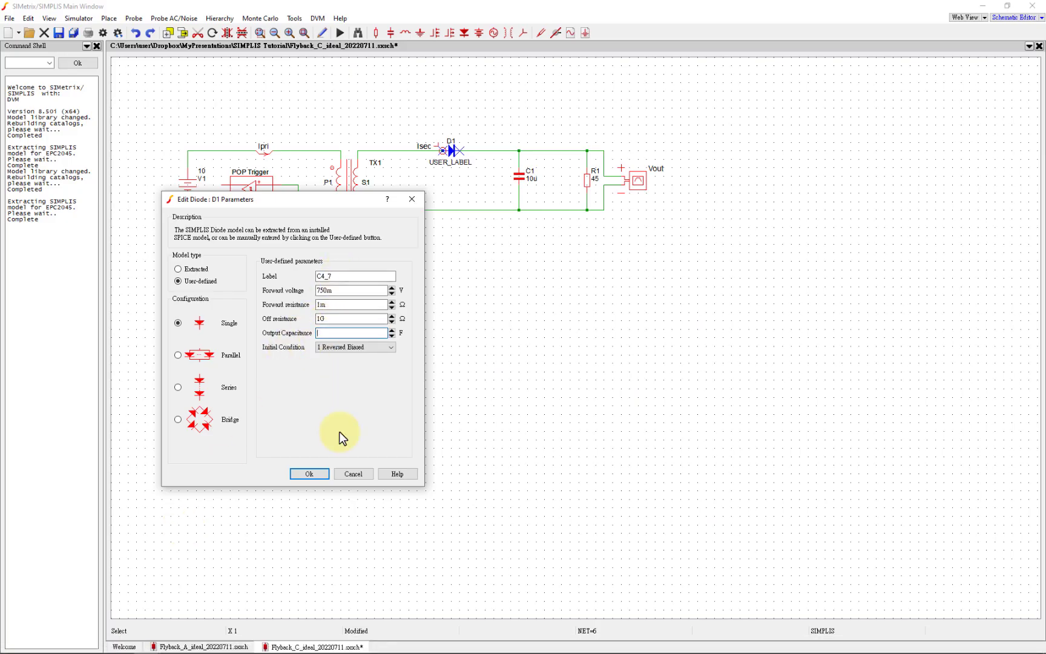
{"action": "type", "text": "520p"}
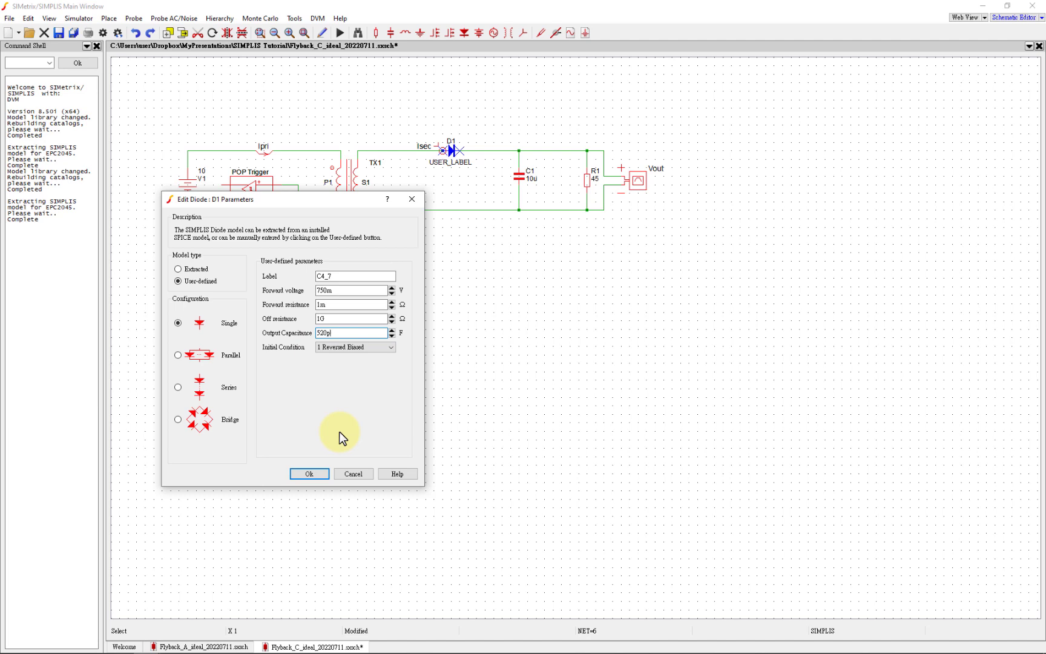
{"action": "left_click", "coordinate": [308, 474]}
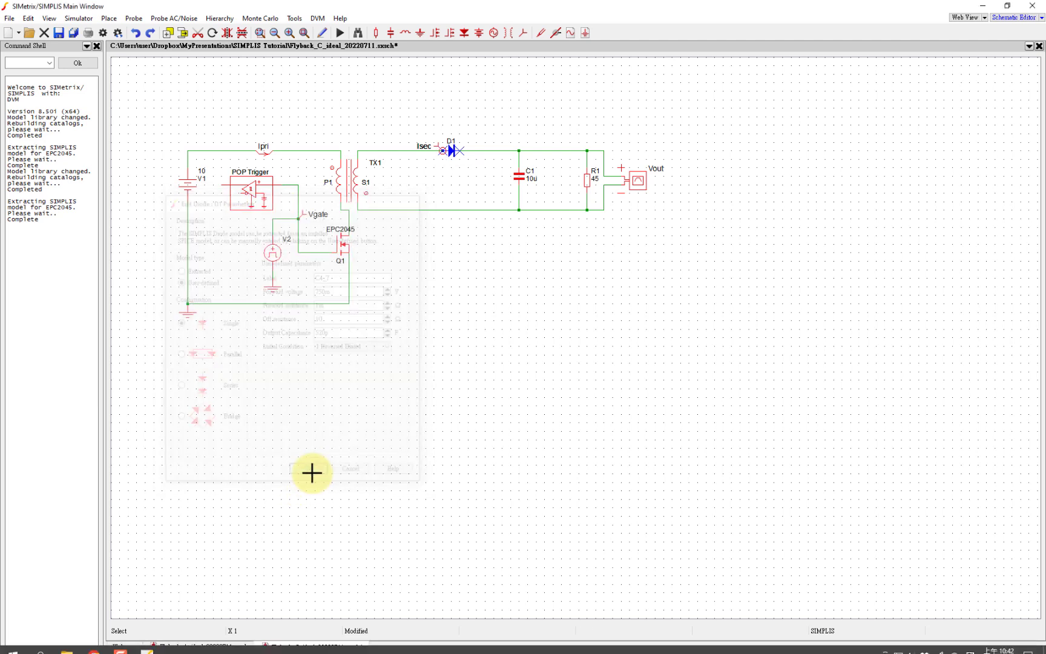
Rerun the schematic simulation with the updated diode, plotting Ipri and Isec
{"action": "left_click", "coordinate": [77, 18]}
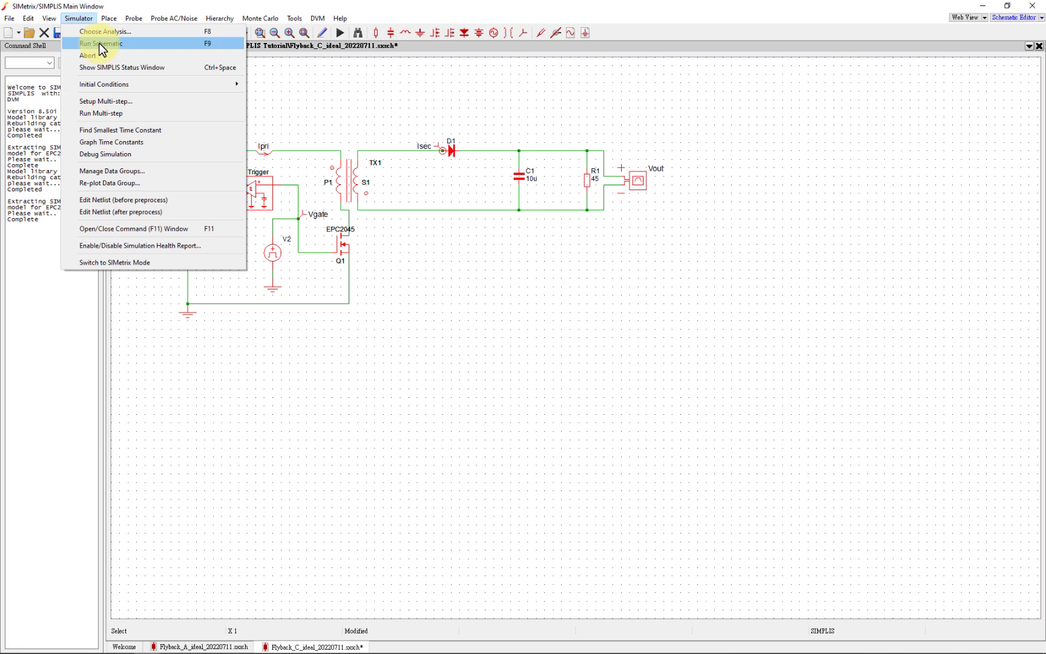
{"action": "left_click", "coordinate": [101, 42]}
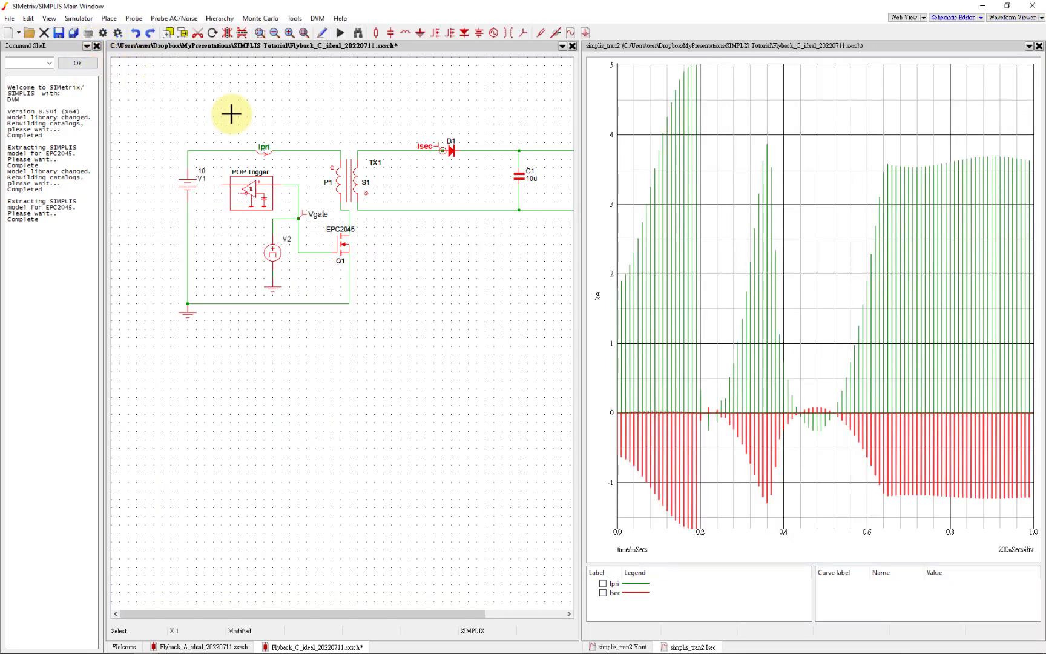
{"action": "left_click", "coordinate": [620, 645]}
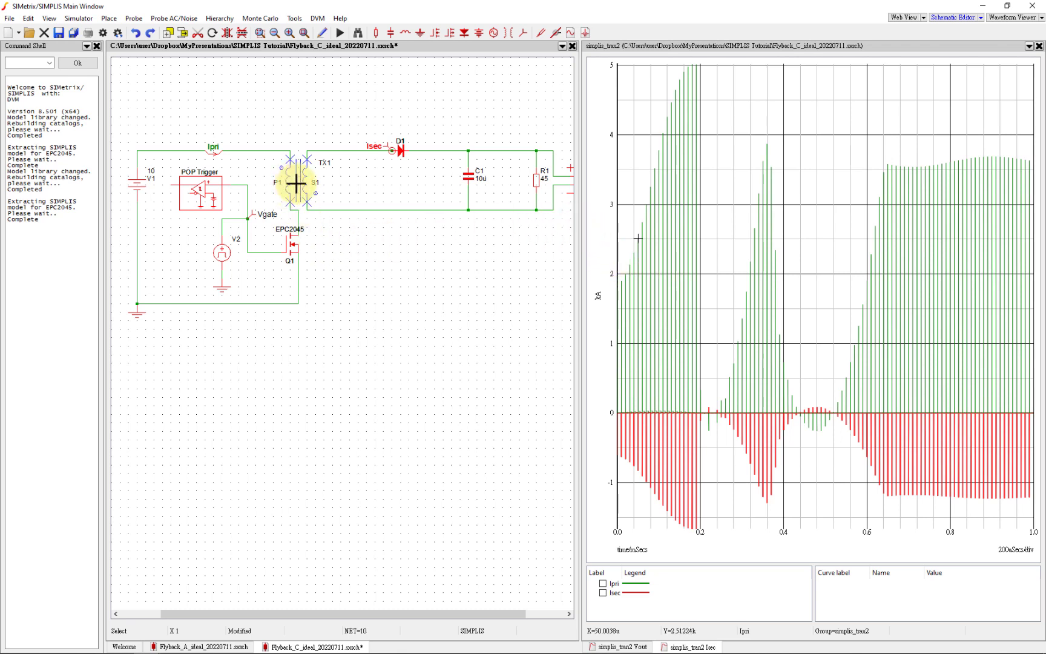
Check TX1's winding settings, then place a simple lossy inductor L1 on the primary wire
{"action": "double_click", "coordinate": [298, 184]}
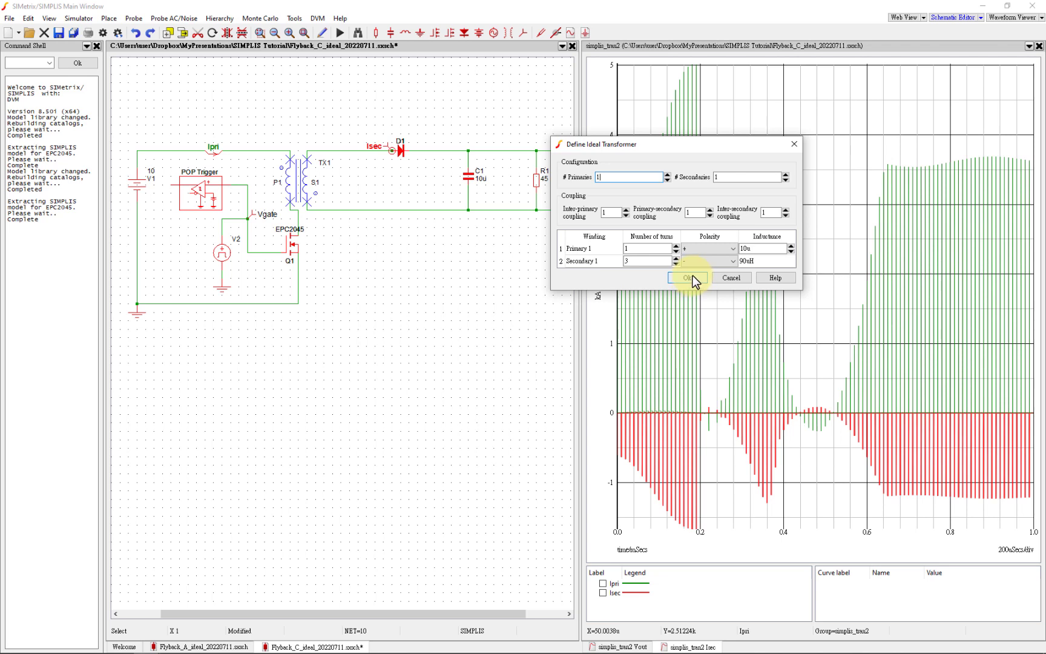
{"action": "left_click", "coordinate": [687, 277]}
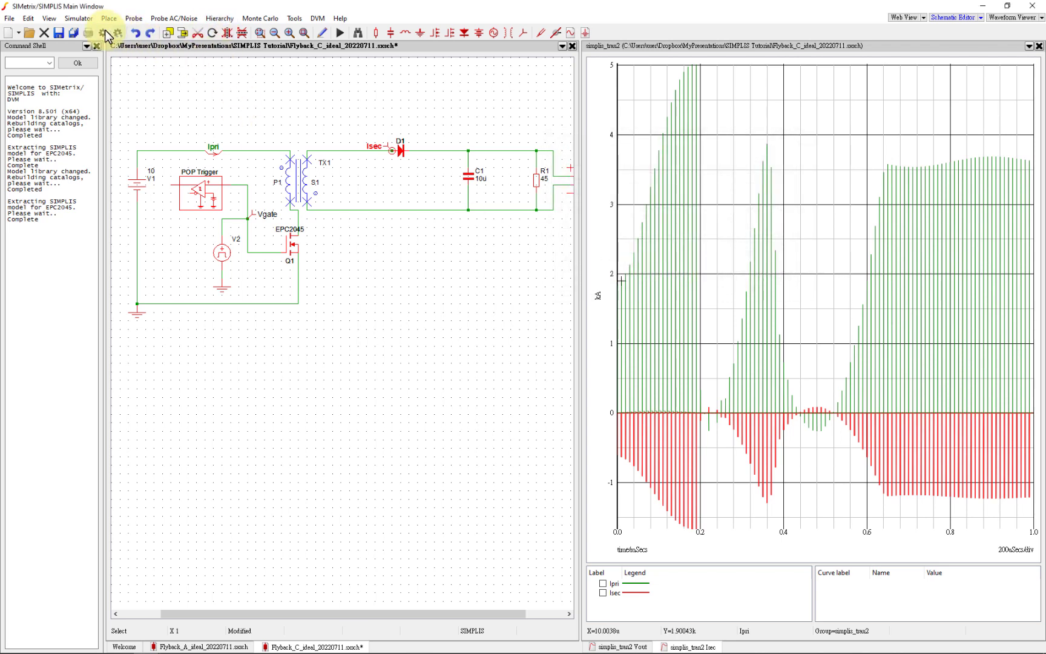
{"action": "left_click", "coordinate": [108, 18]}
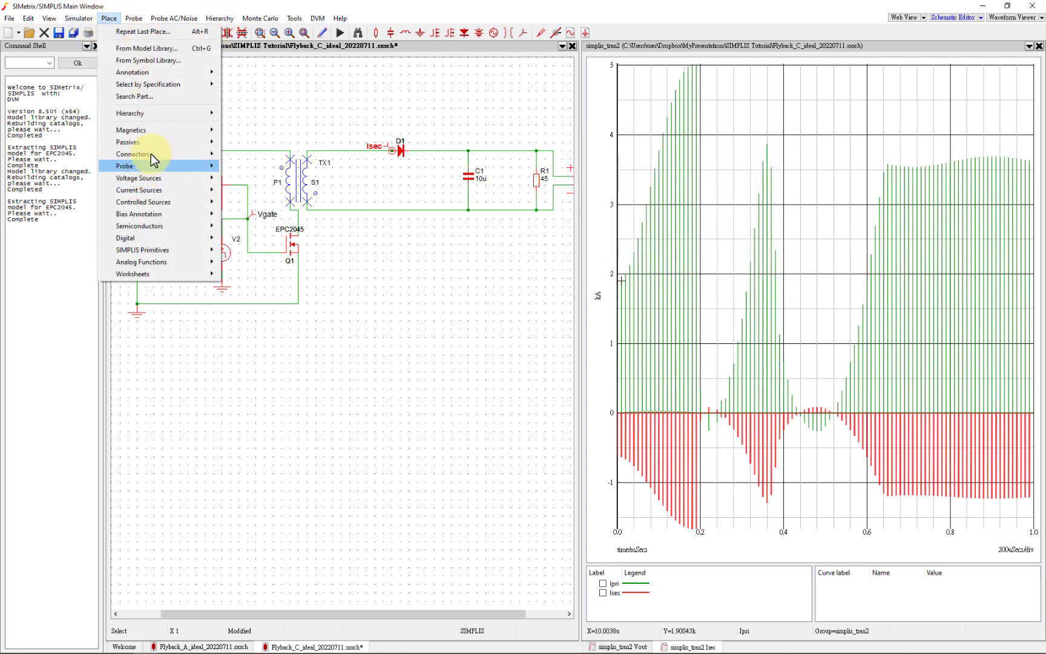
{"action": "mouse_move", "coordinate": [131, 130]}
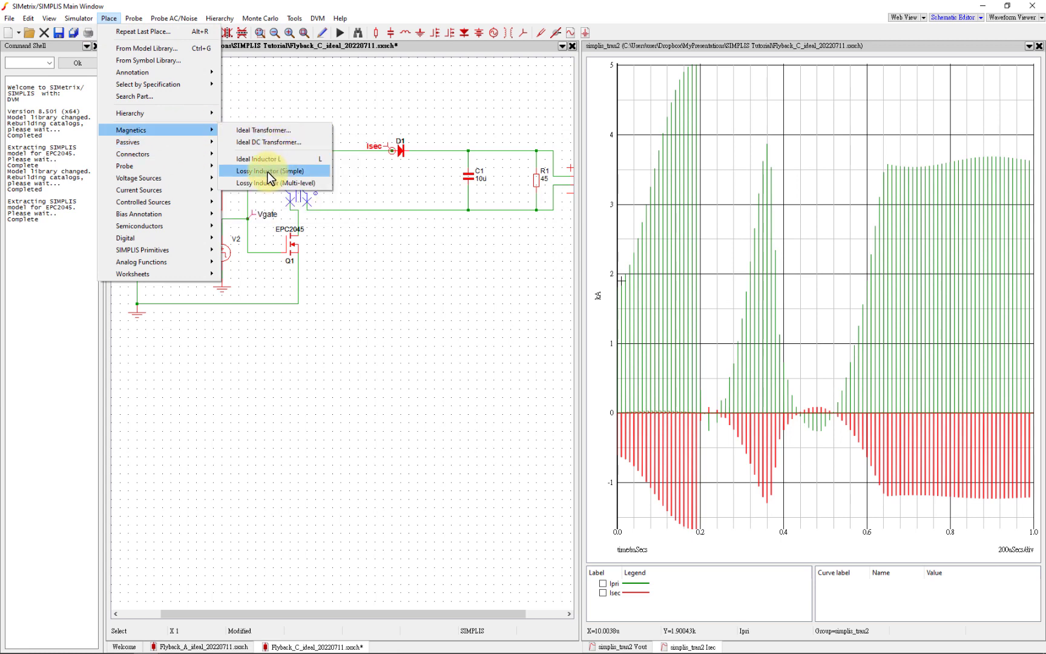
{"action": "left_click", "coordinate": [260, 171]}
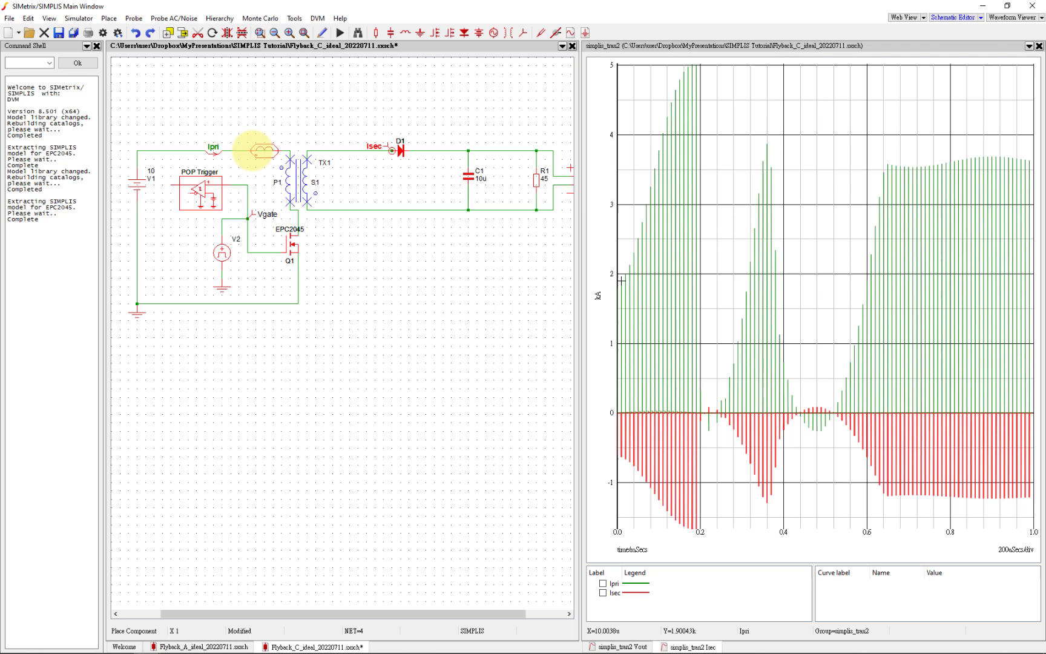
{"action": "left_click", "coordinate": [263, 150]}
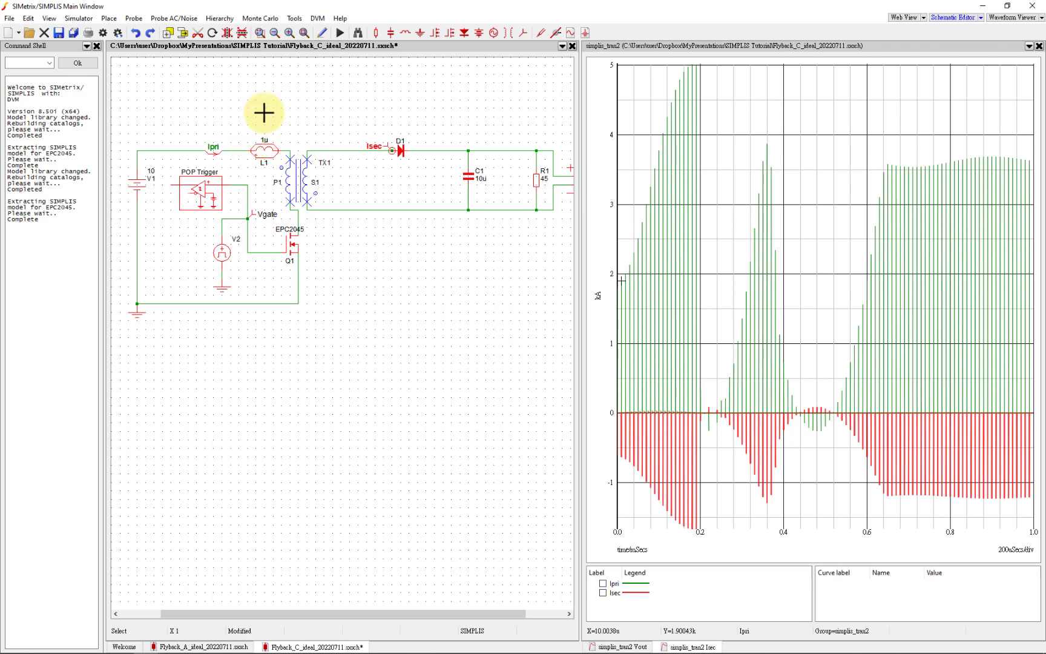
Set L1 to 1n and add a 10m resistor R2 on the secondary wire before the Isec probe
{"action": "double_click", "coordinate": [264, 148]}
{"action": "type", "text": "10m"}
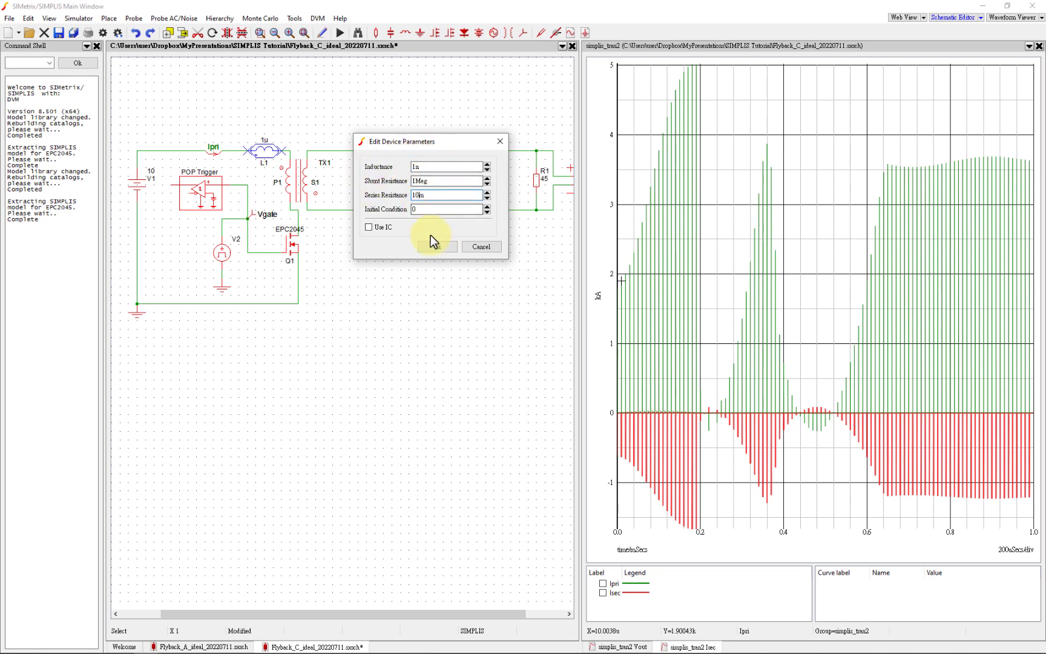
{"action": "left_click", "coordinate": [432, 246]}
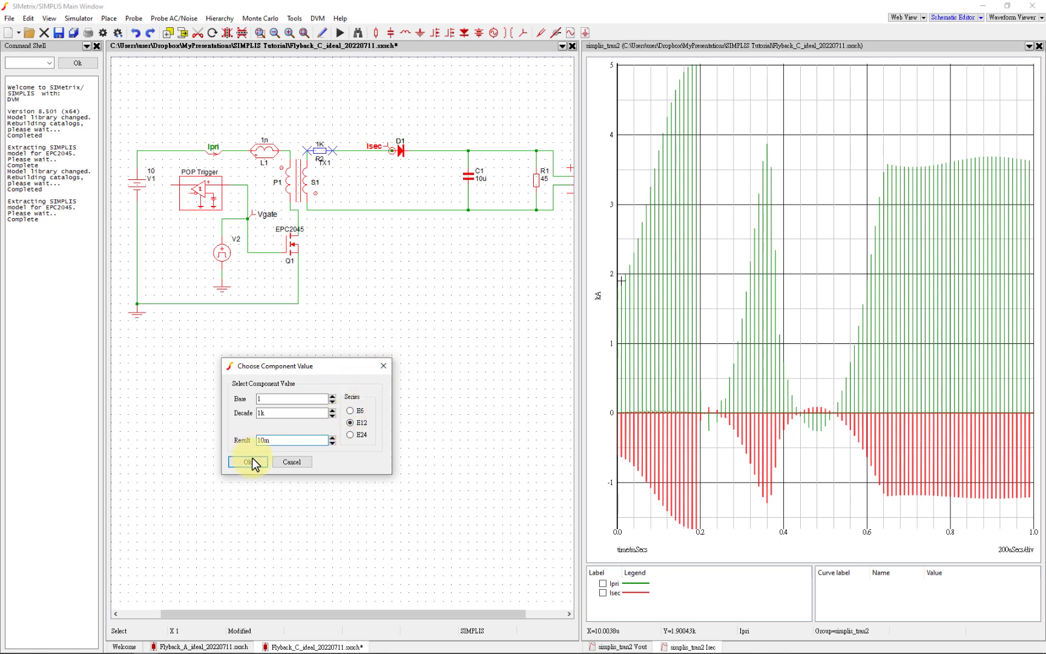
{"action": "left_click", "coordinate": [247, 461]}
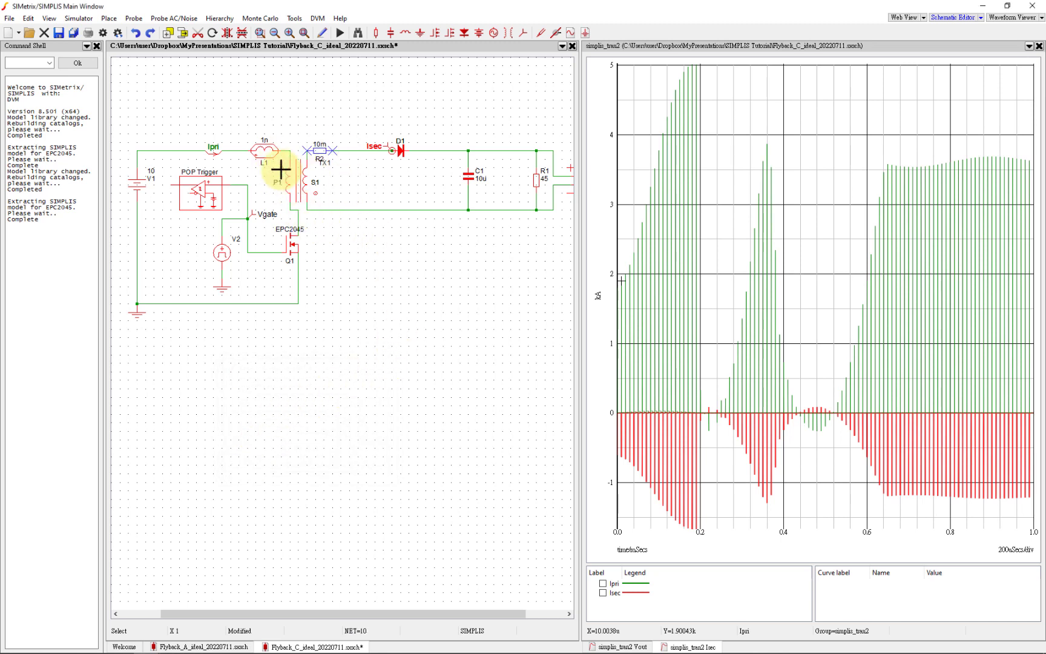
{"action": "mouse_move", "coordinate": [318, 237]}
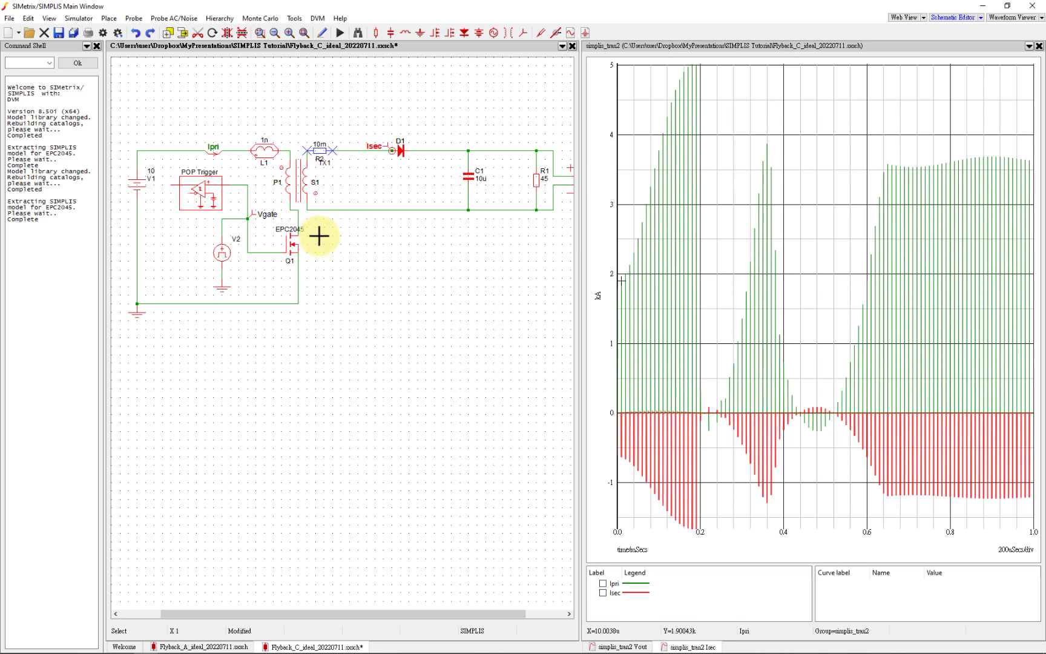
{"action": "mouse_move", "coordinate": [287, 188]}
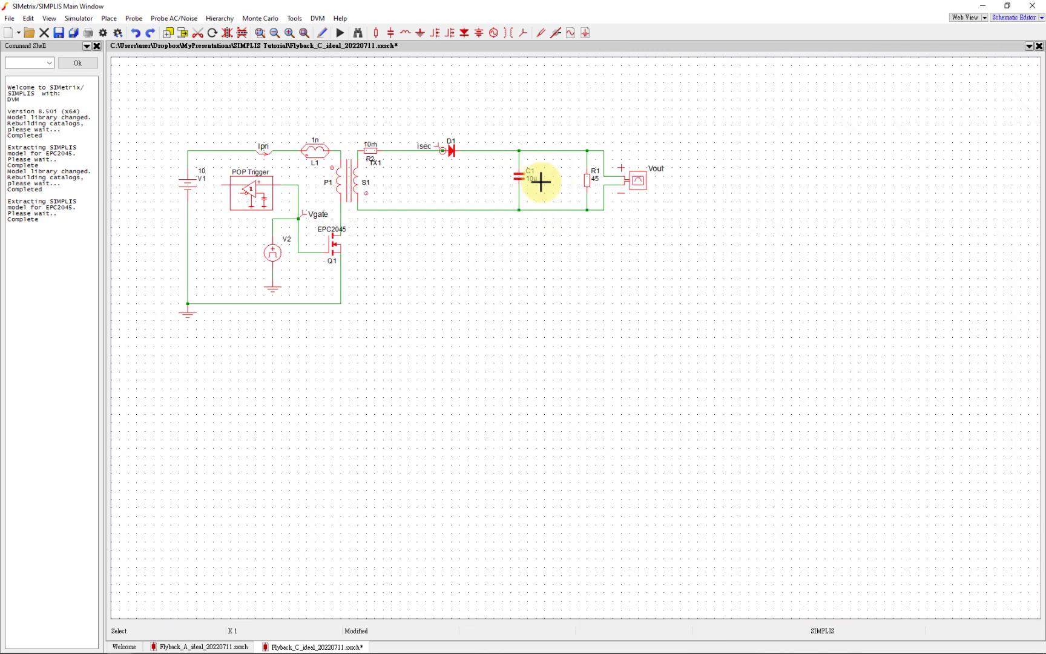
{"action": "left_click", "coordinate": [106, 18]}
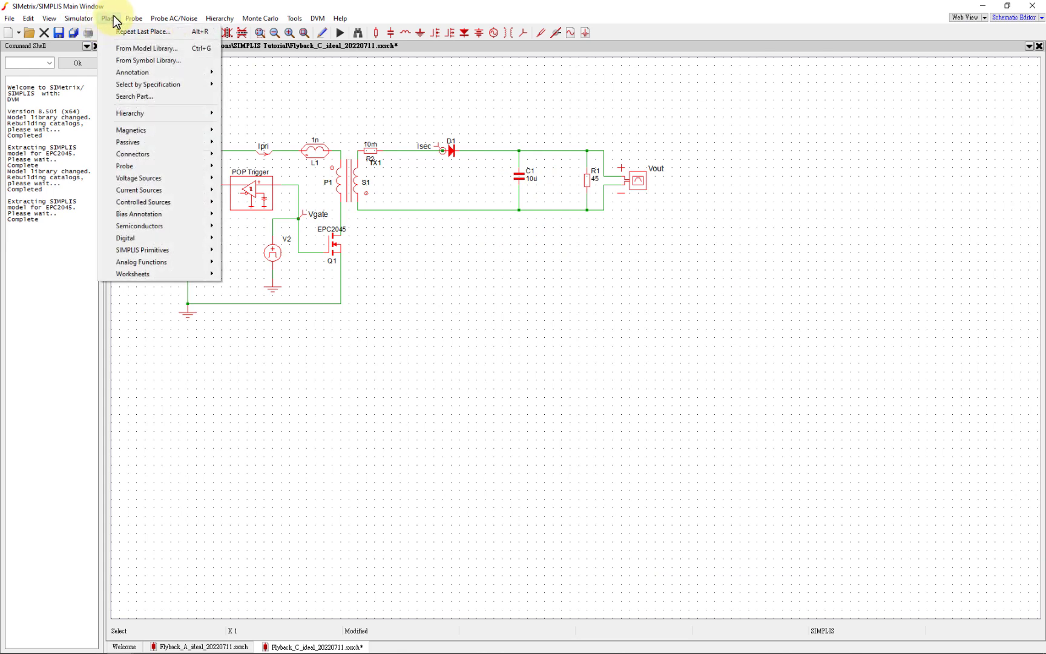
Place a CL32Y475KCVPN_Simple_DC0V_25degC capacitor C2 in parallel with C1 from Recently Added Models
{"action": "left_click", "coordinate": [146, 47]}
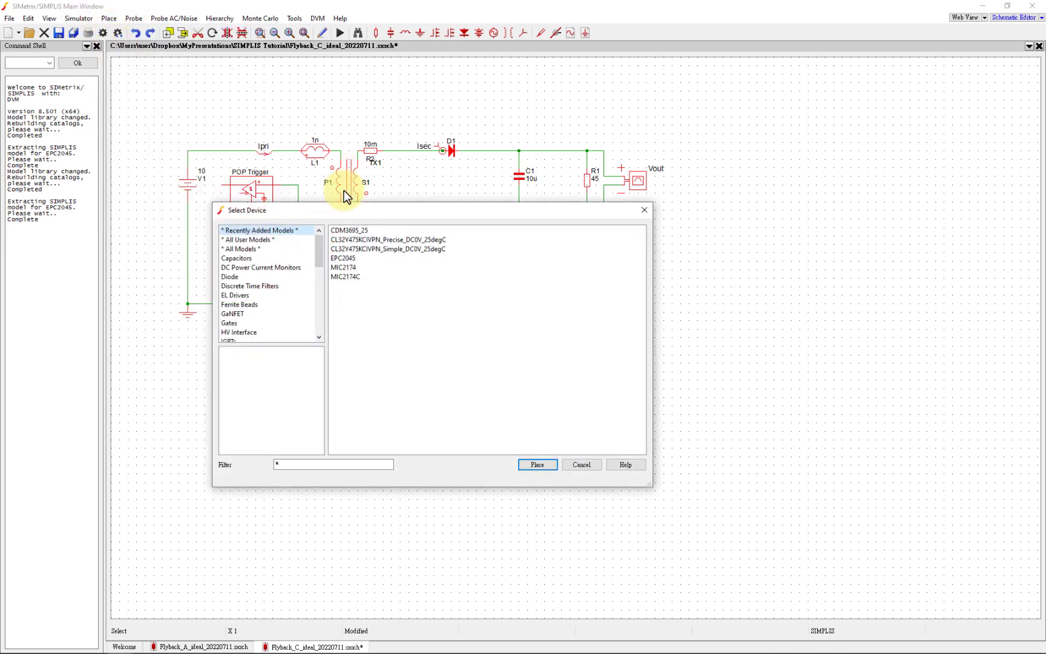
{"action": "left_click", "coordinate": [388, 249]}
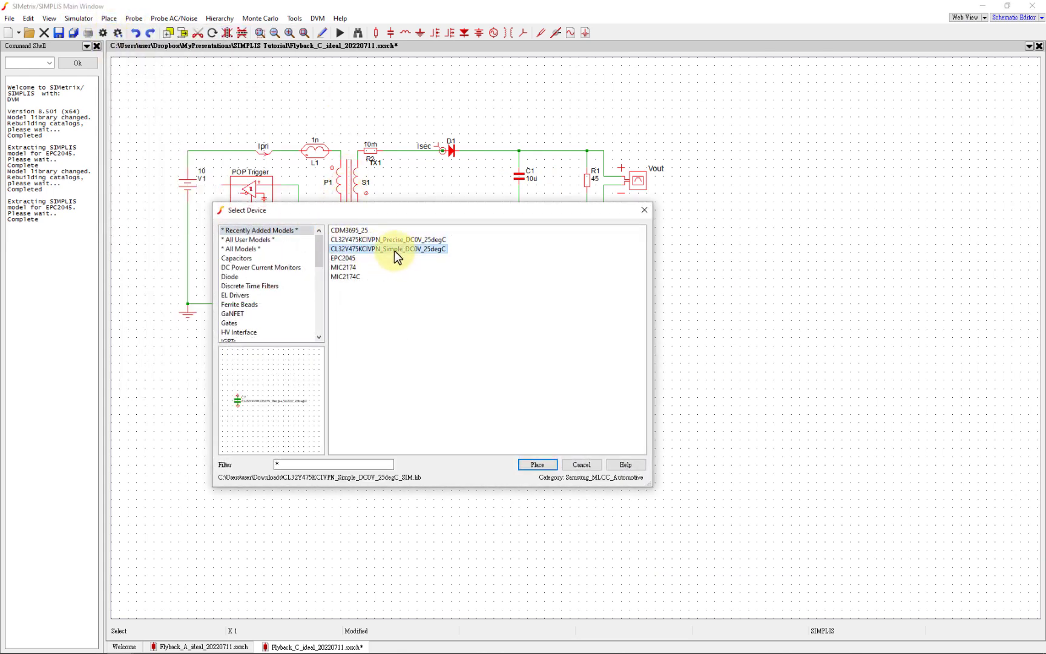
{"action": "left_click", "coordinate": [537, 465]}
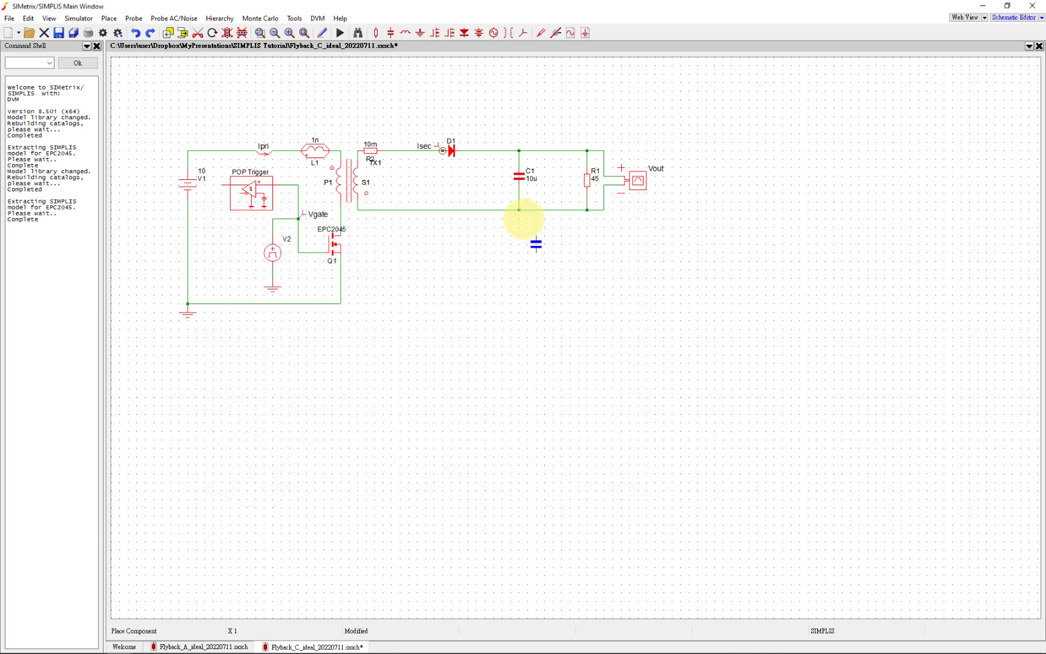
{"action": "left_click", "coordinate": [499, 172]}
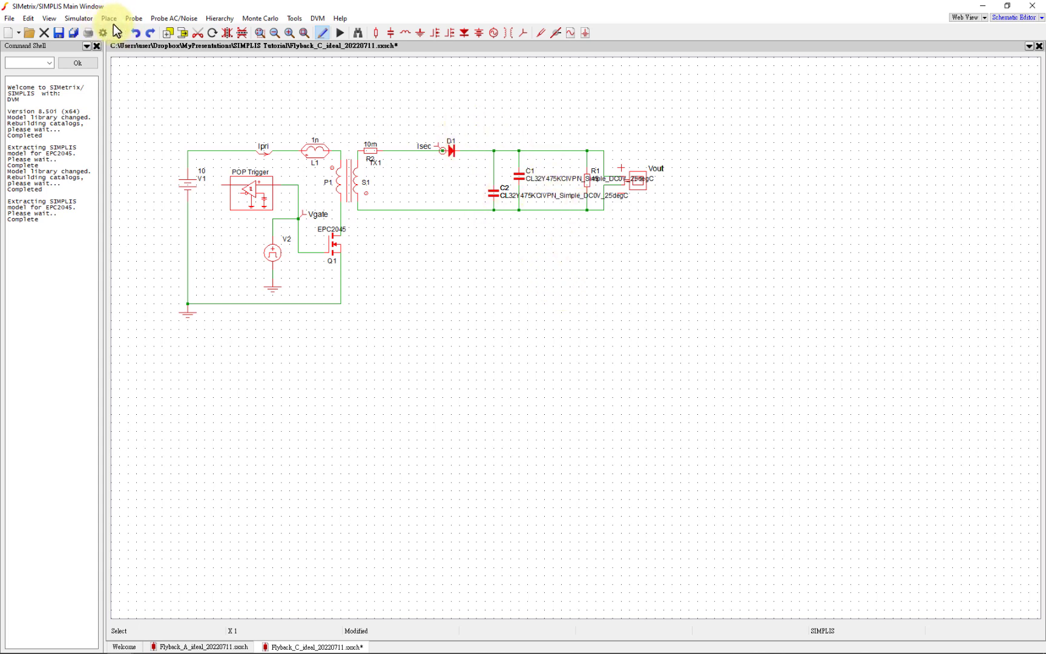
{"action": "left_click", "coordinate": [133, 19]}
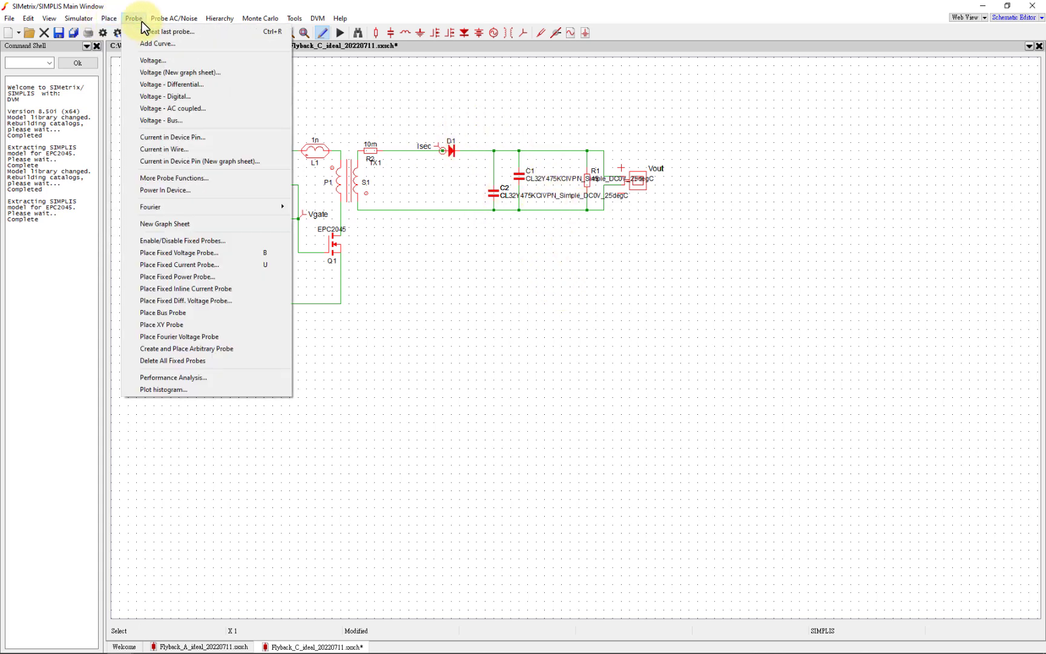
Run the transient simulation and view the Vgate and Vout waveforms beside the schematic
{"action": "left_click", "coordinate": [77, 18]}
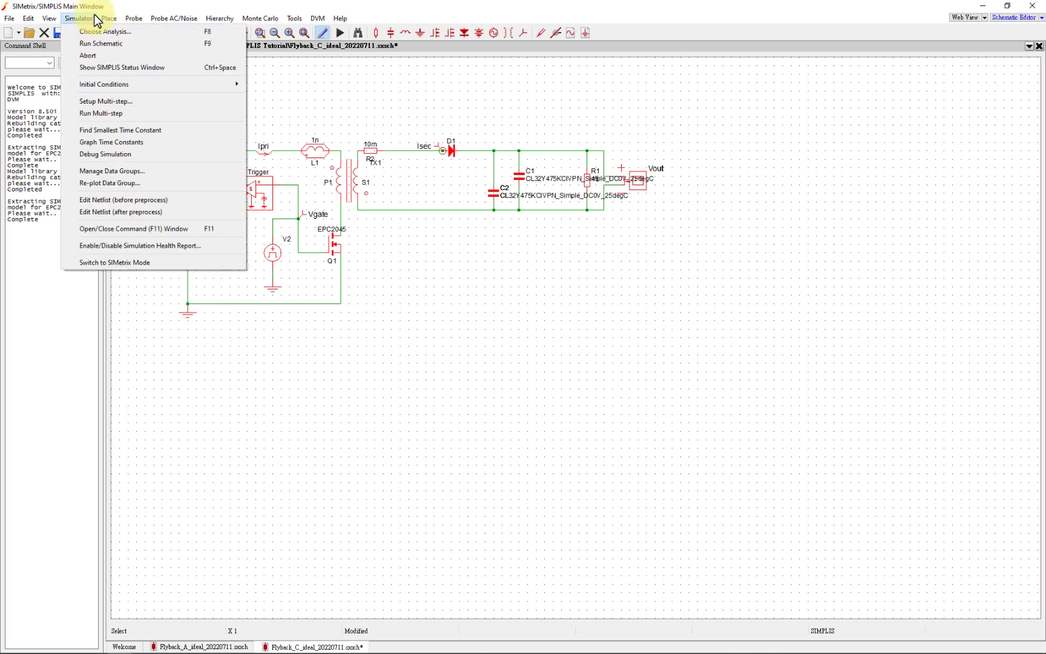
{"action": "left_click", "coordinate": [101, 43]}
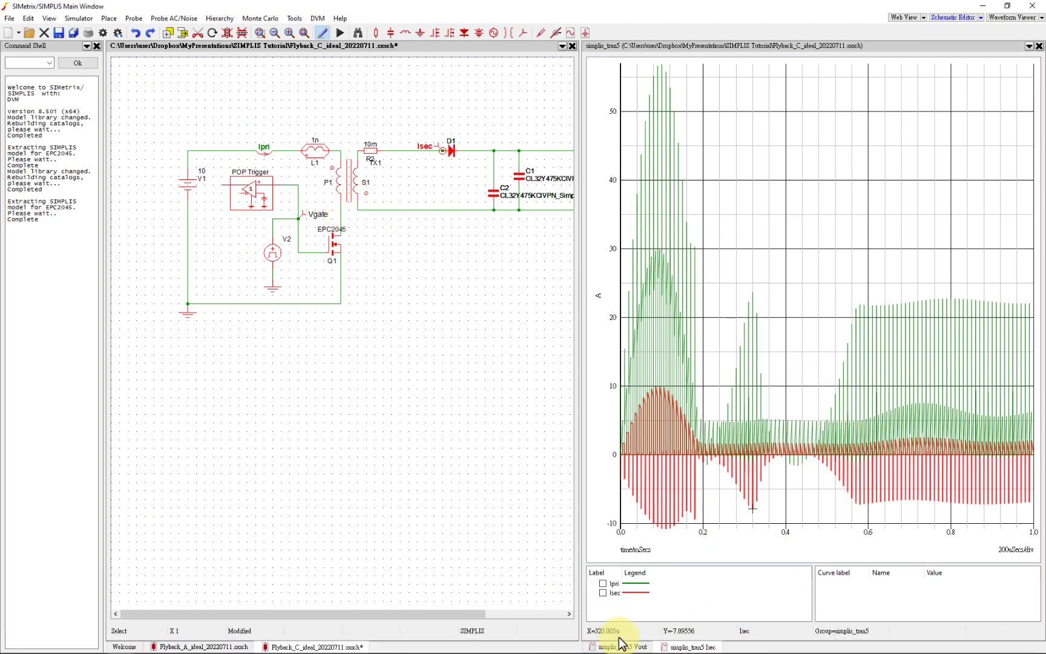
{"action": "left_click", "coordinate": [620, 645]}
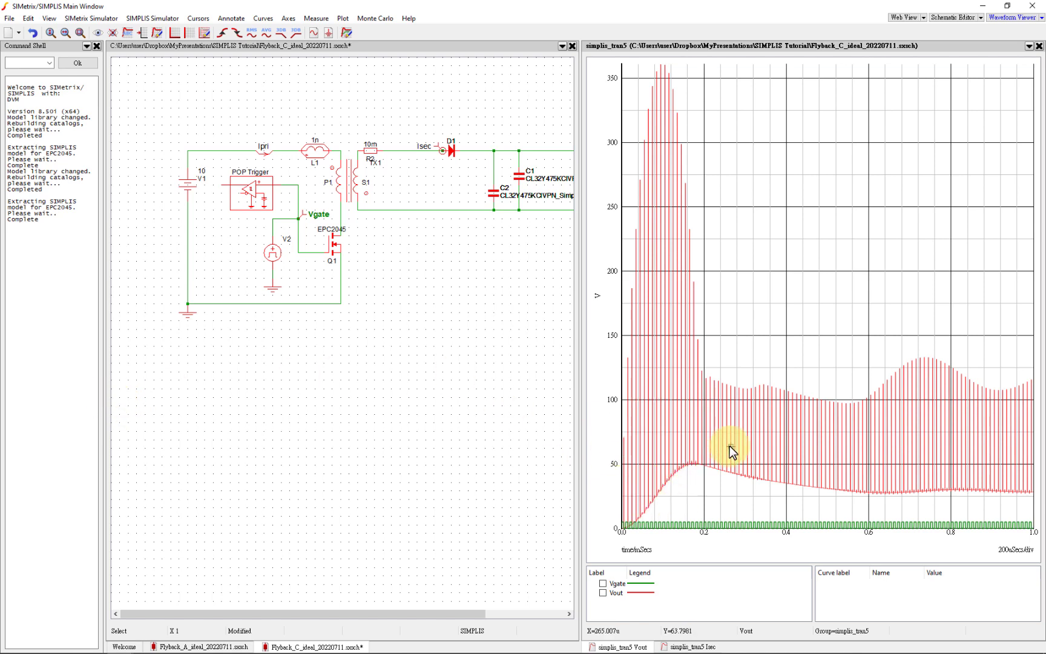
{"action": "mouse_move", "coordinate": [808, 446]}
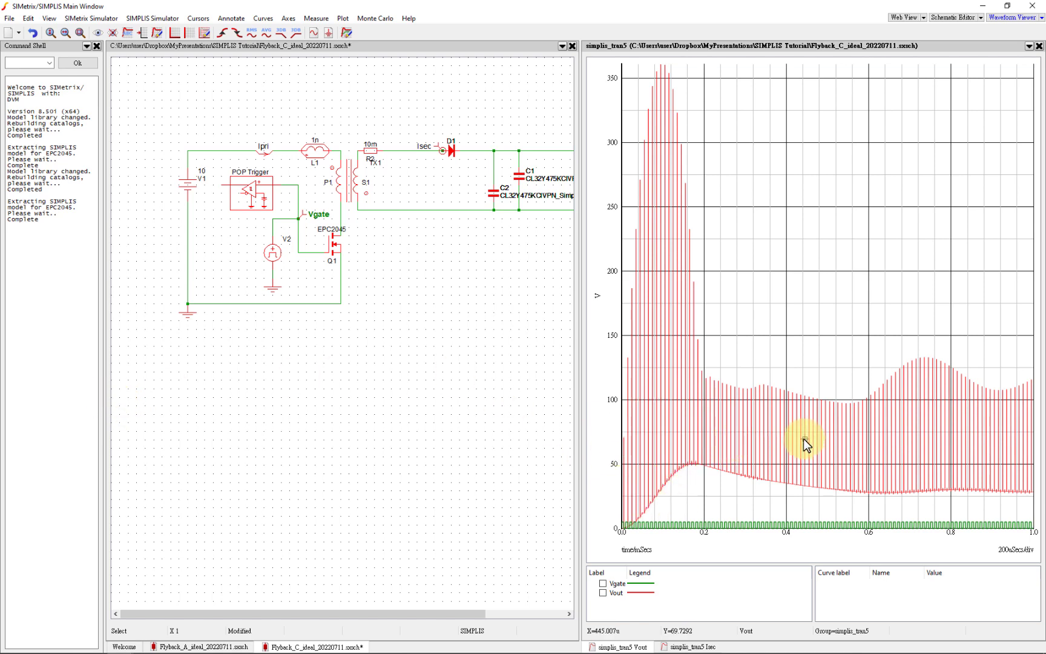
{"action": "mouse_move", "coordinate": [570, 521]}
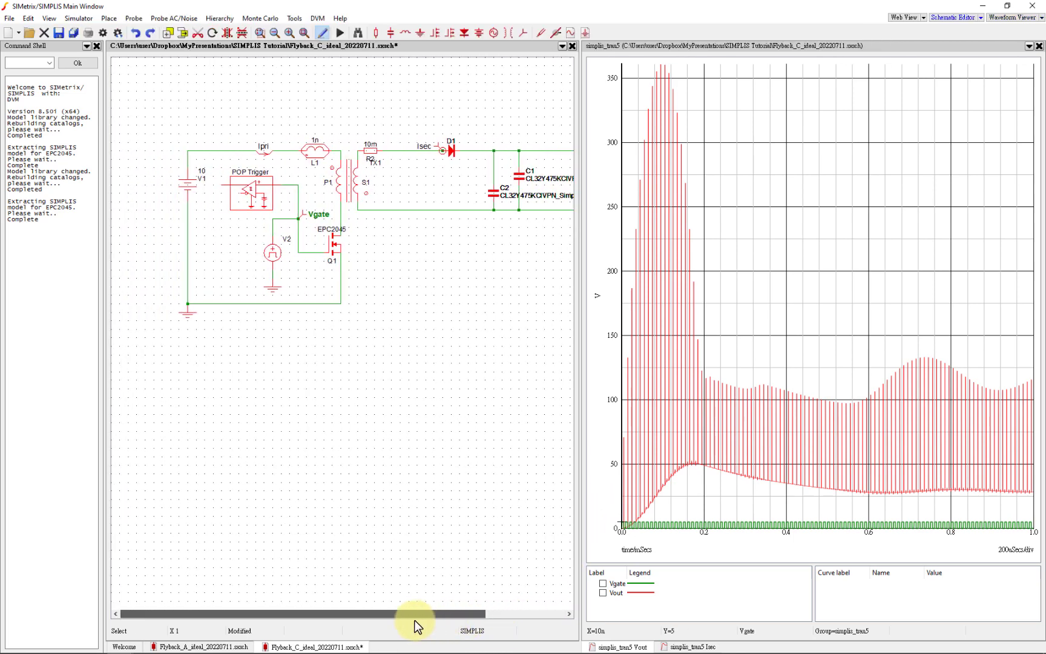
{"action": "scroll", "scroll_direction": "left", "scroll_amount": 3}
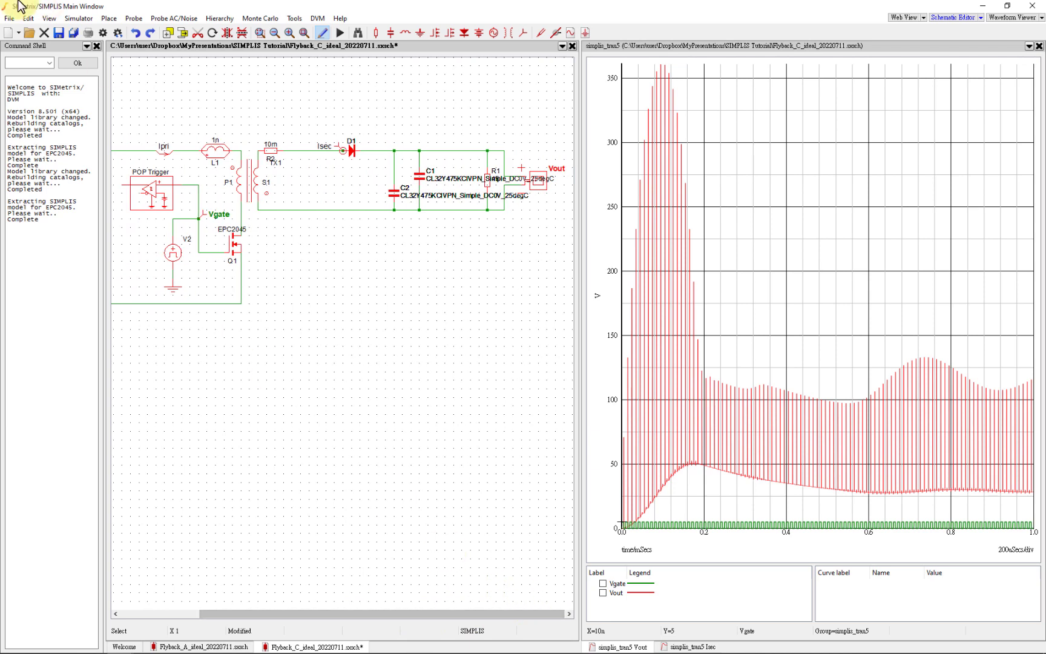
{"action": "mouse_move", "coordinate": [872, 30]}
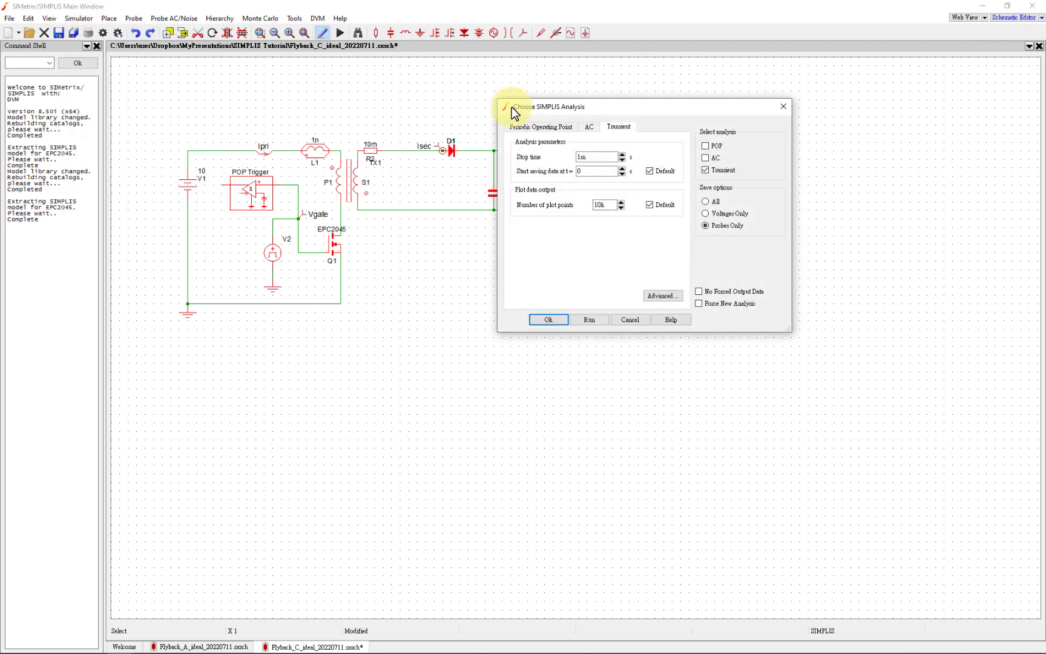
Enable POP analysis, disable Transient, review the Advanced POP options and run it
{"action": "left_click", "coordinate": [705, 146]}
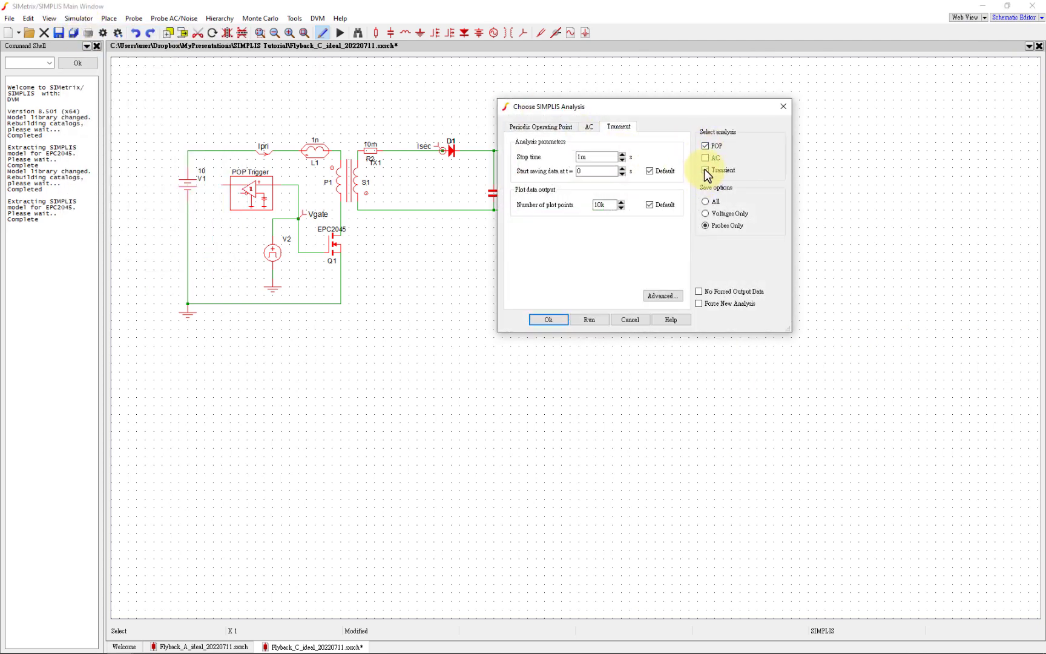
{"action": "left_click", "coordinate": [540, 128]}
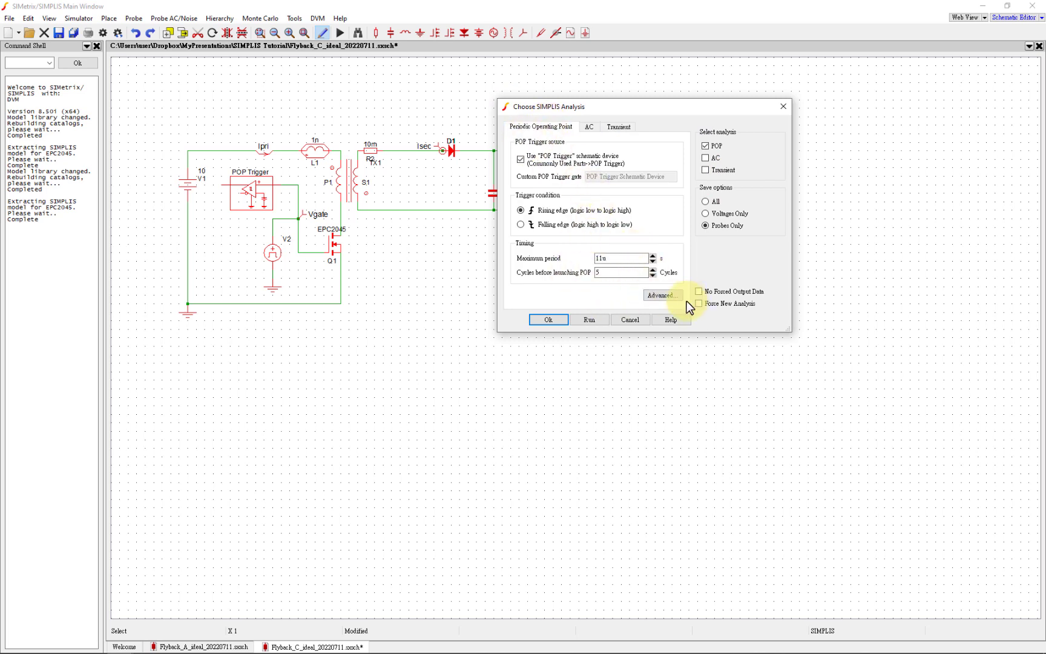
{"action": "left_click", "coordinate": [662, 296]}
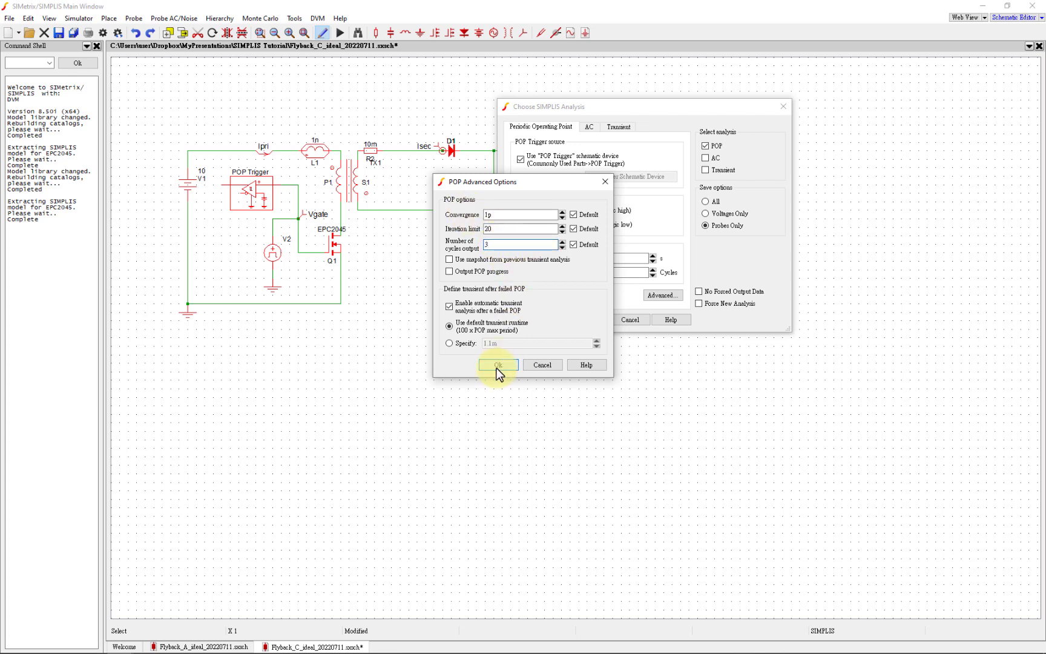
{"action": "left_click", "coordinate": [497, 364]}
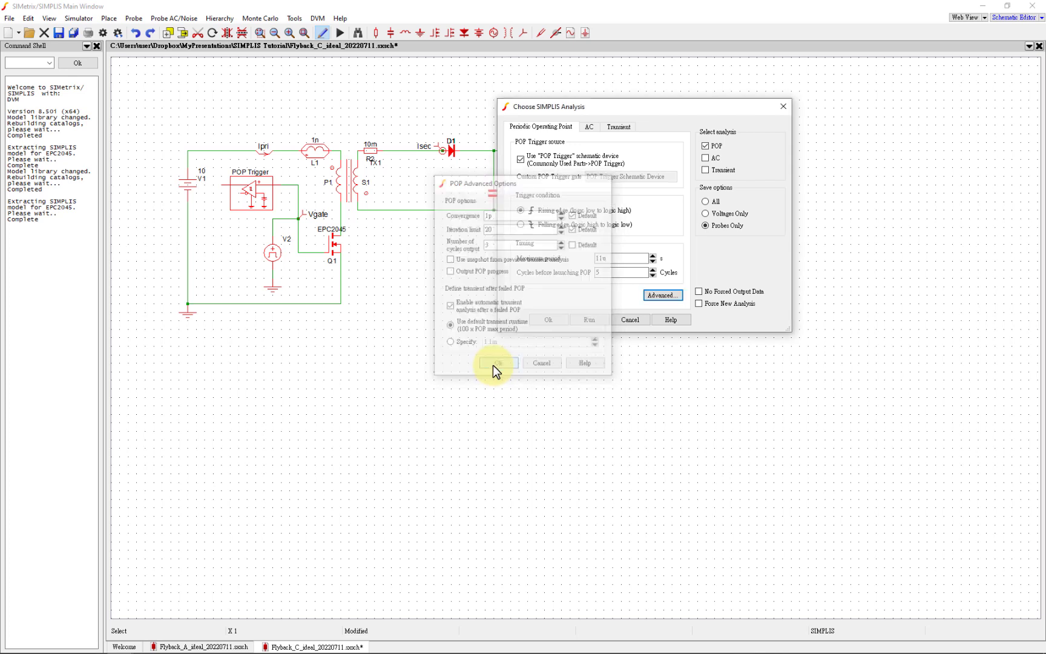
{"action": "left_click", "coordinate": [496, 362]}
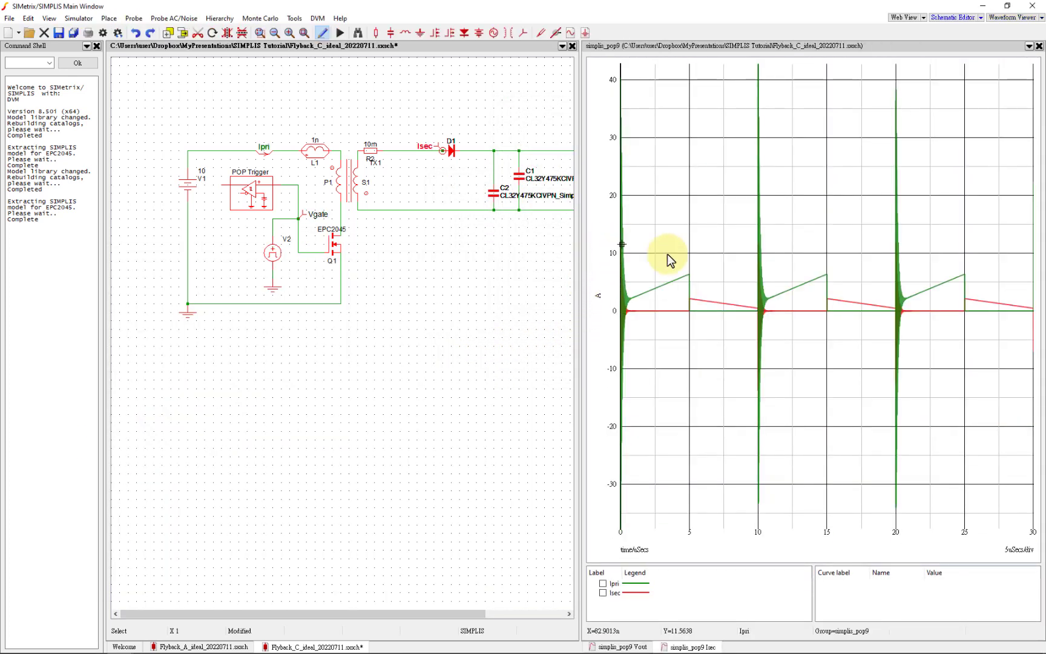
{"action": "mouse_move", "coordinate": [675, 390]}
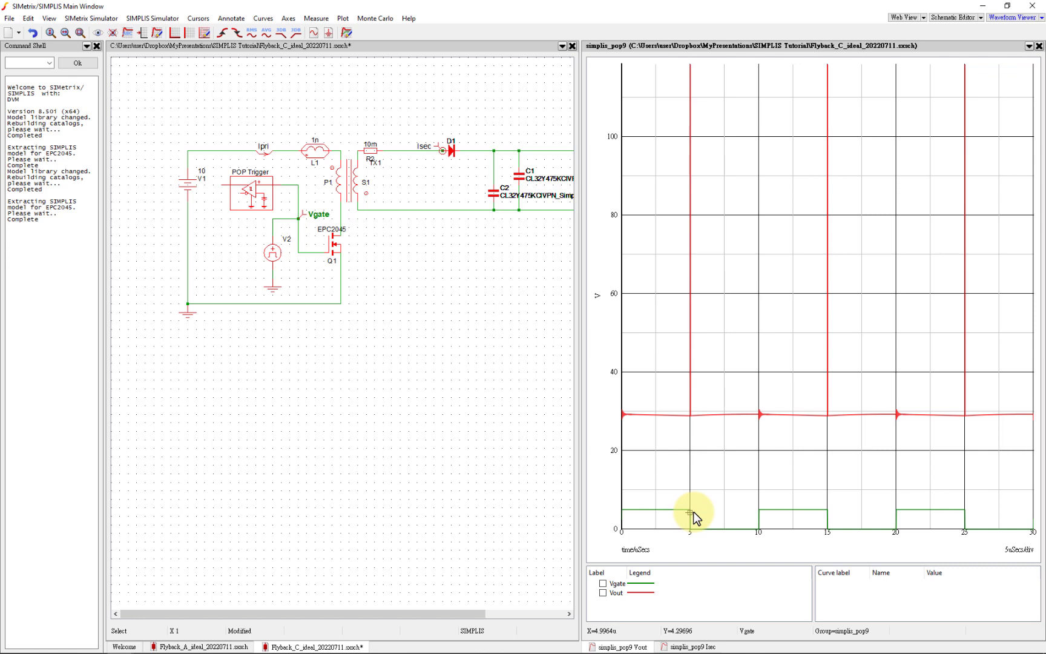
{"action": "mouse_move", "coordinate": [692, 342]}
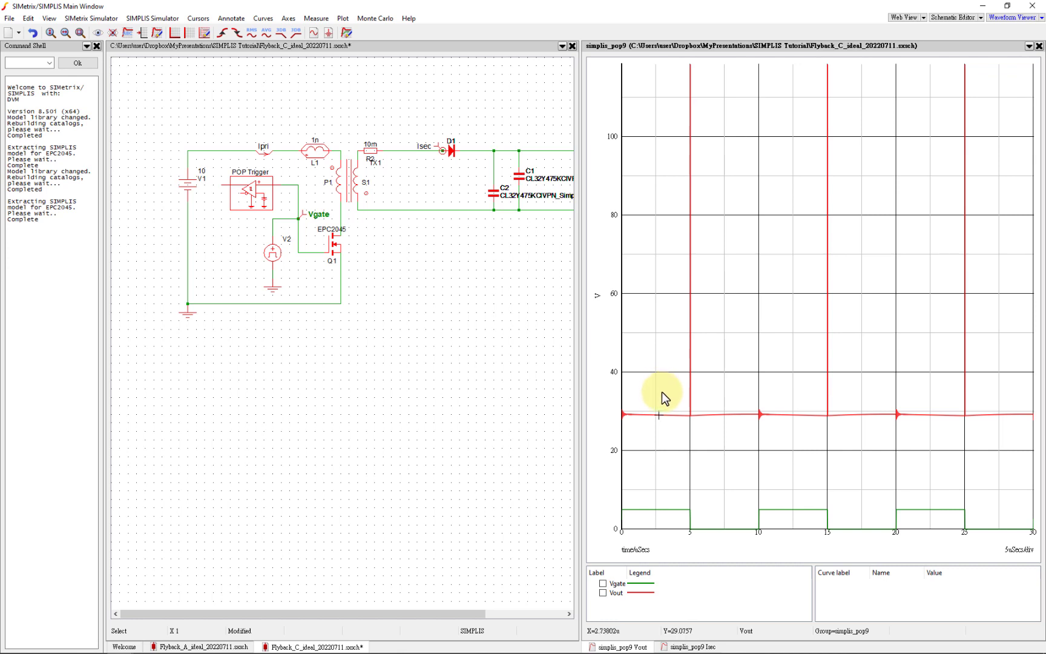
{"action": "mouse_move", "coordinate": [665, 428]}
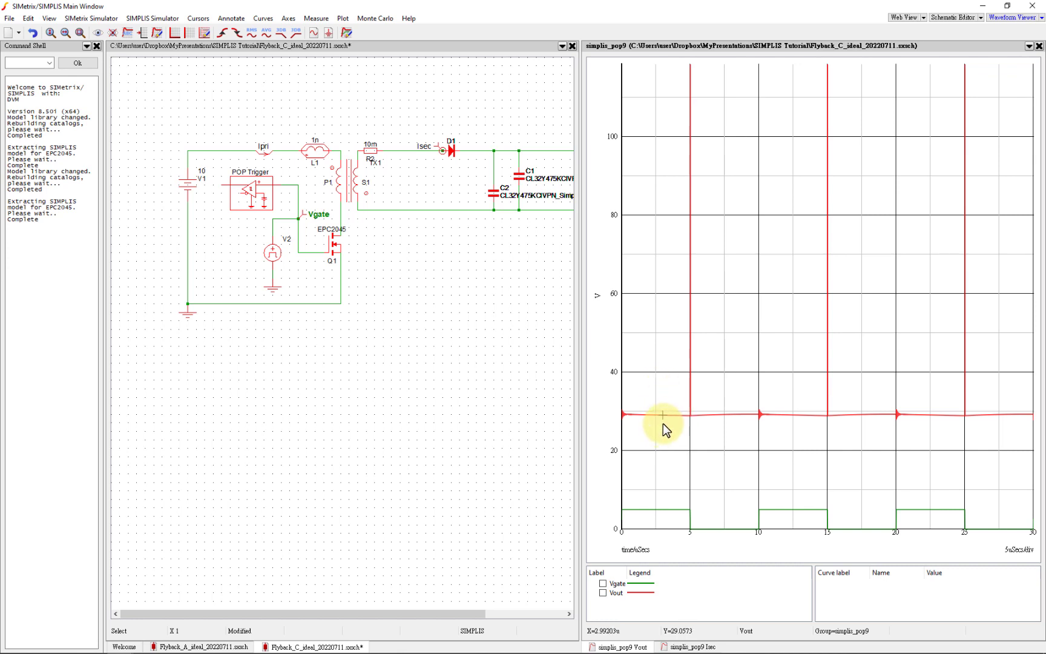
{"action": "mouse_move", "coordinate": [623, 371]}
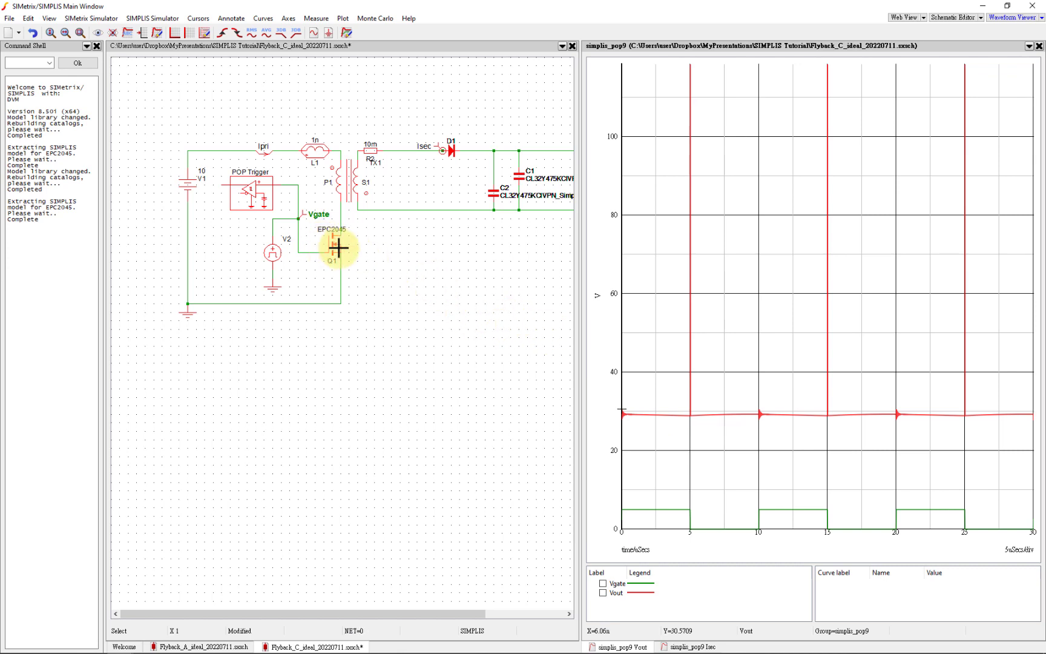
Switch MOSFET Q1 to user-defined parameters with extracted PWL waveforms hidden, ready for output capacitance
{"action": "double_click", "coordinate": [334, 247]}
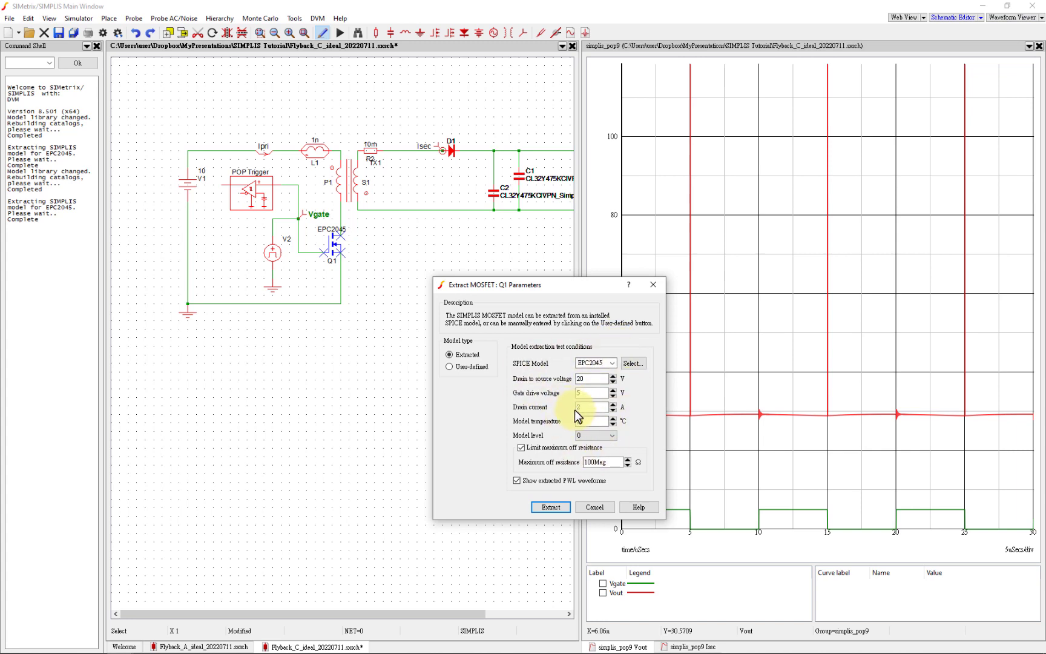
{"action": "left_click", "coordinate": [517, 481]}
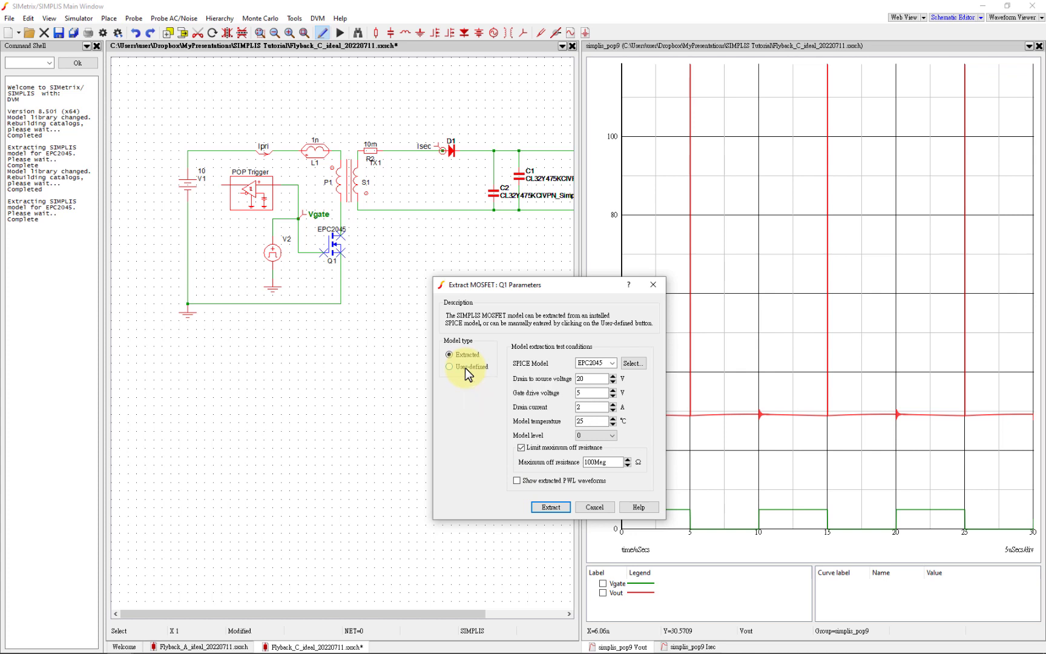
{"action": "left_click", "coordinate": [450, 367]}
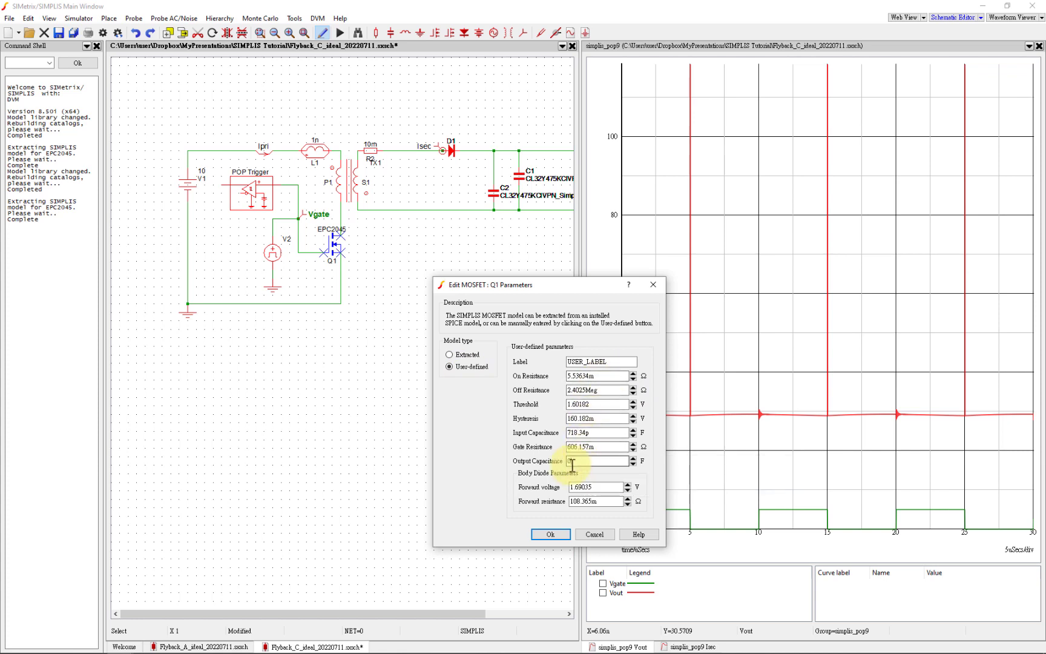
{"action": "left_click", "coordinate": [596, 461]}
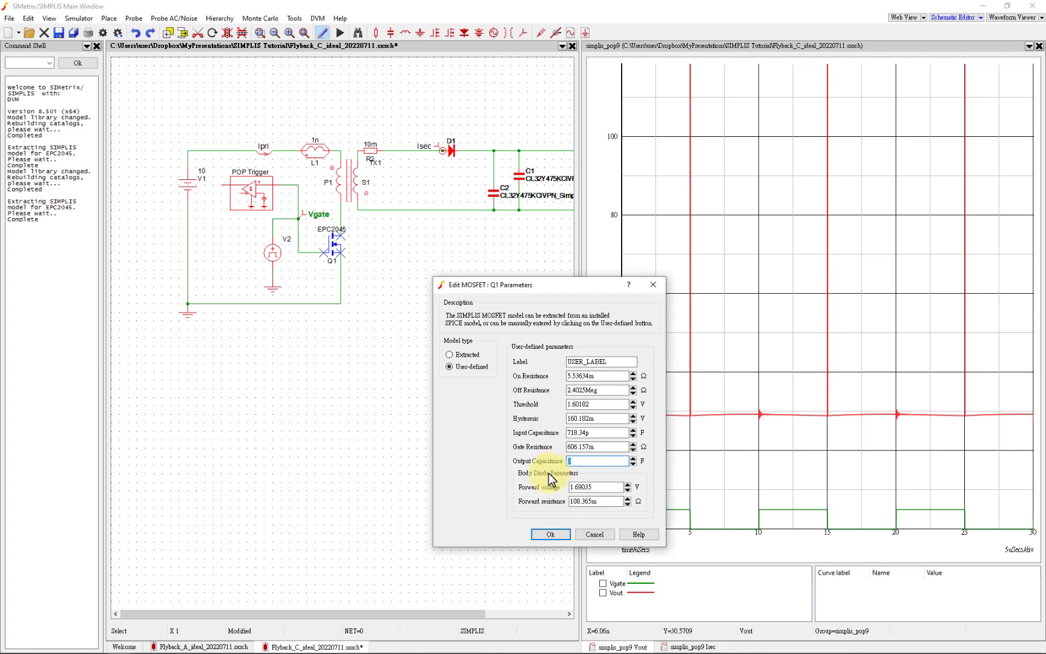
{"action": "mouse_move", "coordinate": [548, 479]}
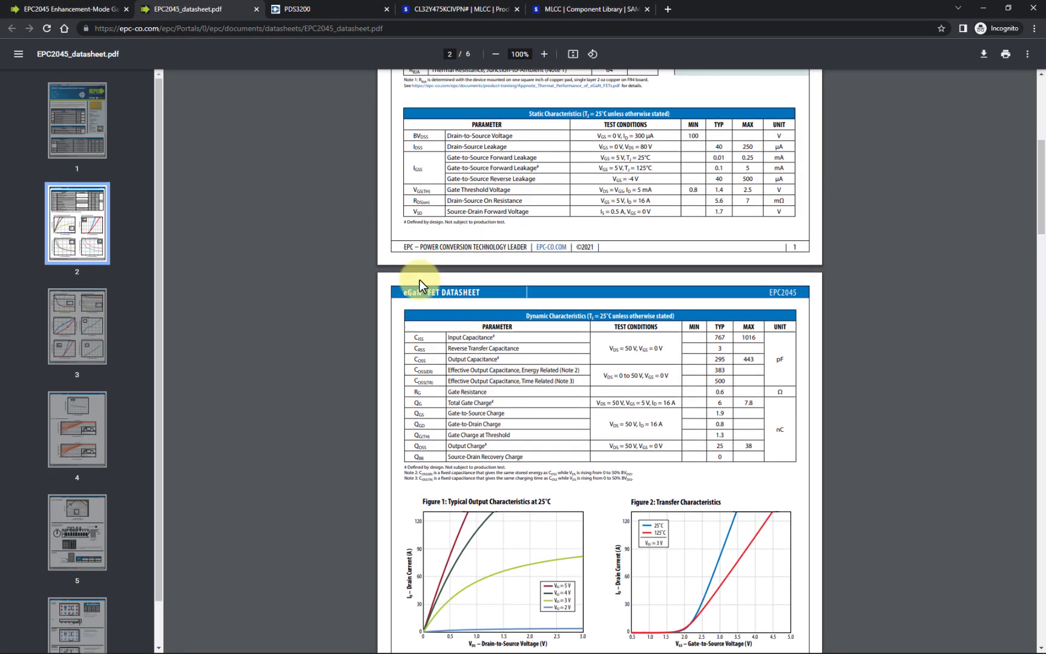
{"action": "double_click", "coordinate": [472, 358]}
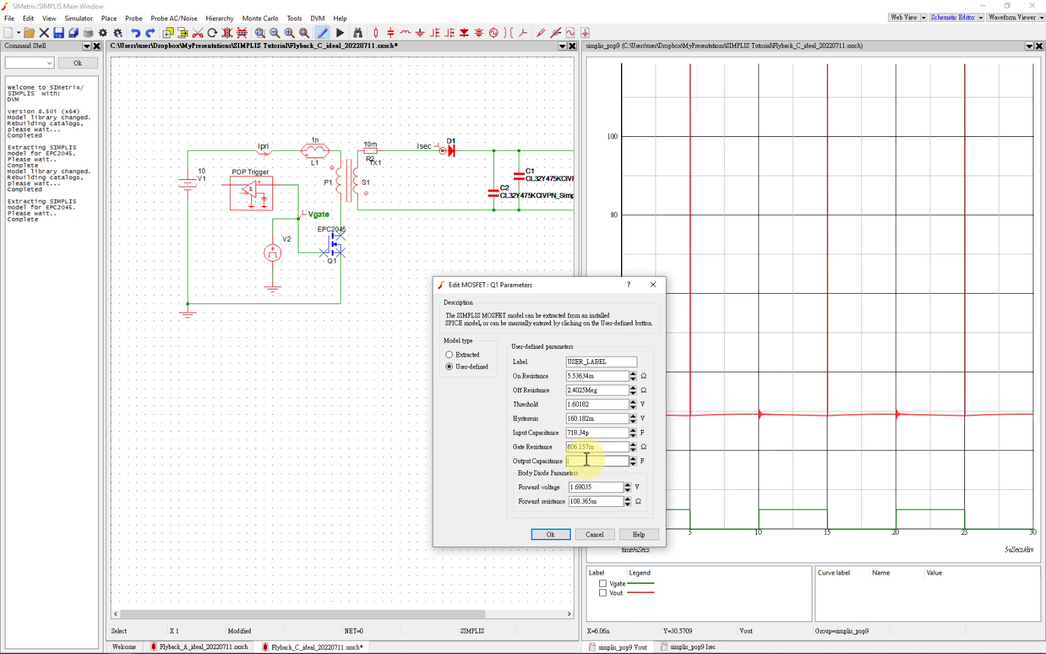
Set Q1's output capacitance to 295p and rerun the POP simulation
{"action": "type", "text": "295p"}
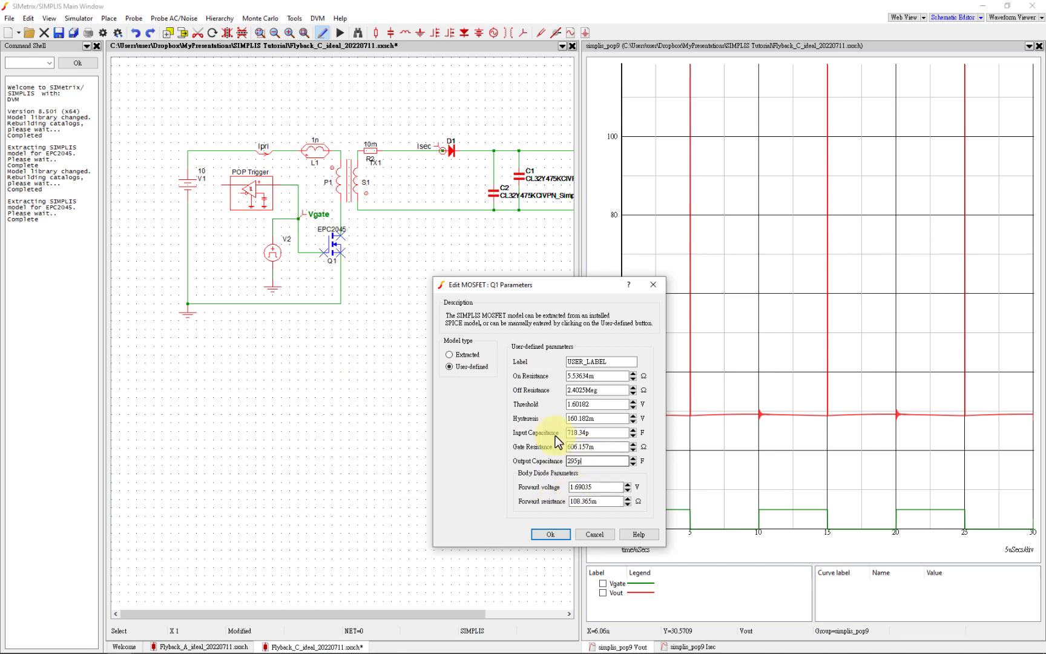
{"action": "left_click", "coordinate": [549, 534]}
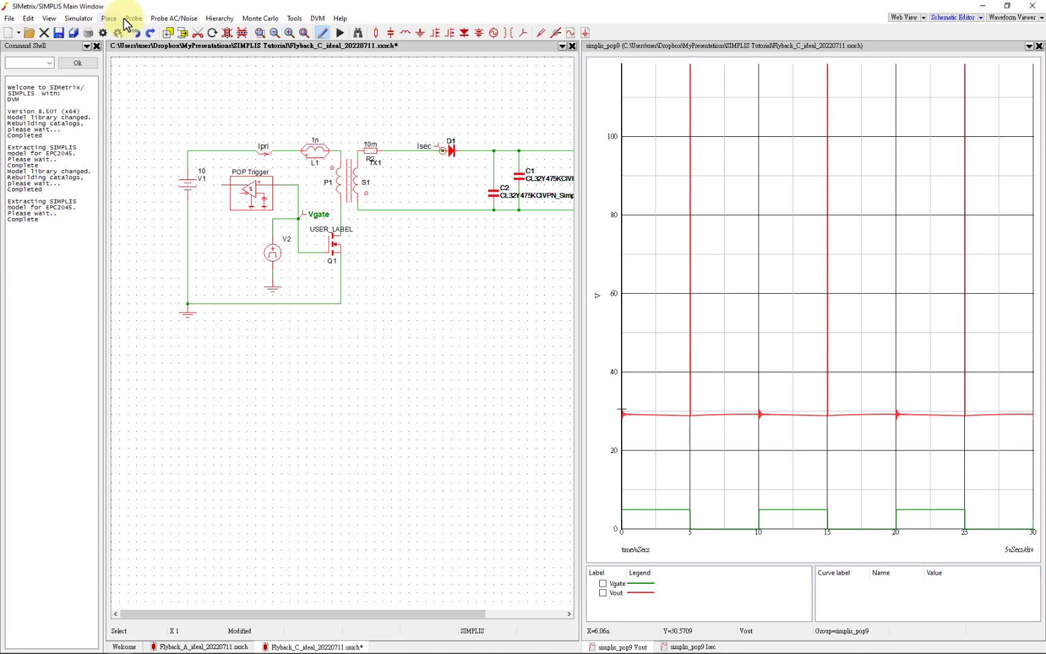
{"action": "left_click", "coordinate": [78, 18]}
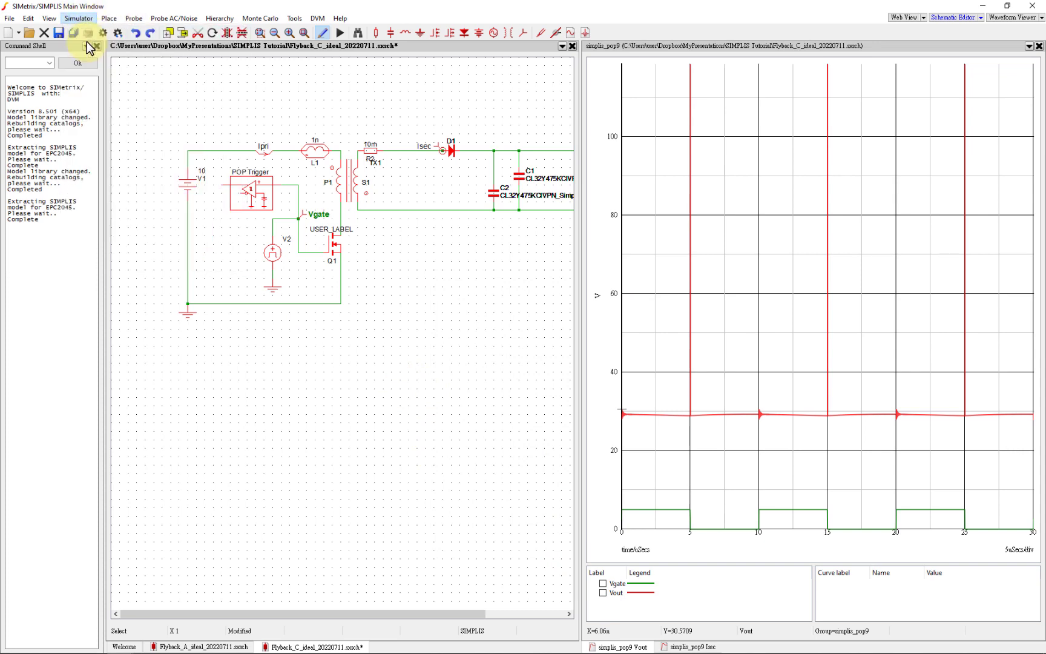
{"action": "left_click", "coordinate": [756, 645]}
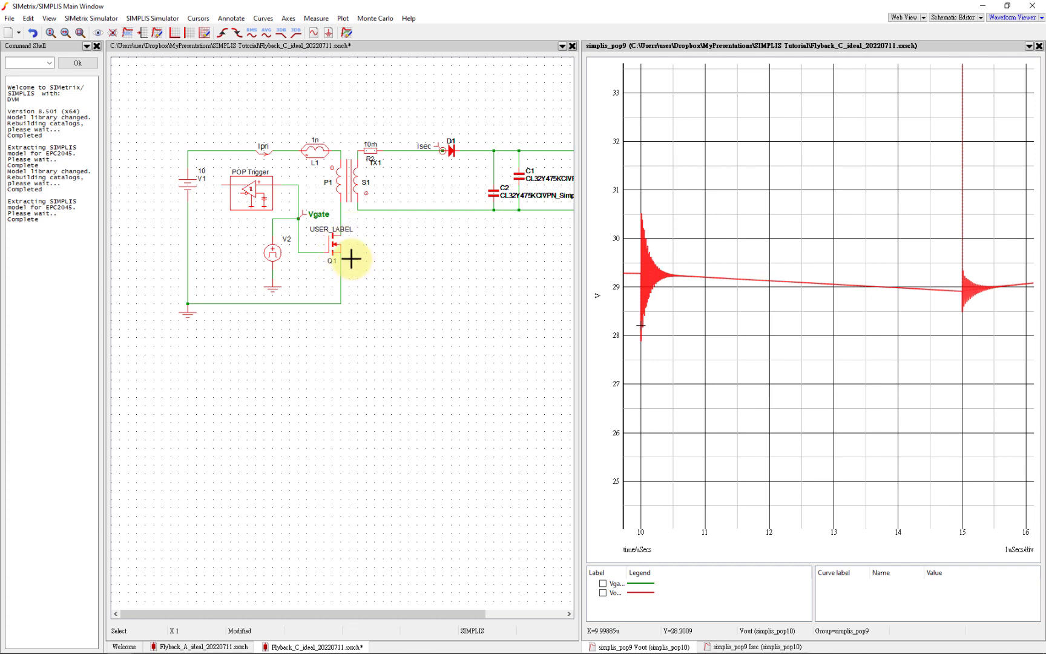
{"action": "mouse_move", "coordinate": [345, 261]}
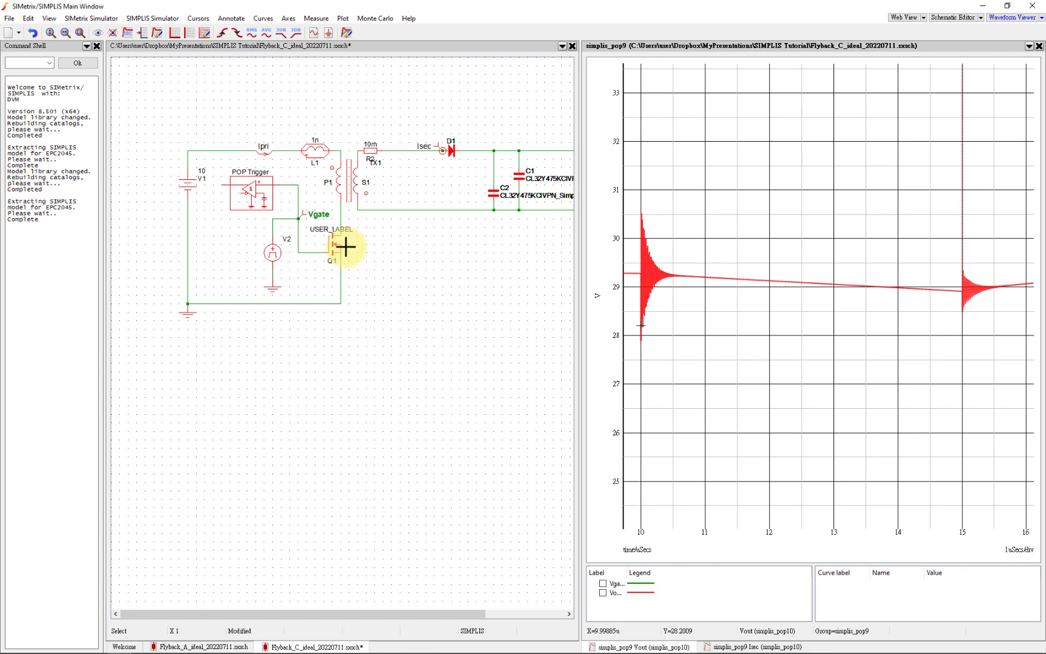
{"action": "mouse_move", "coordinate": [367, 205]}
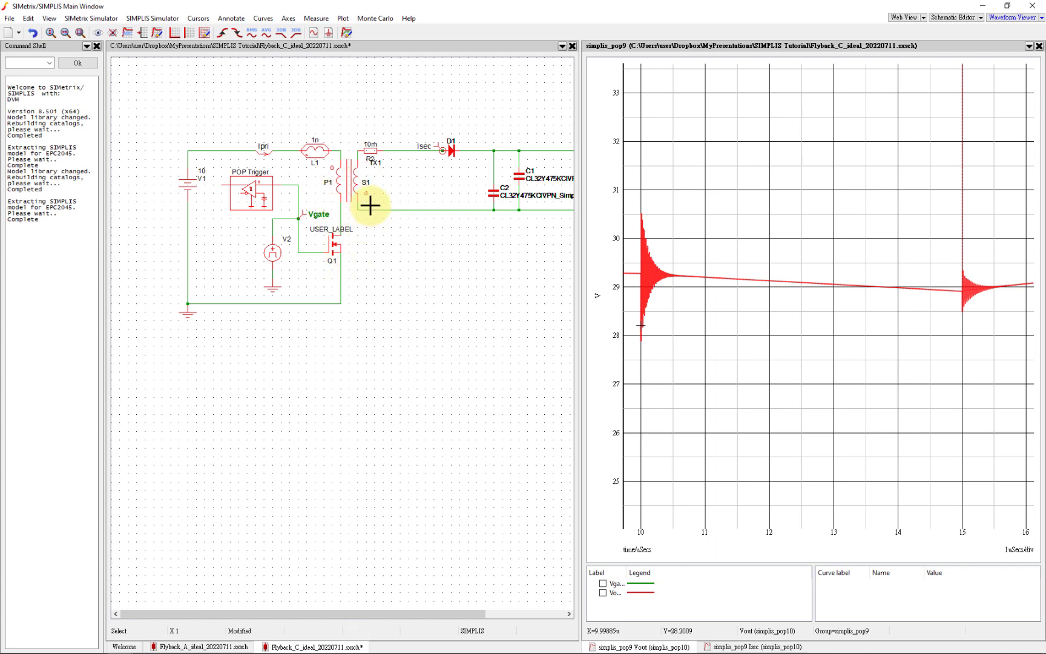
{"action": "mouse_move", "coordinate": [401, 164]}
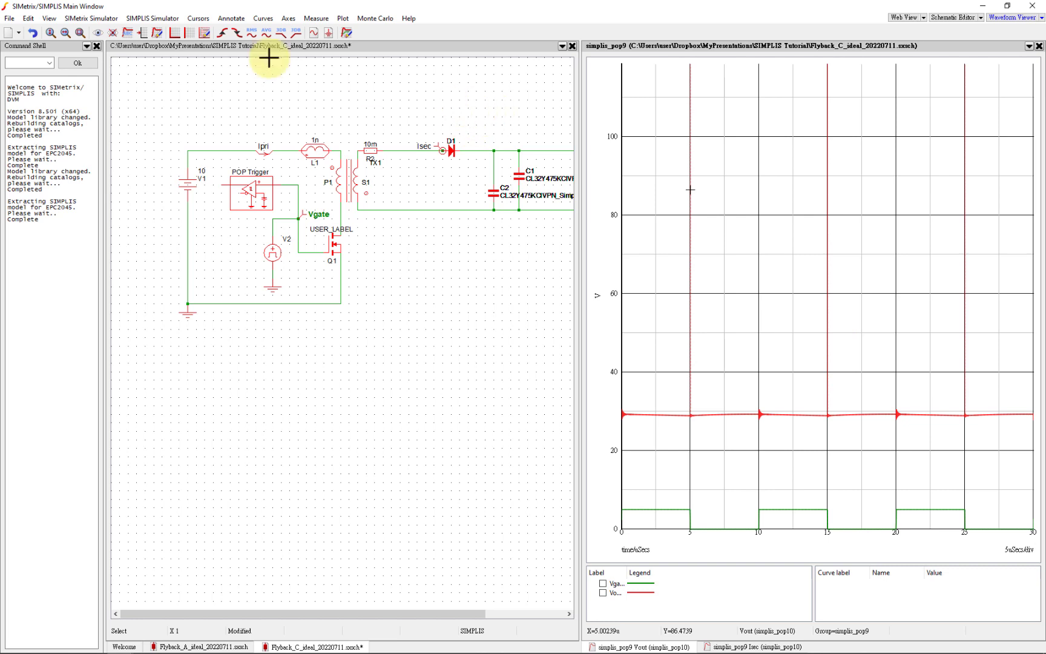
Return to the schematic window to add a switch-node voltage probe
{"action": "left_click", "coordinate": [90, 18]}
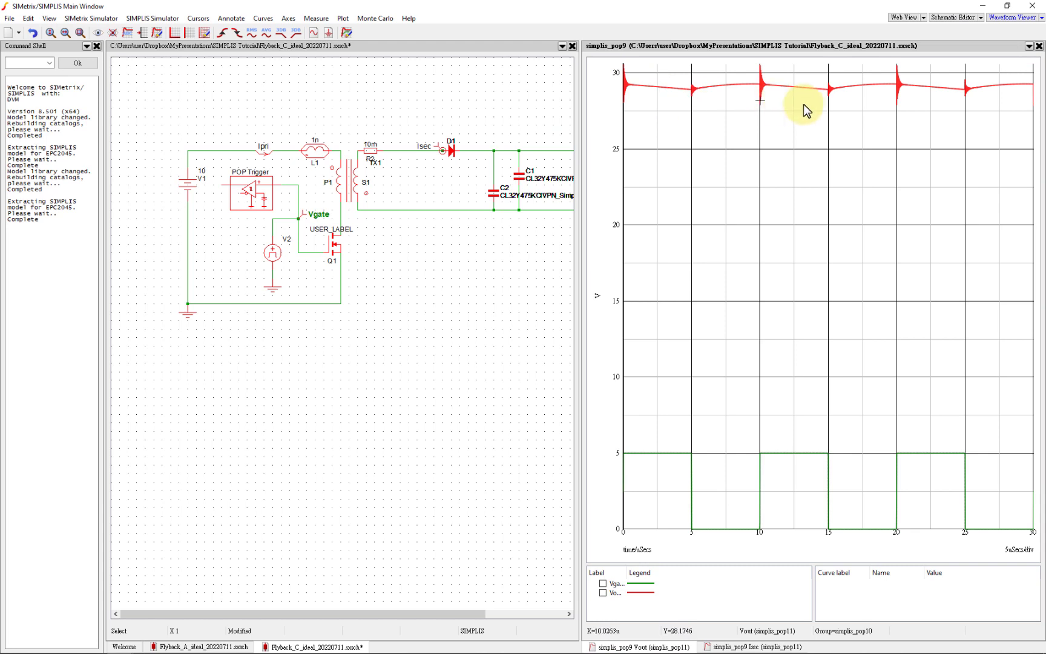
{"action": "mouse_move", "coordinate": [871, 110]}
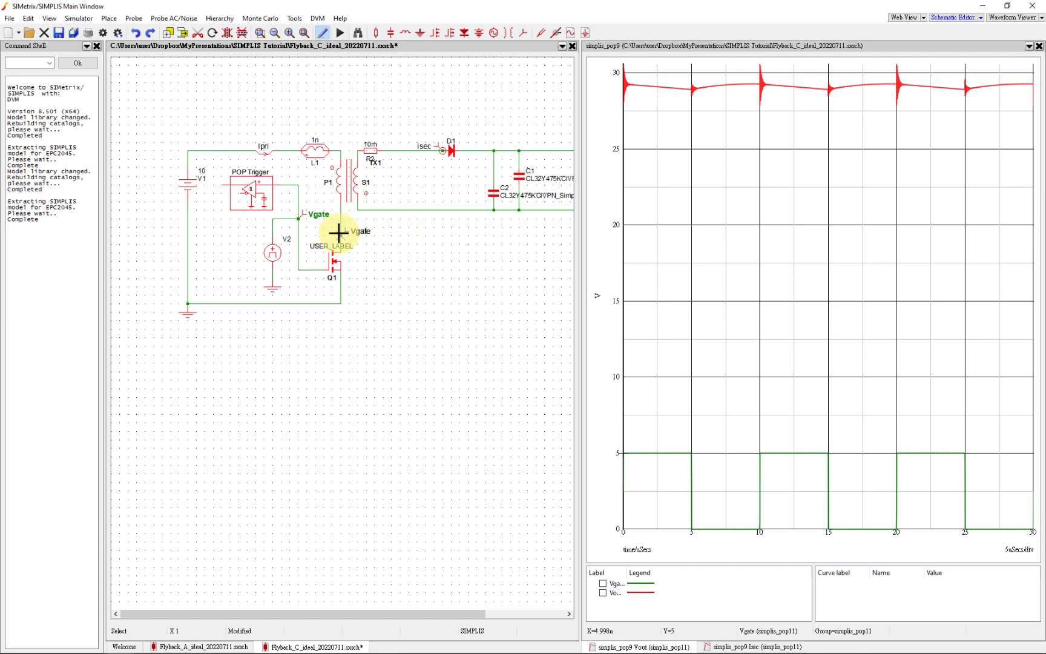
Label the new switch-node probe Vsw
{"action": "double_click", "coordinate": [342, 235]}
{"action": "type", "text": "Vsw"}
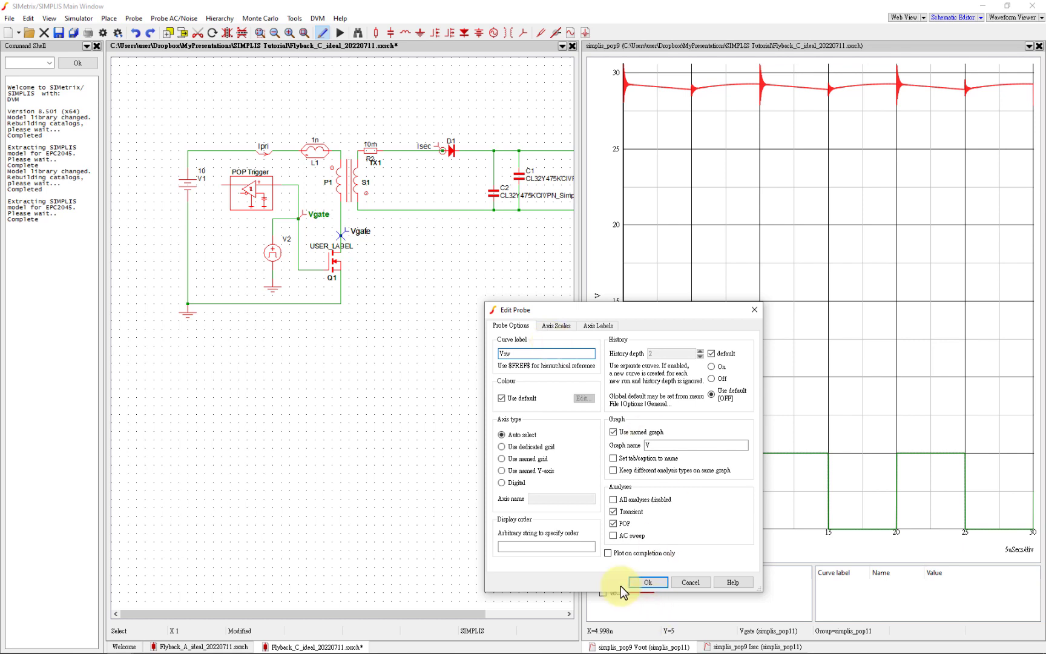
{"action": "left_click", "coordinate": [645, 581]}
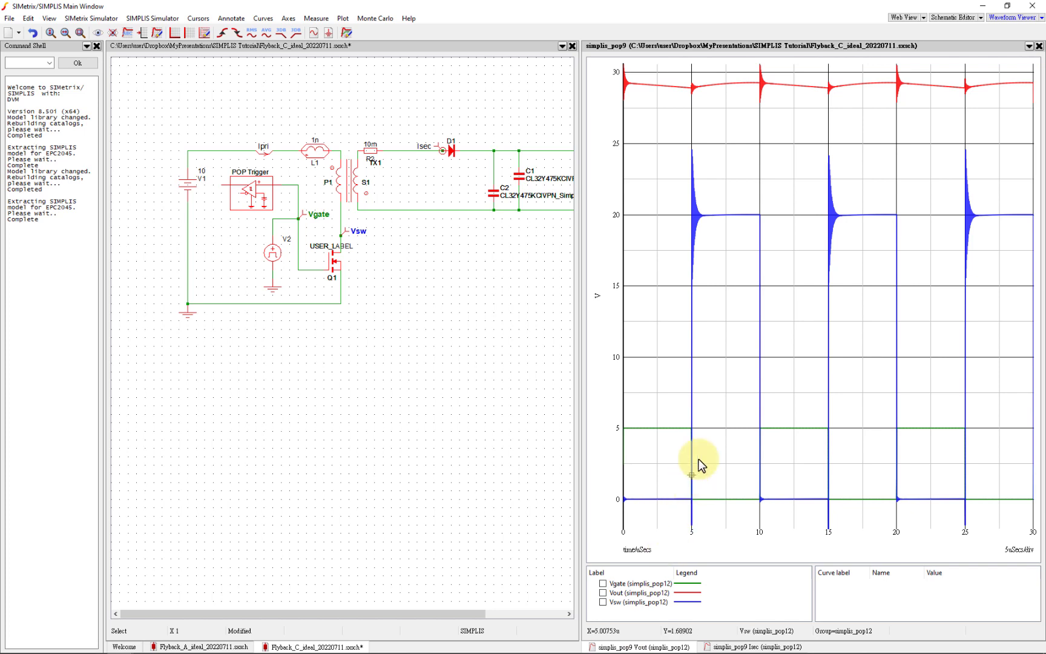
{"action": "mouse_move", "coordinate": [683, 172]}
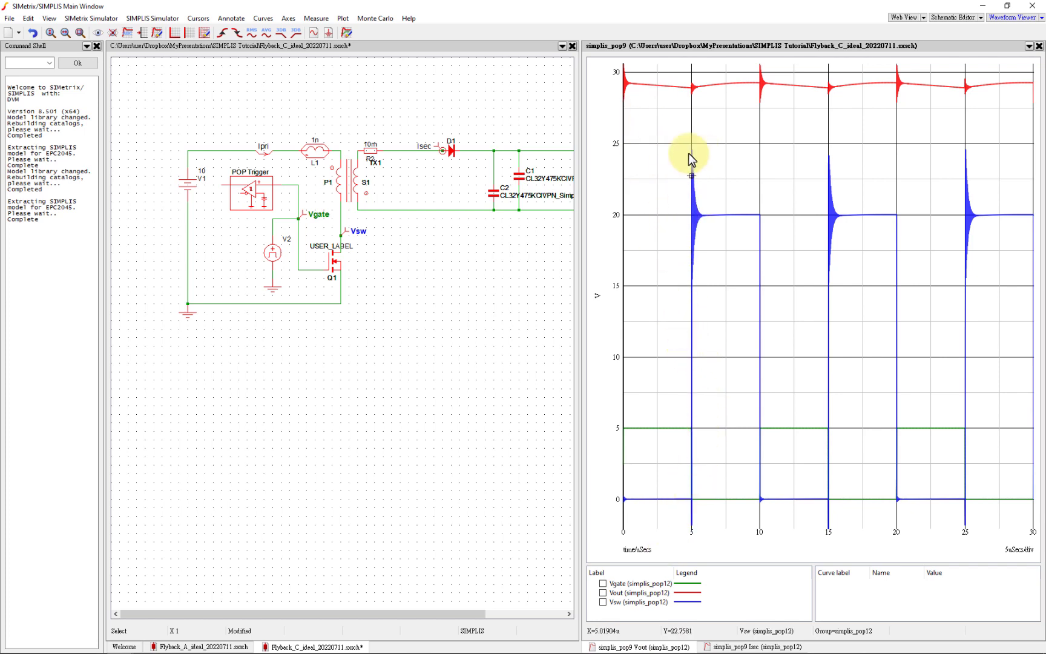
{"action": "mouse_move", "coordinate": [666, 278]}
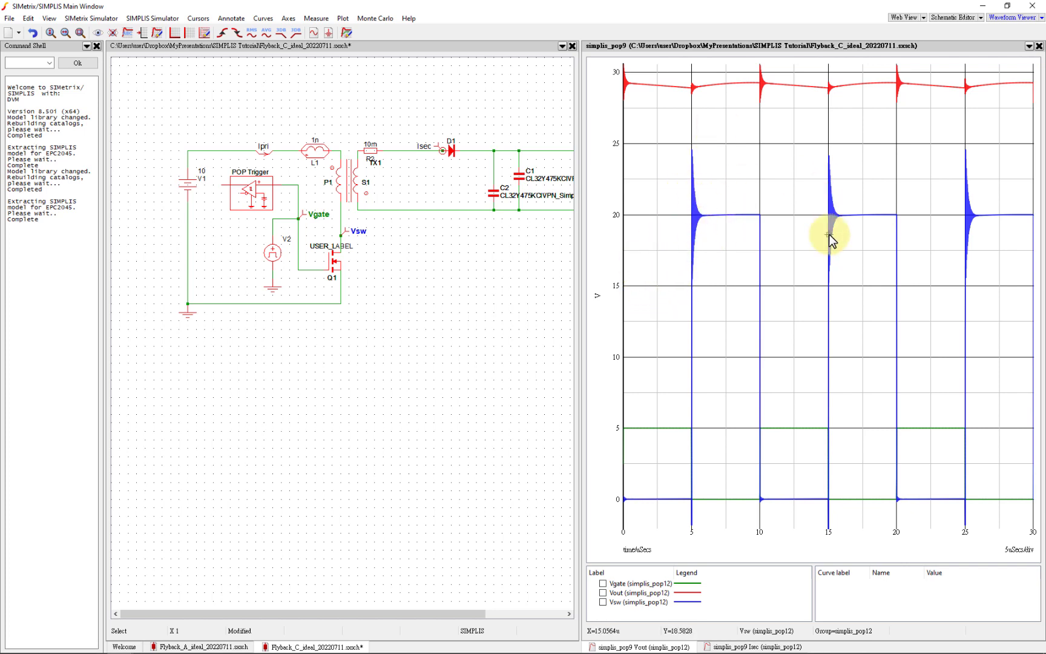
{"action": "mouse_move", "coordinate": [676, 155]}
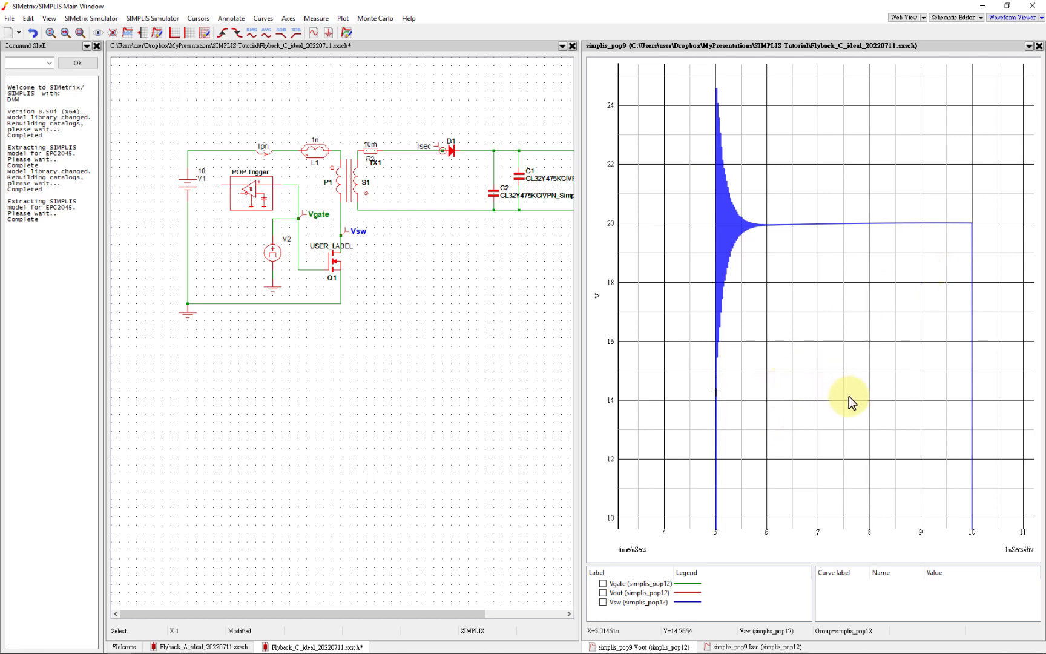
{"action": "right_click", "coordinate": [851, 401]}
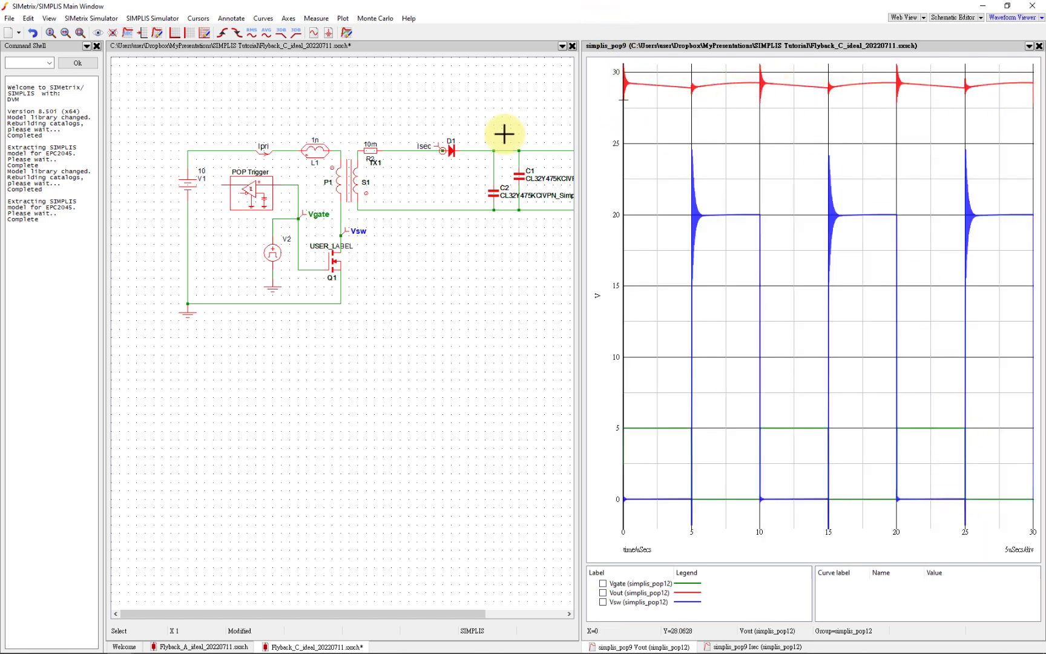
Raise the Duty% of gate pulse source V2 and rerun the POP simulation
{"action": "double_click", "coordinate": [271, 252]}
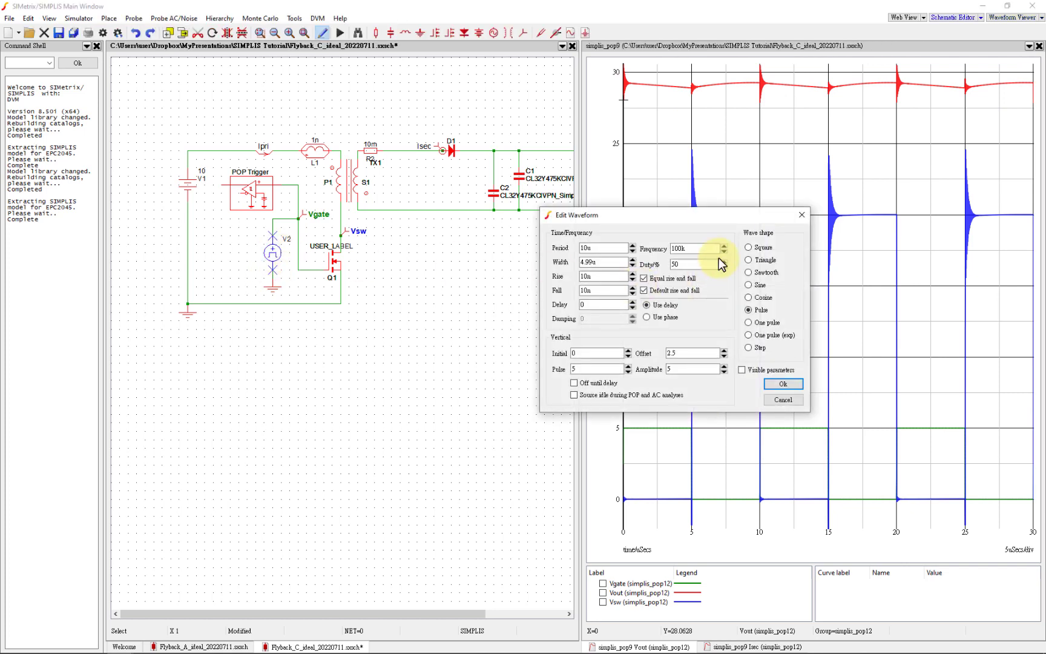
{"action": "left_click", "coordinate": [693, 263]}
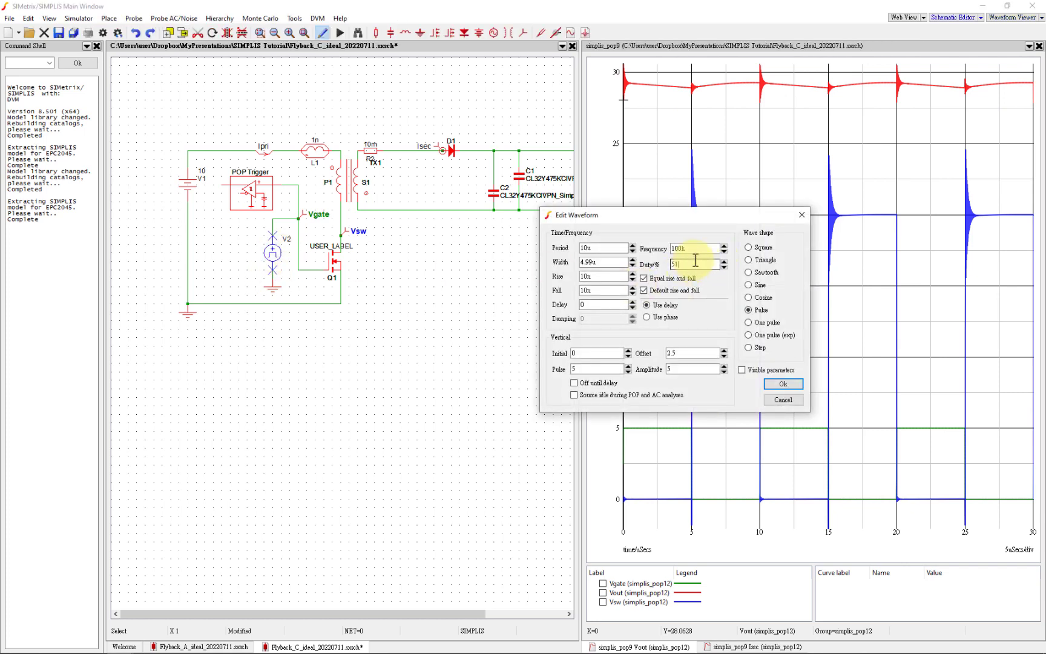
{"action": "left_click", "coordinate": [782, 383]}
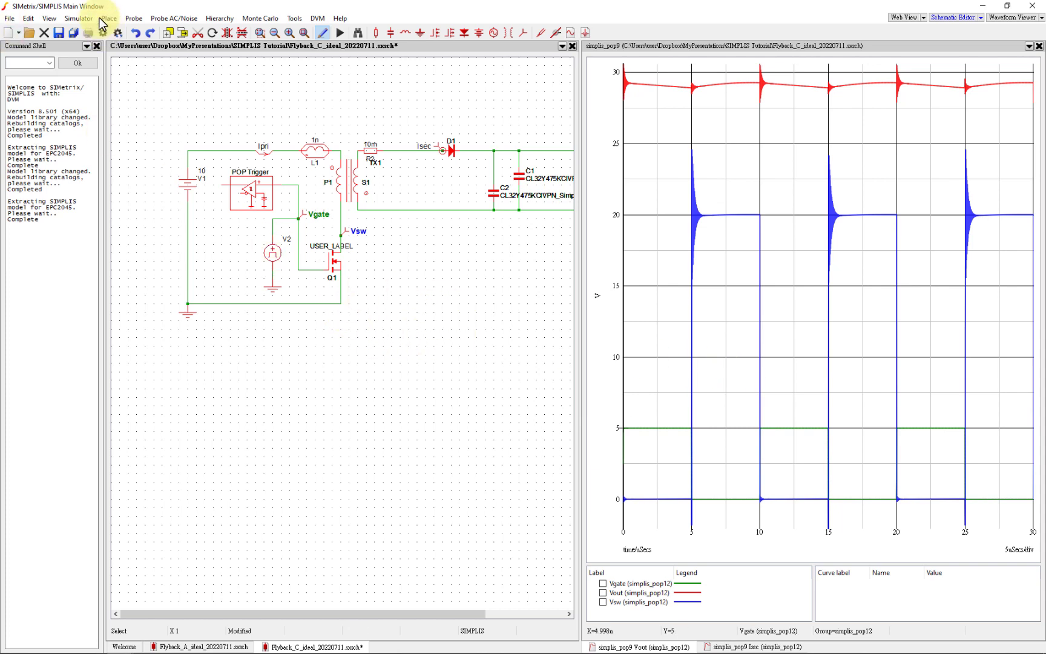
{"action": "left_click", "coordinate": [339, 32]}
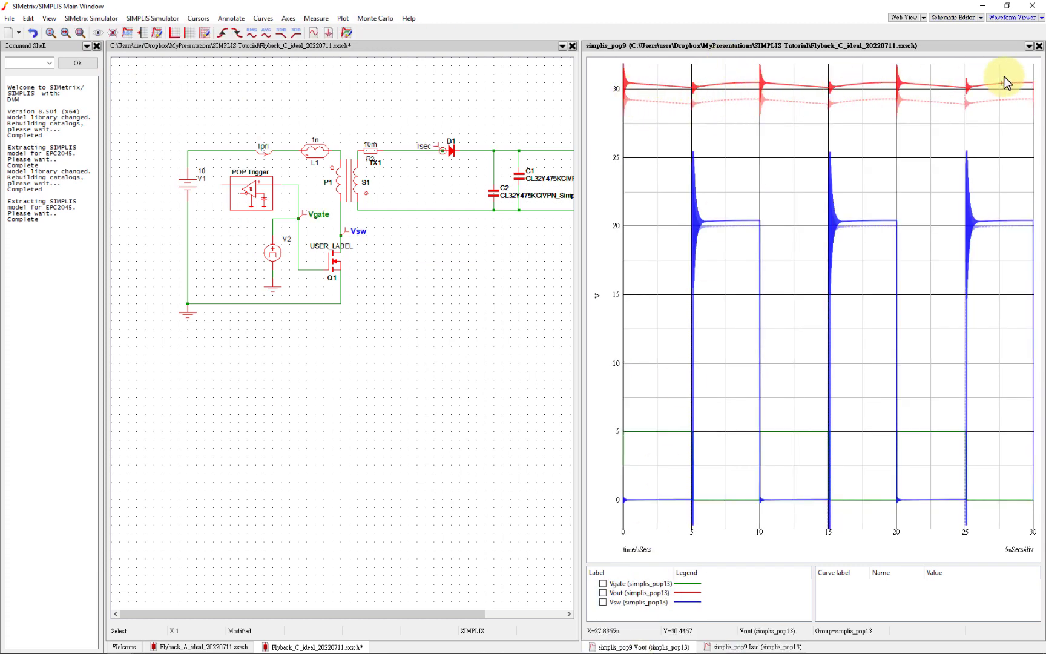
{"action": "mouse_move", "coordinate": [881, 128]}
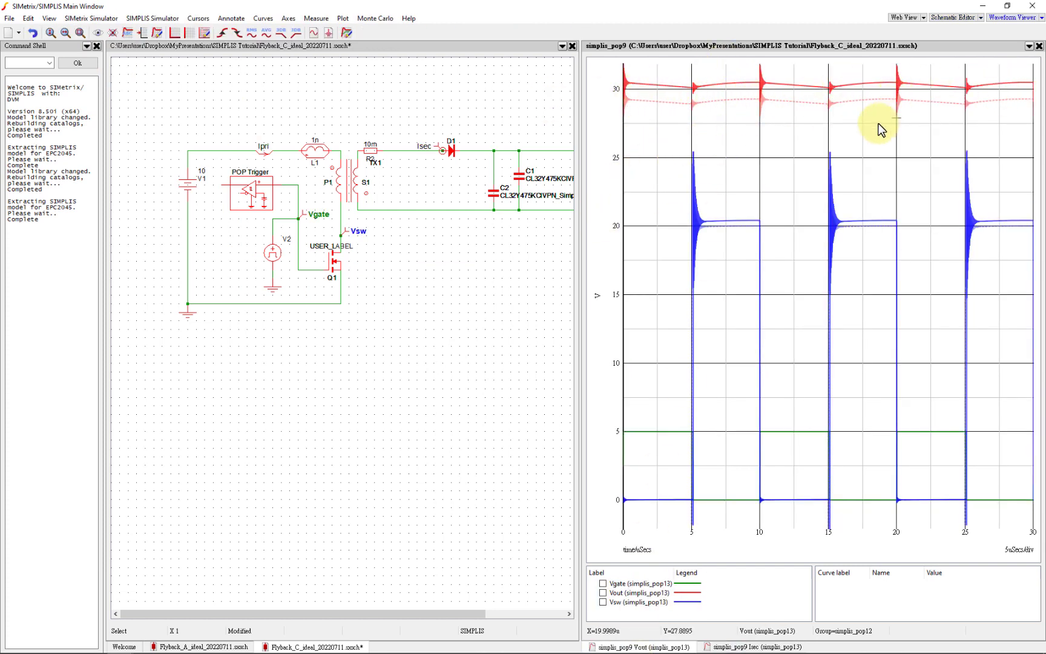
{"action": "mouse_move", "coordinate": [809, 119]}
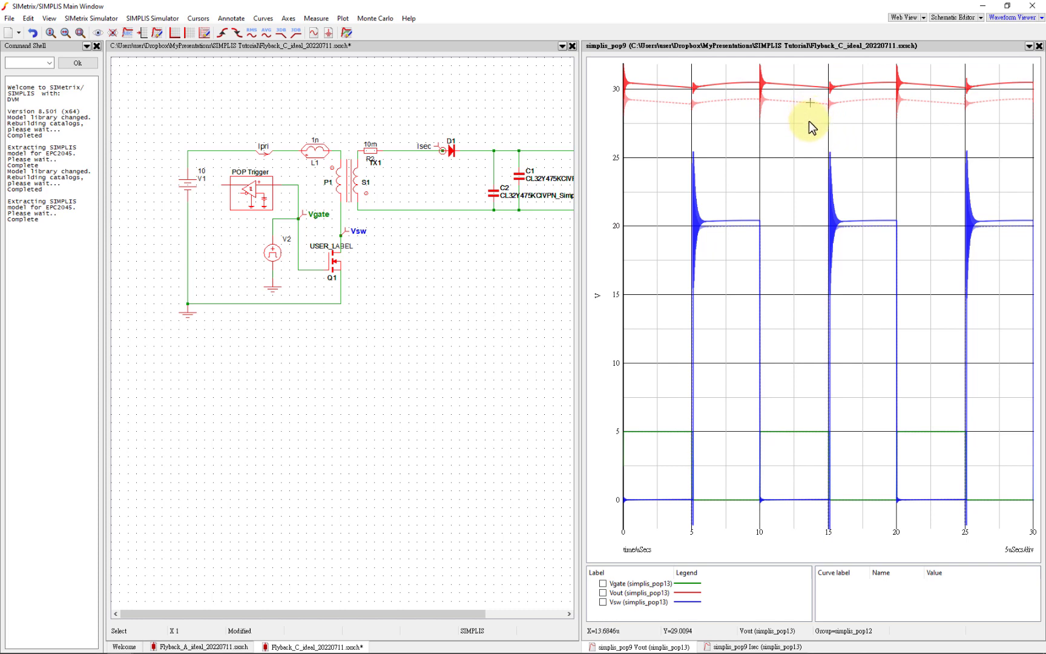
{"action": "mouse_move", "coordinate": [194, 514]}
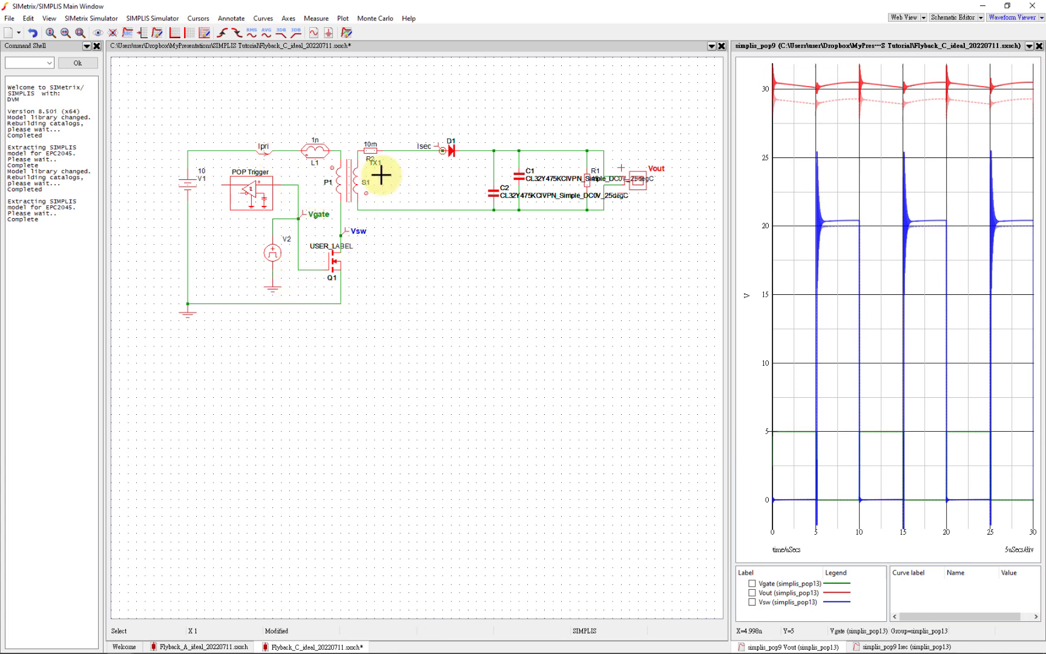
{"action": "mouse_move", "coordinate": [692, 176]}
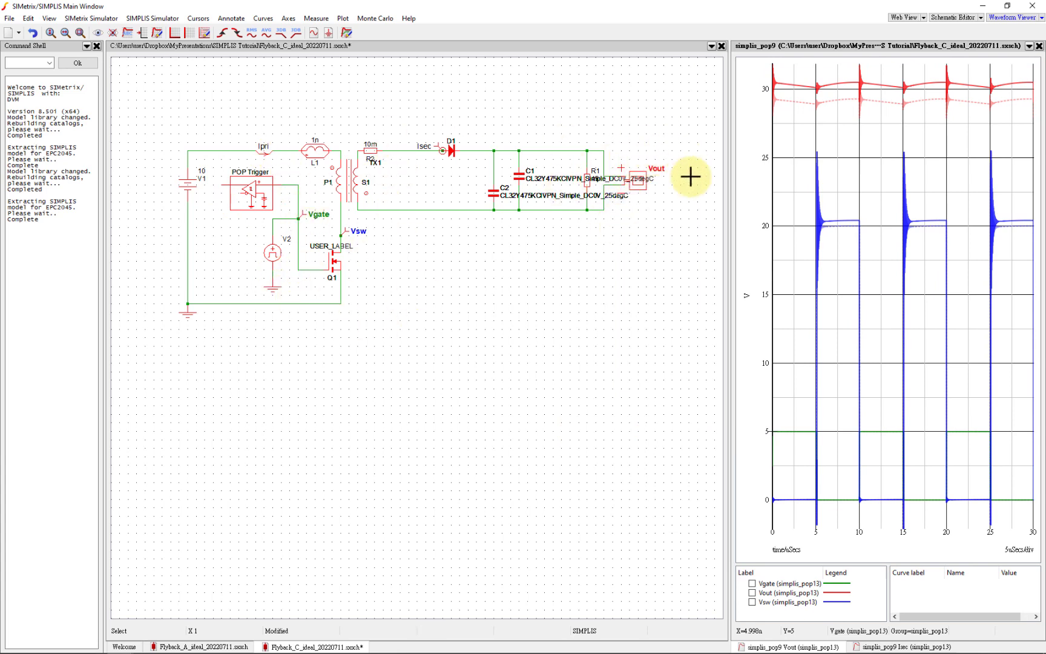
{"action": "mouse_move", "coordinate": [289, 210]}
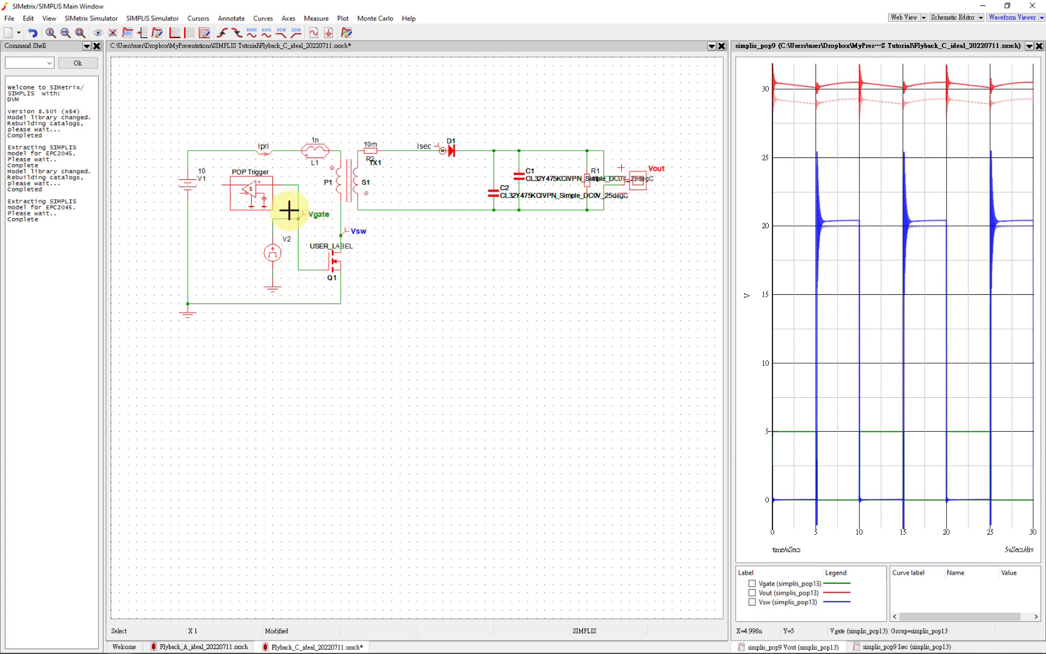
{"action": "mouse_move", "coordinate": [443, 184]}
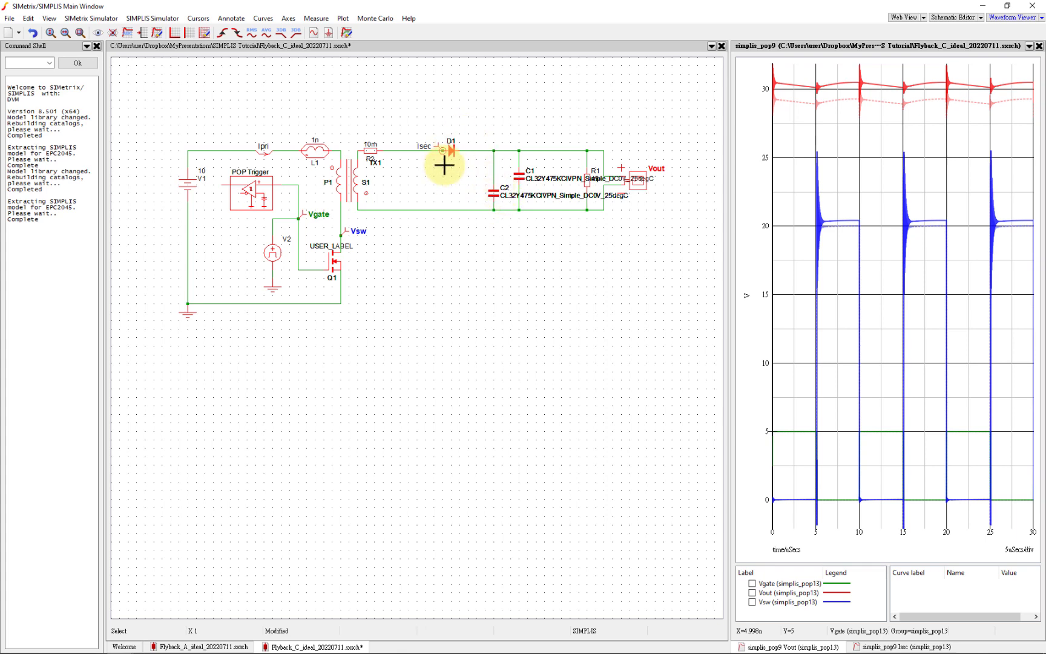
{"action": "mouse_move", "coordinate": [491, 130]}
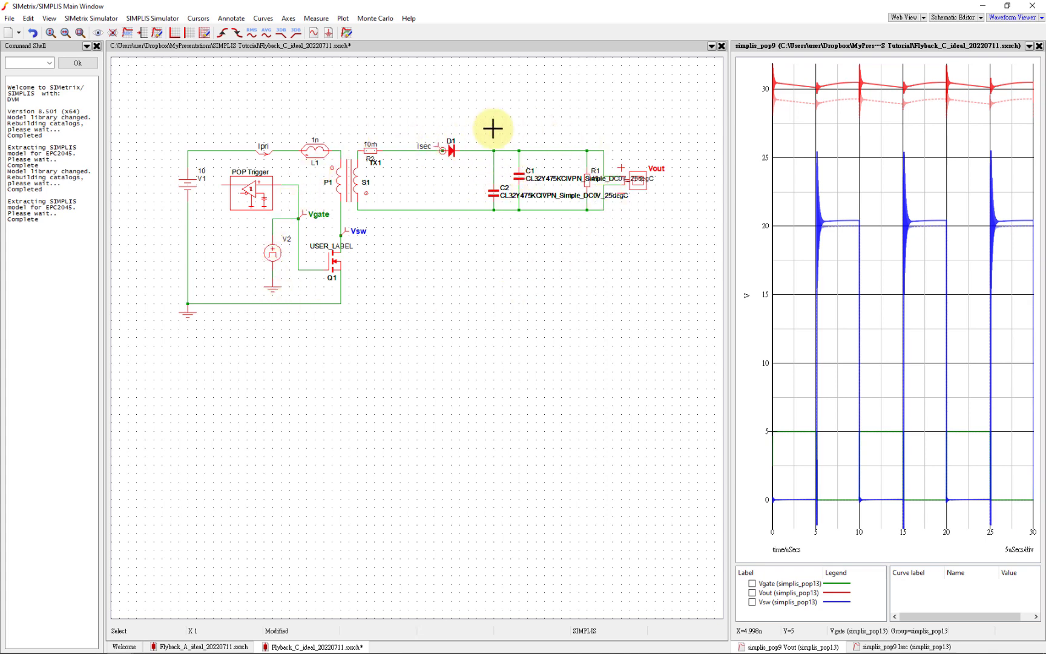